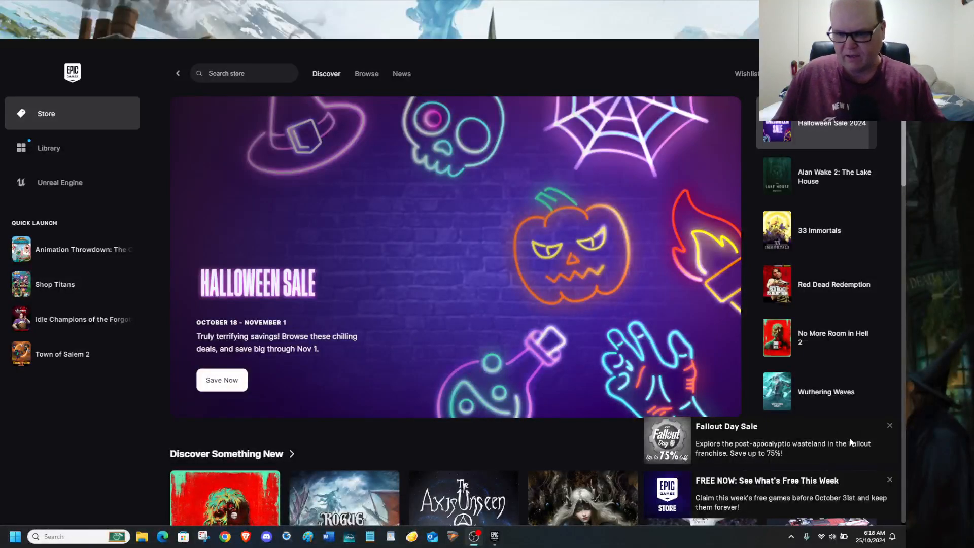
Show the Alan Wake 2: The Lake House promotion and dismiss the Fallout Day Sale and free-games notifications
click(816, 175)
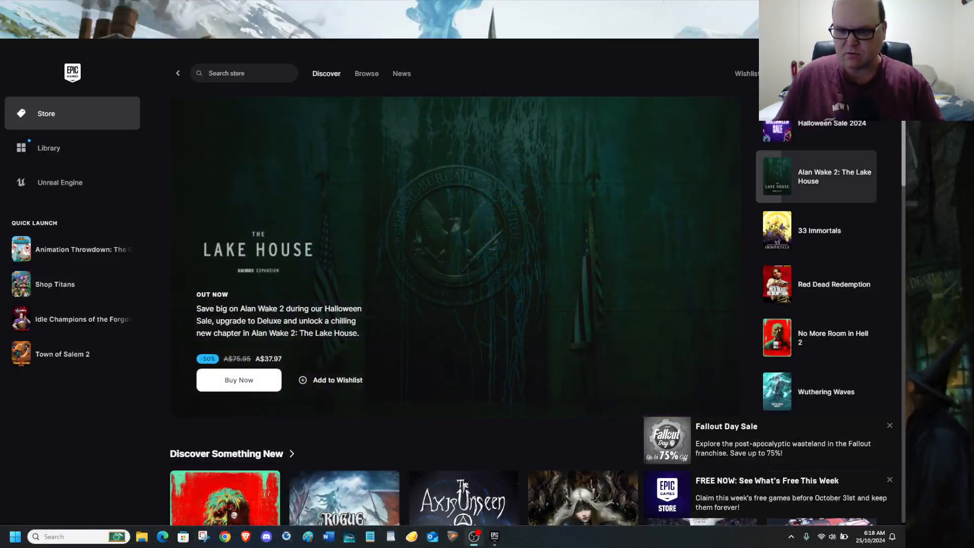
click(889, 425)
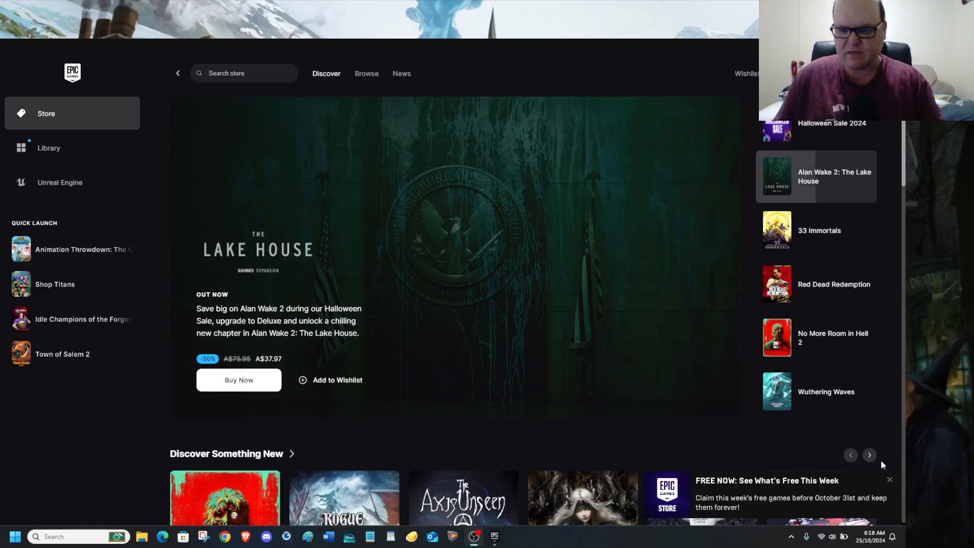
click(816, 128)
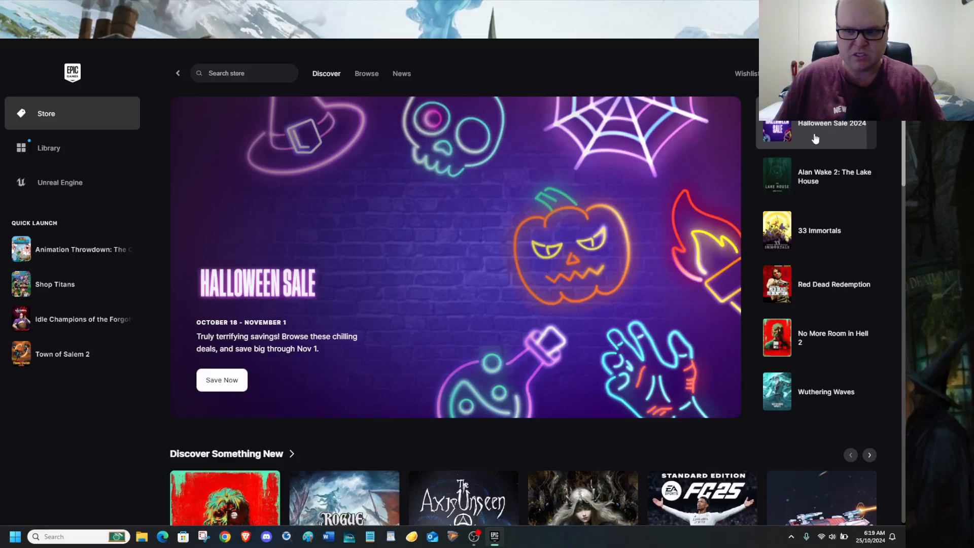
Cycle the featured carousel through its promotions, from Halloween Sale 2024 to Wuthering Waves
click(816, 131)
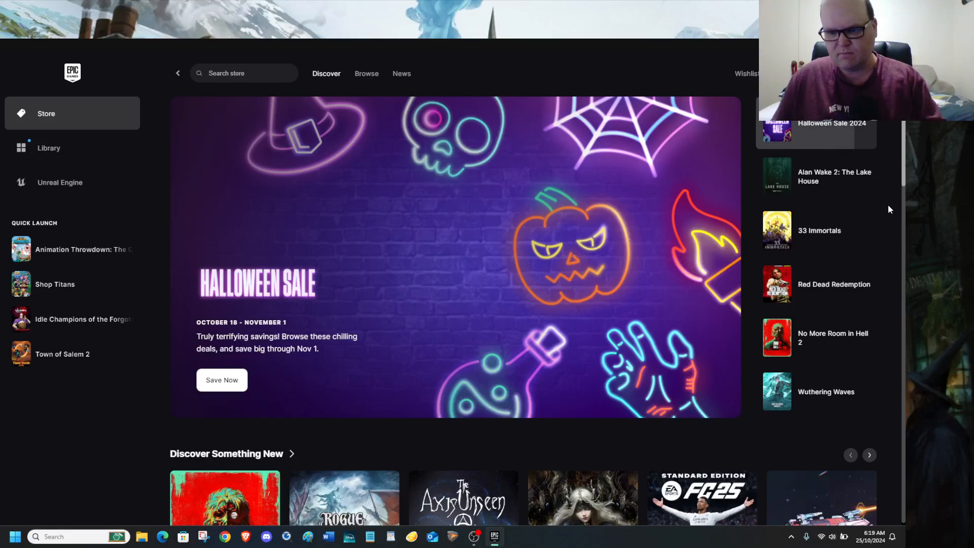
click(816, 177)
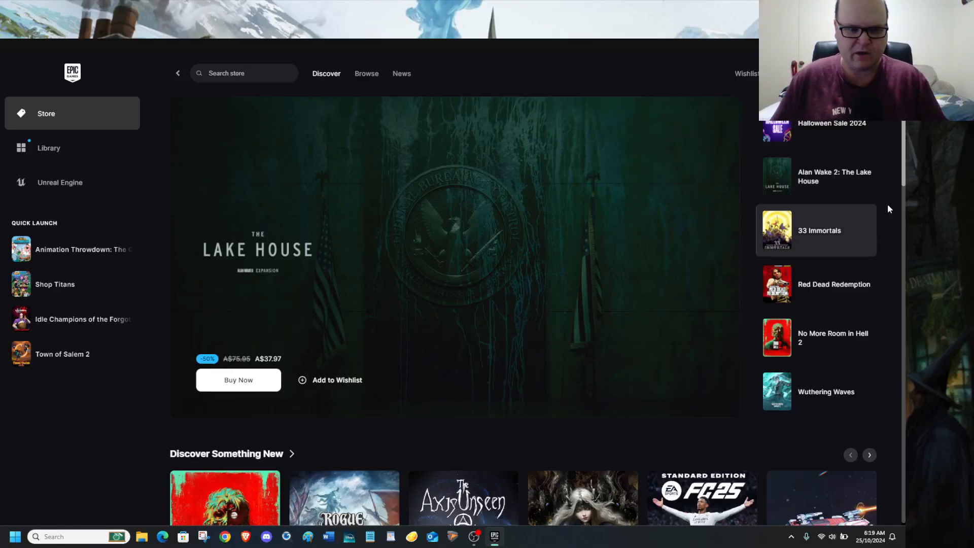
click(816, 230)
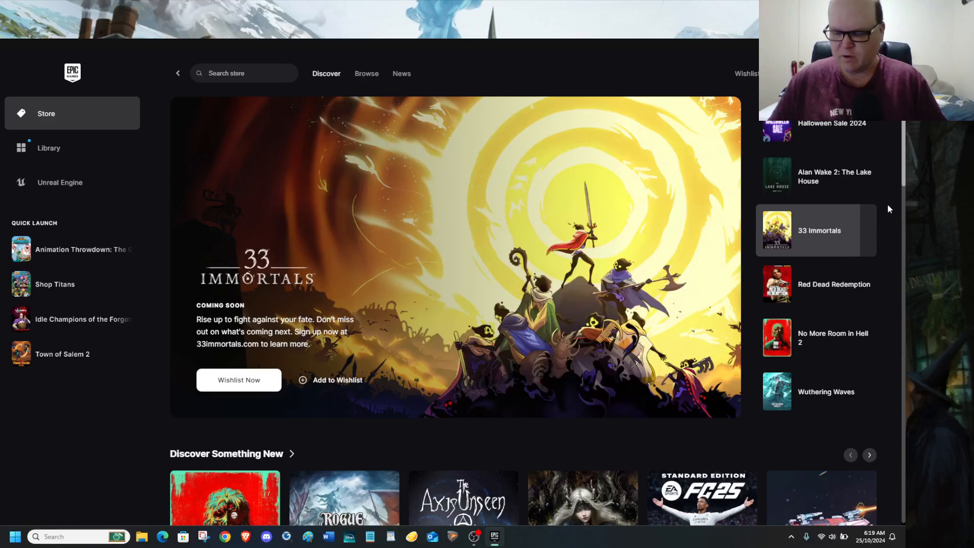
click(816, 284)
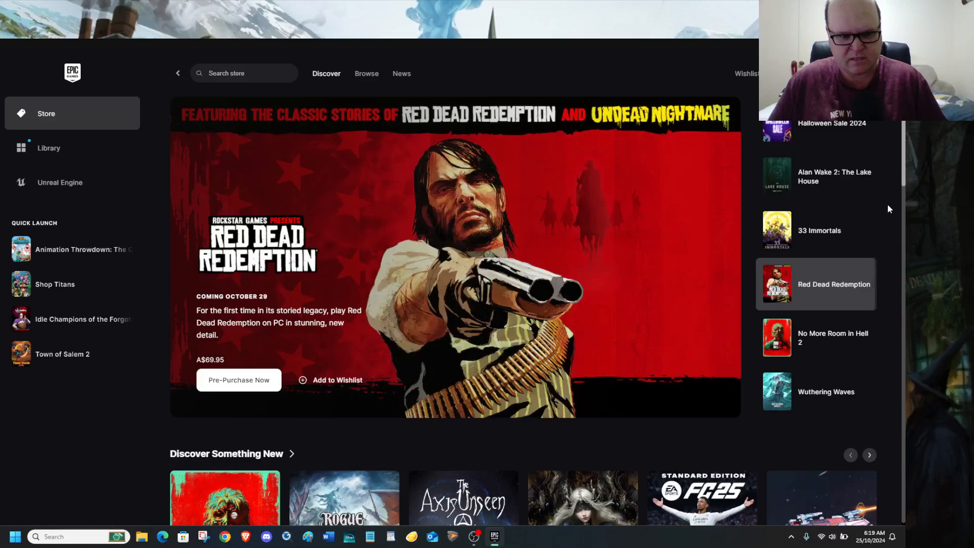
click(816, 337)
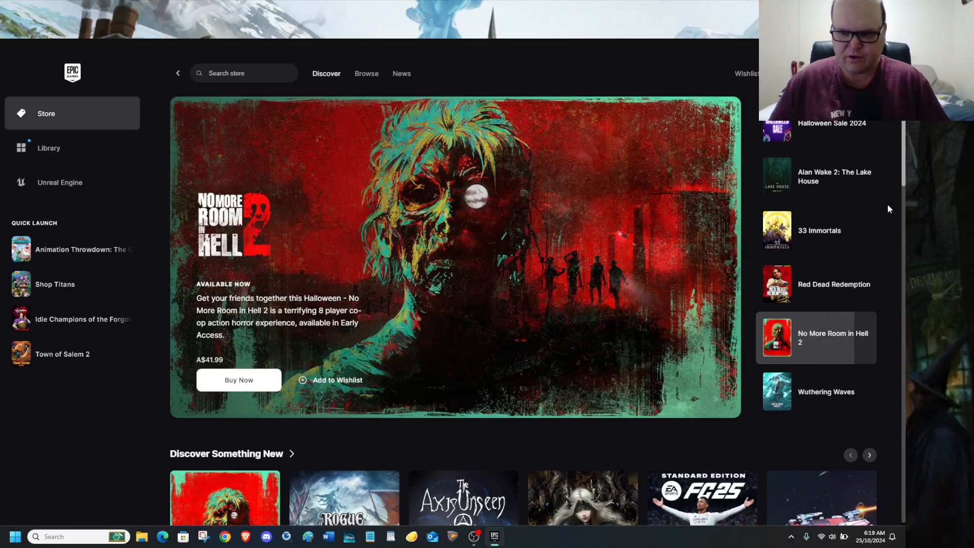
click(816, 392)
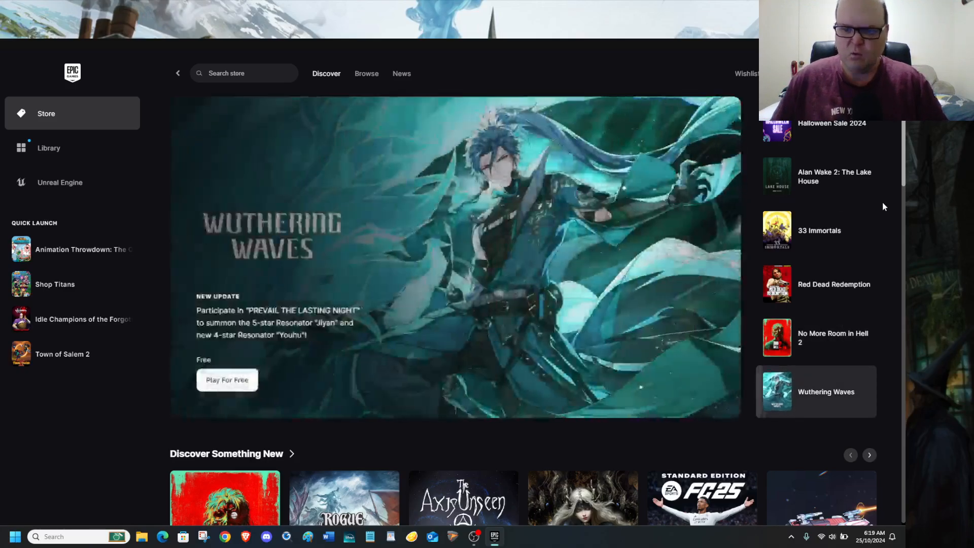
Page the Discover Something New row forward to titles like Dragon Age: The Veilguard and Red Dead Redemption
scroll(down, 3)
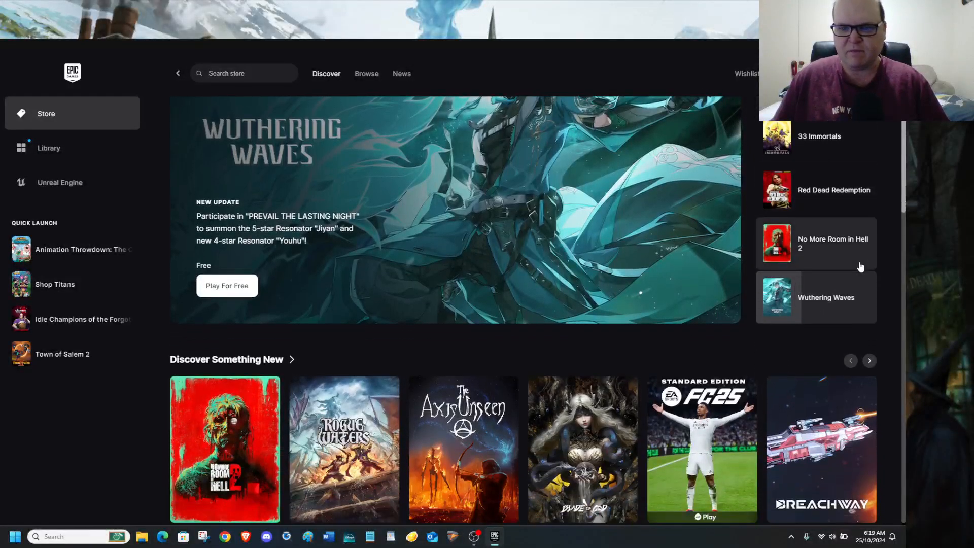
scroll(down, 3)
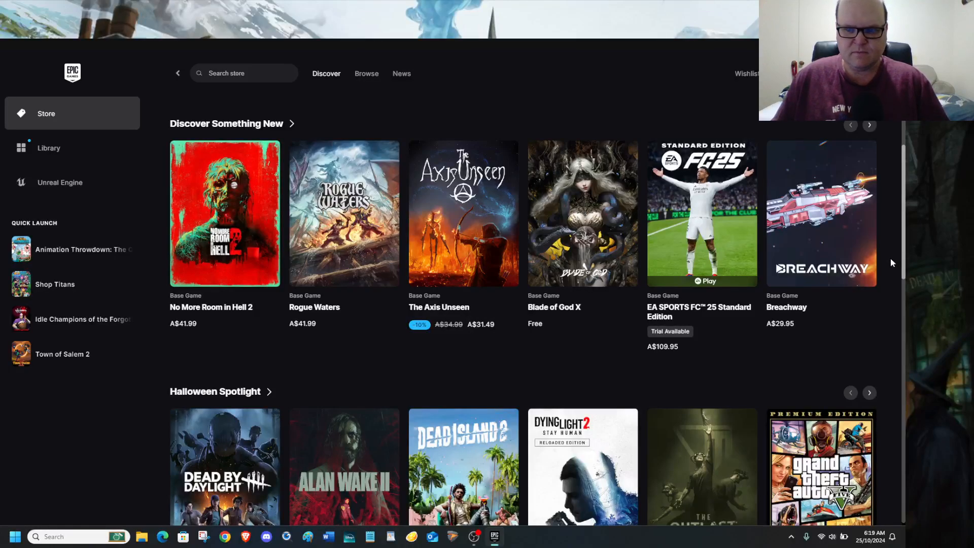
mouse_move(892, 146)
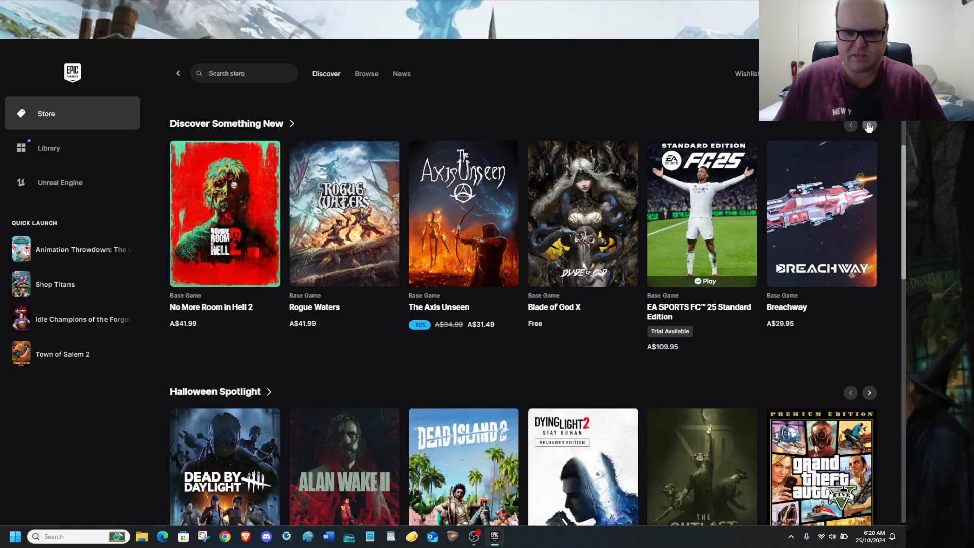
click(869, 125)
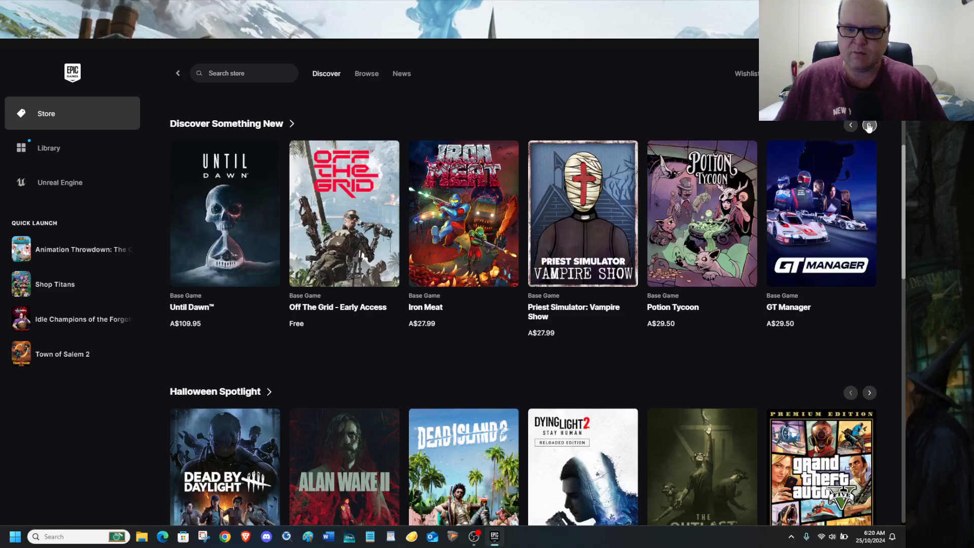
click(869, 126)
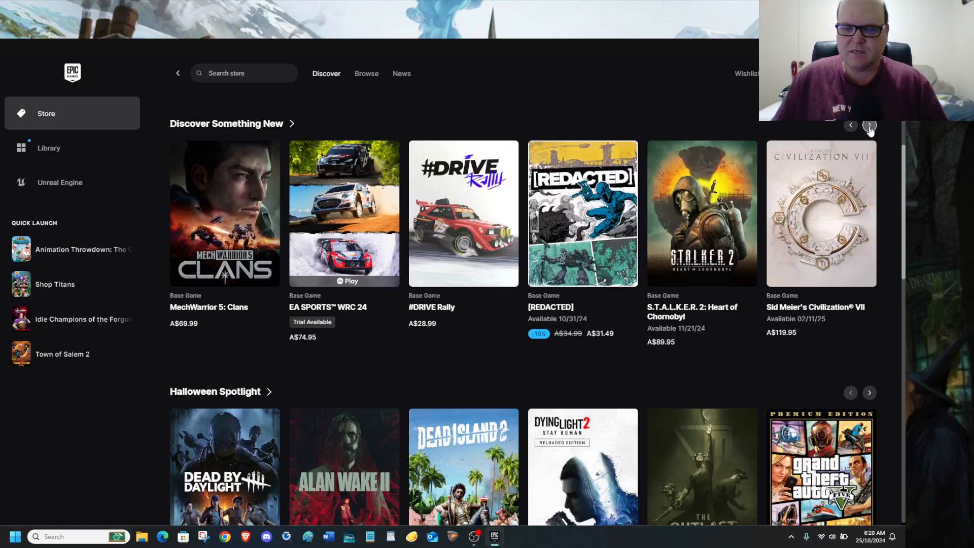
click(870, 125)
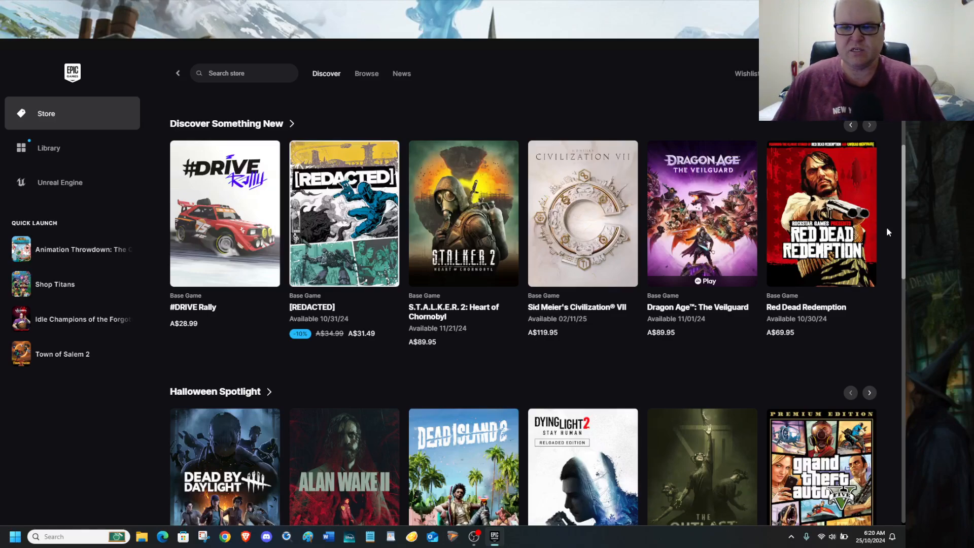
Page the Halloween Spotlight row forward to deals like Slime Rancher 2 and Jackbox Party Pack 3
scroll(down, 3)
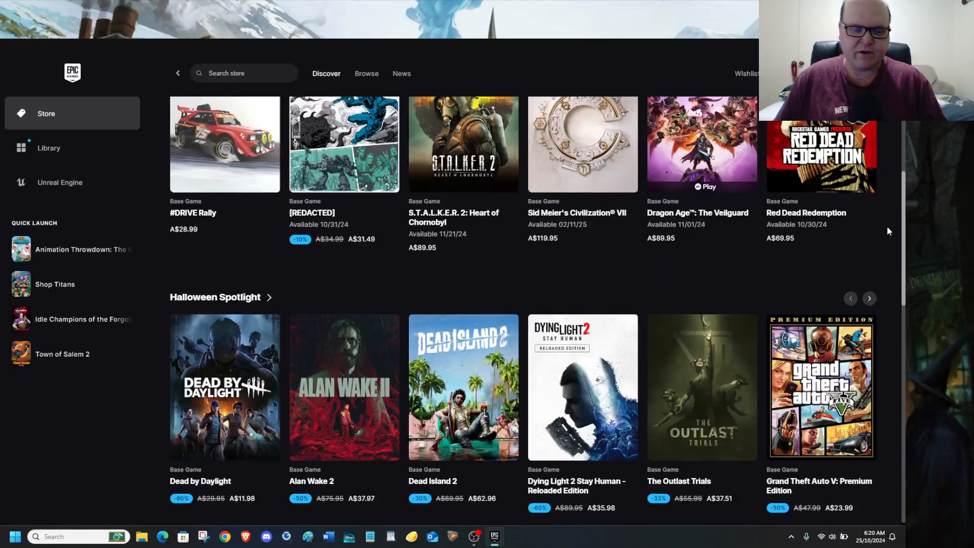
scroll(down, 3)
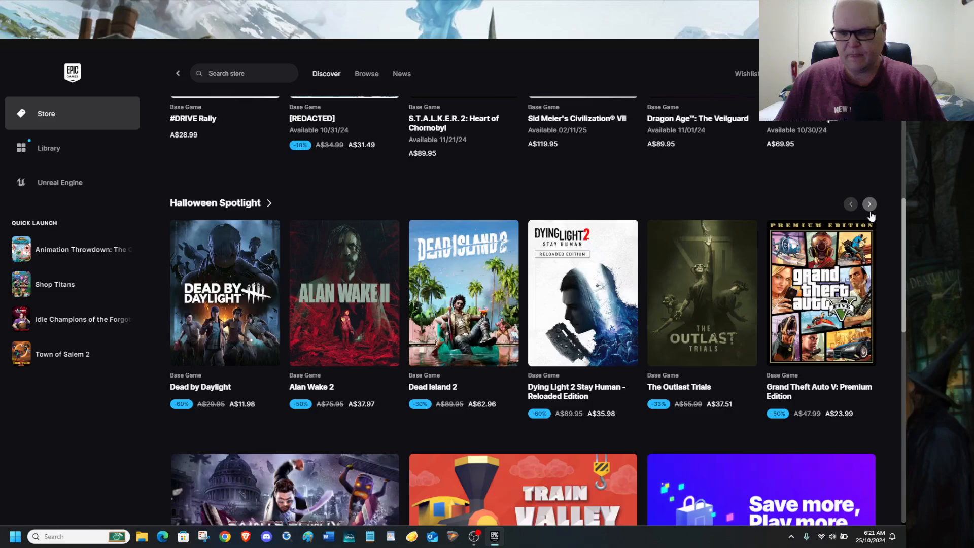
click(869, 204)
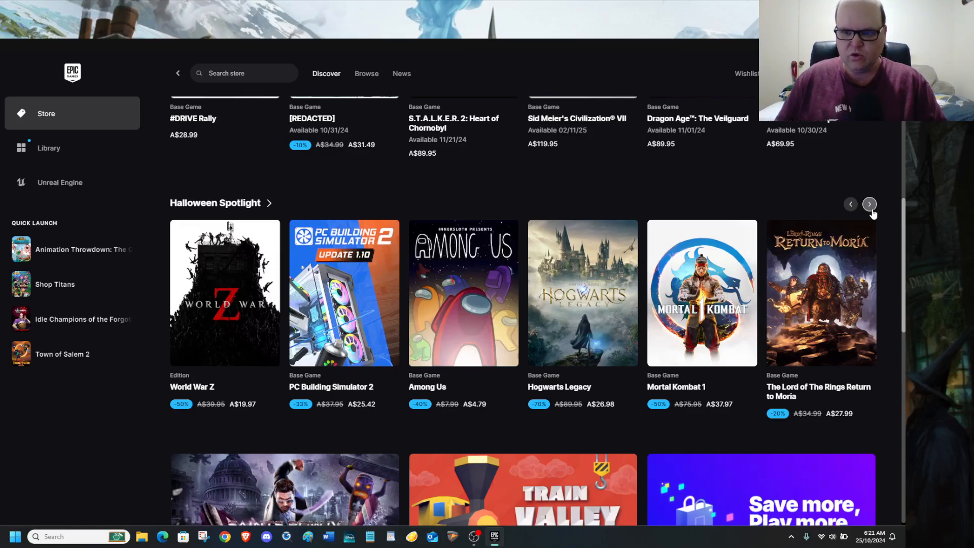
click(869, 203)
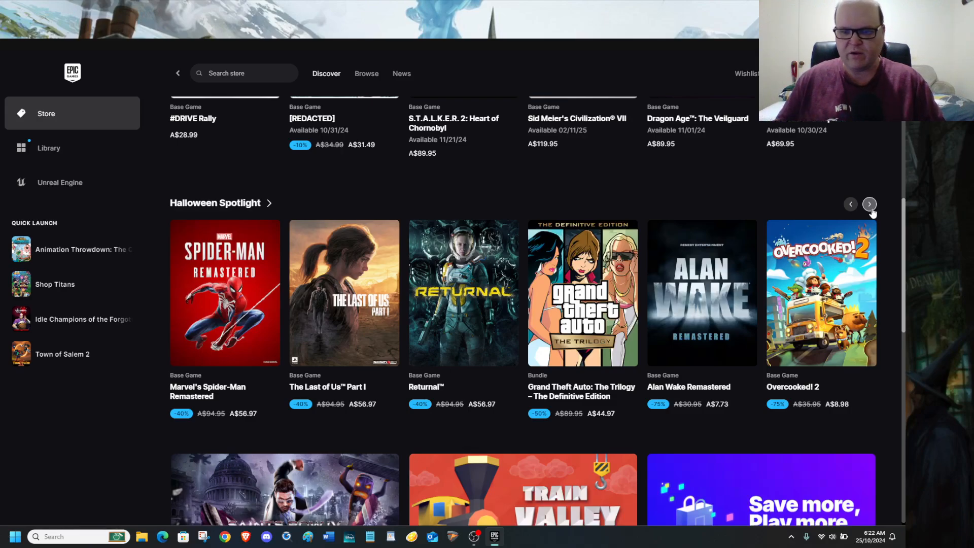
click(869, 204)
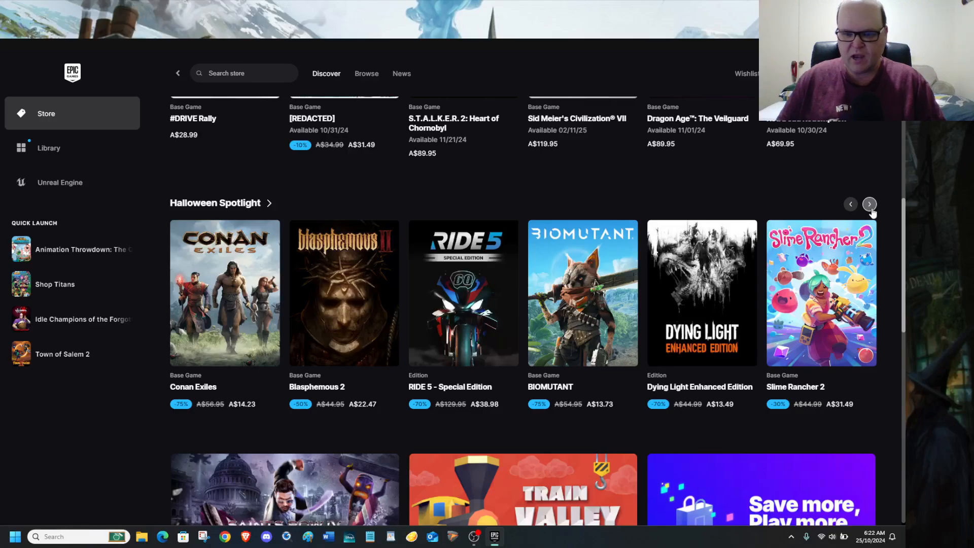
click(869, 204)
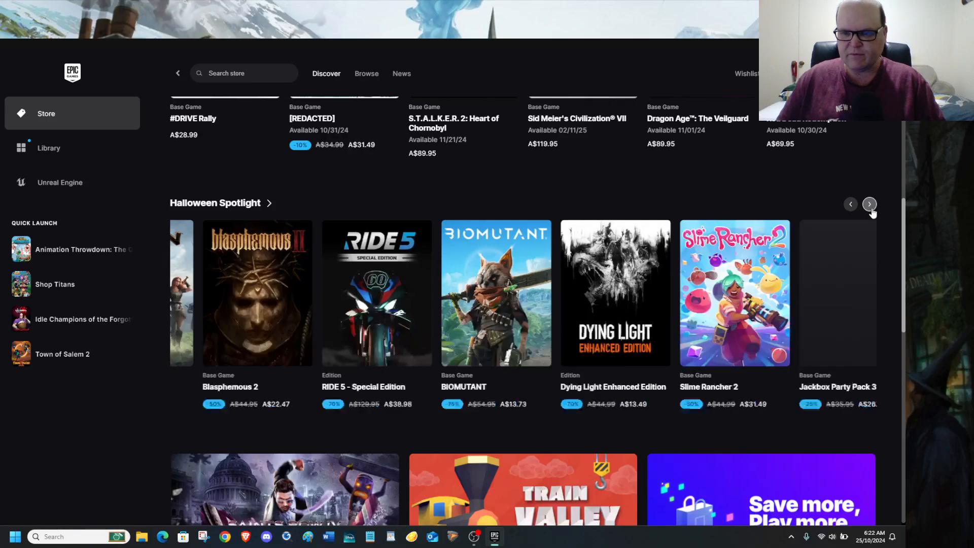
Page the Halloween Spotlight row further to Outlast 2, Untitled Goose Game, Humankind and Jackbox Party Pack 8
click(870, 204)
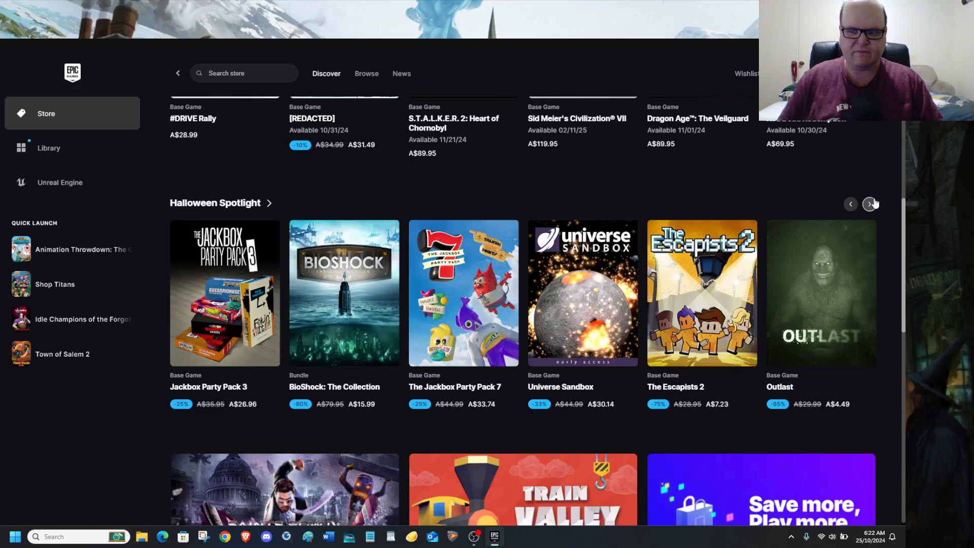
click(870, 204)
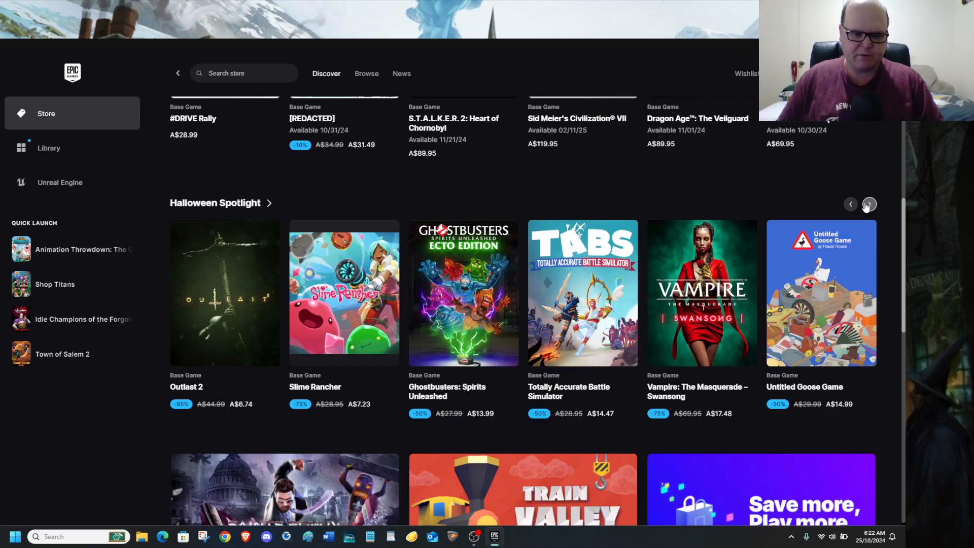
mouse_move(852, 186)
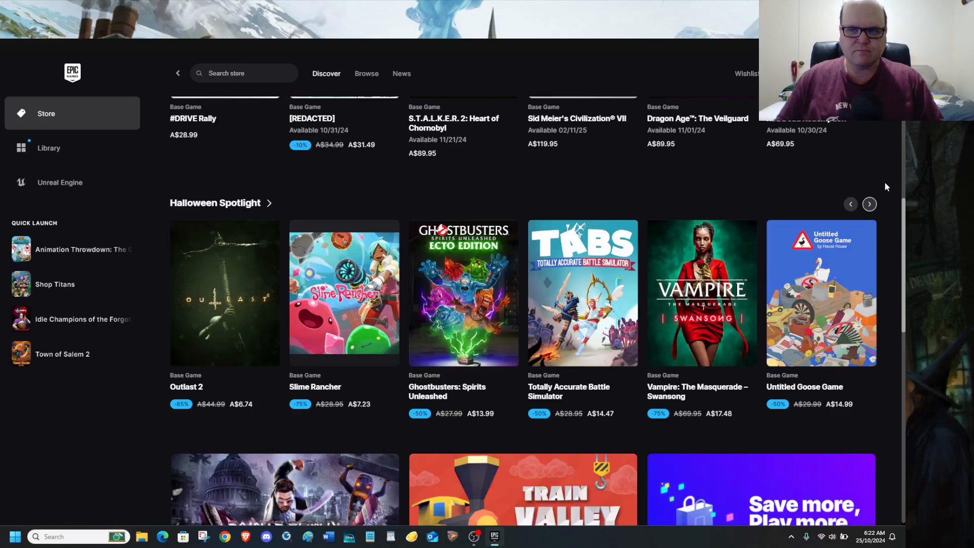
mouse_move(462, 305)
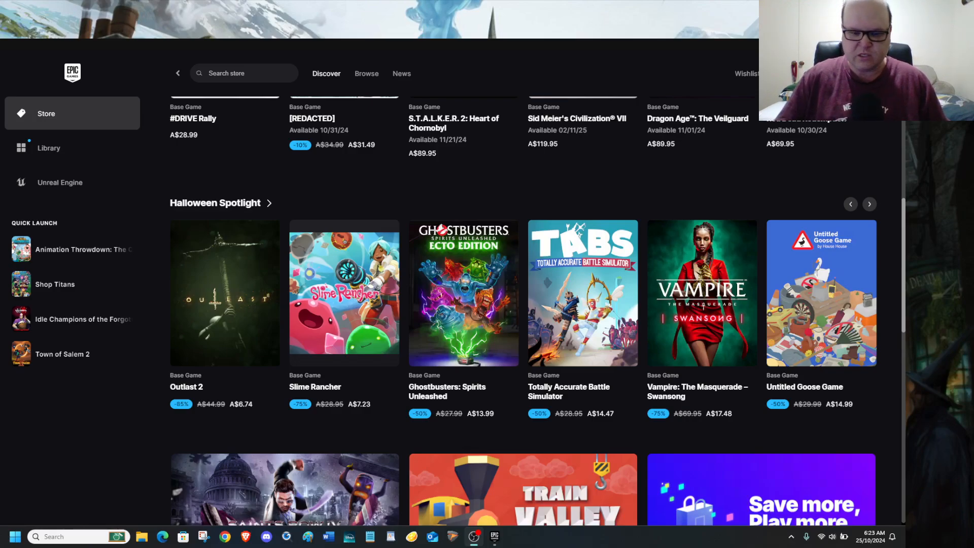
mouse_move(654, 256)
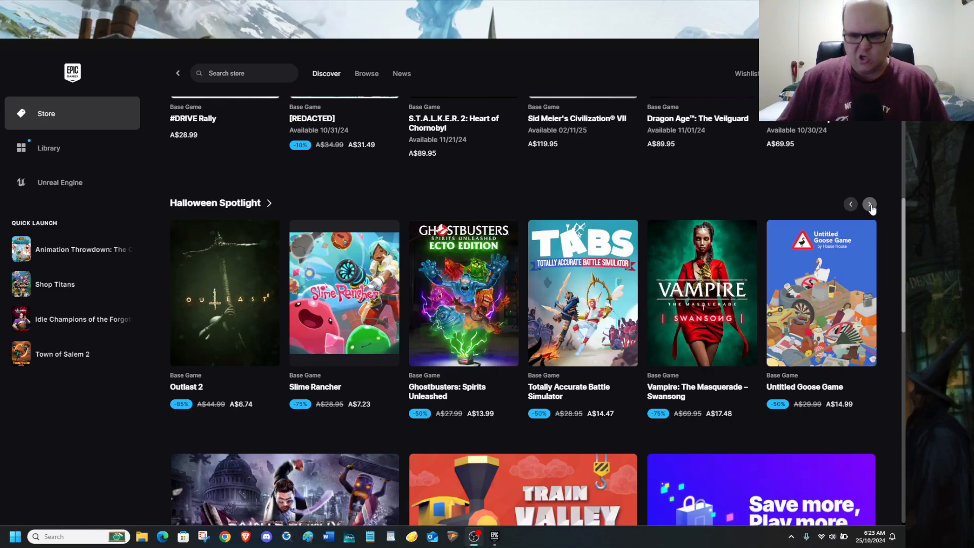
click(870, 204)
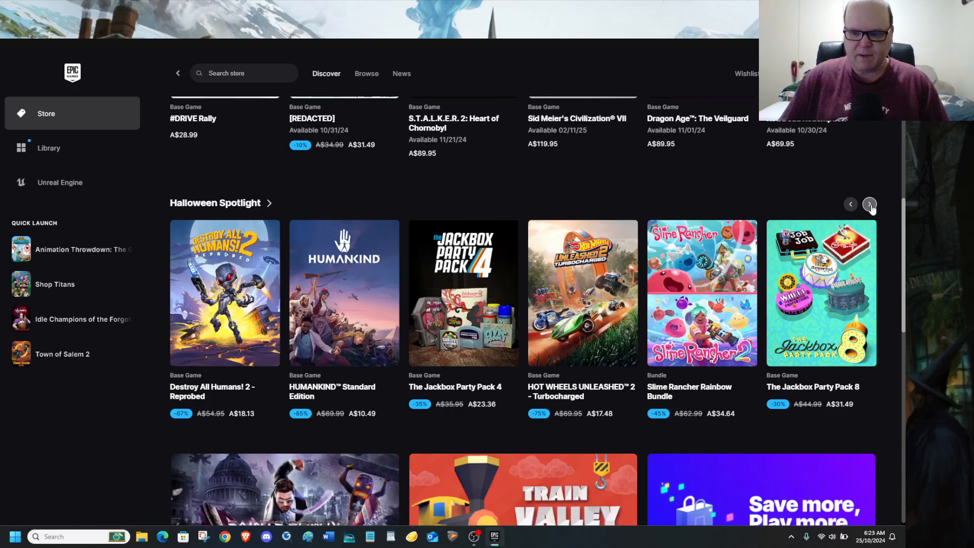
Keep paging the Halloween Spotlight row forward through further sets of discounted games
click(870, 204)
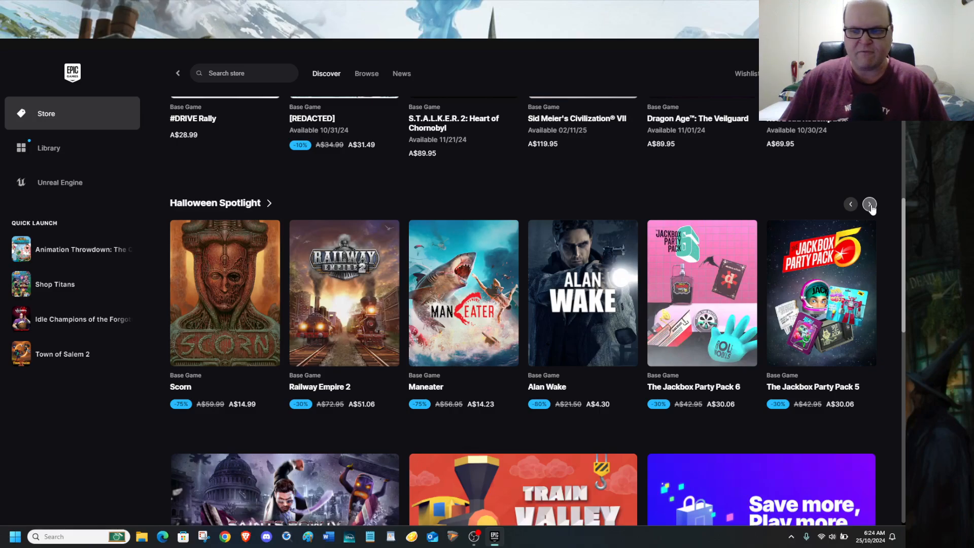
click(870, 204)
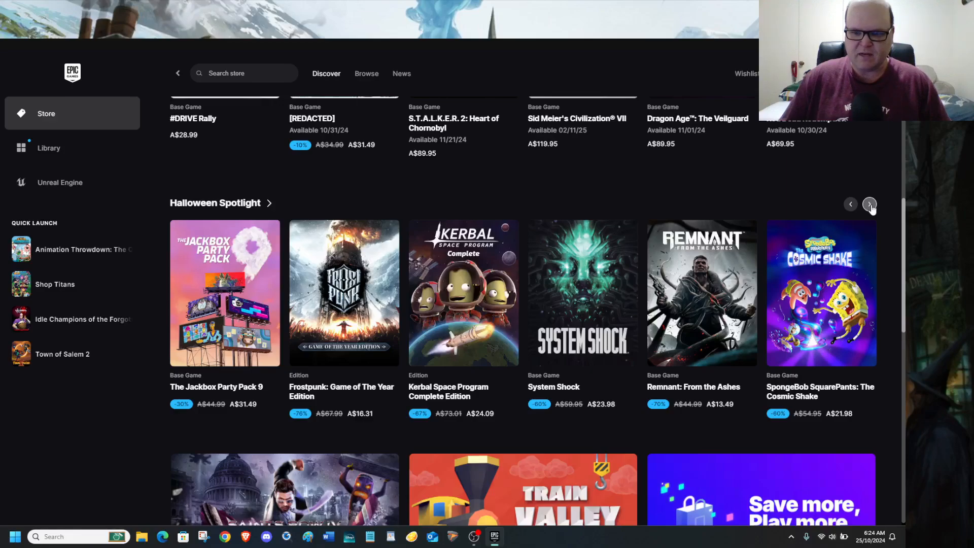
click(870, 204)
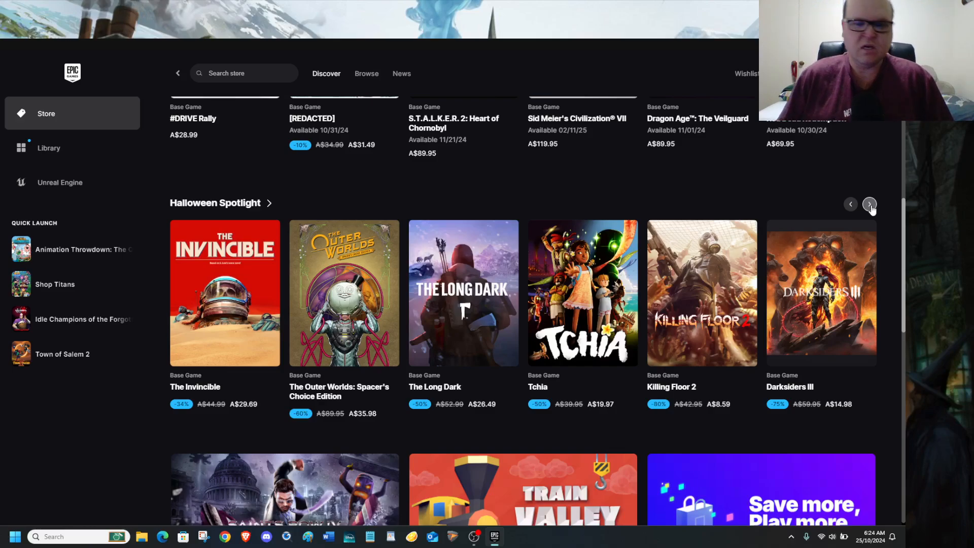
mouse_move(876, 215)
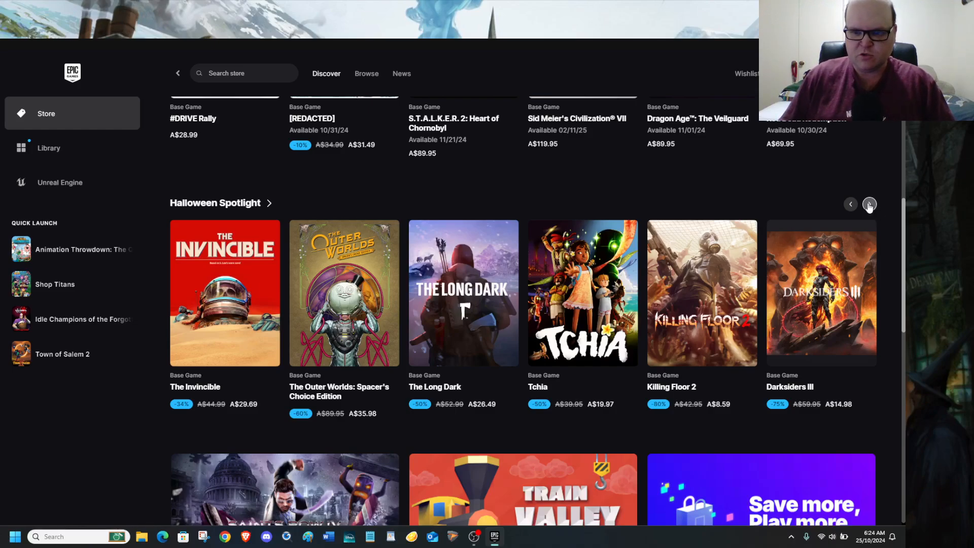
click(870, 204)
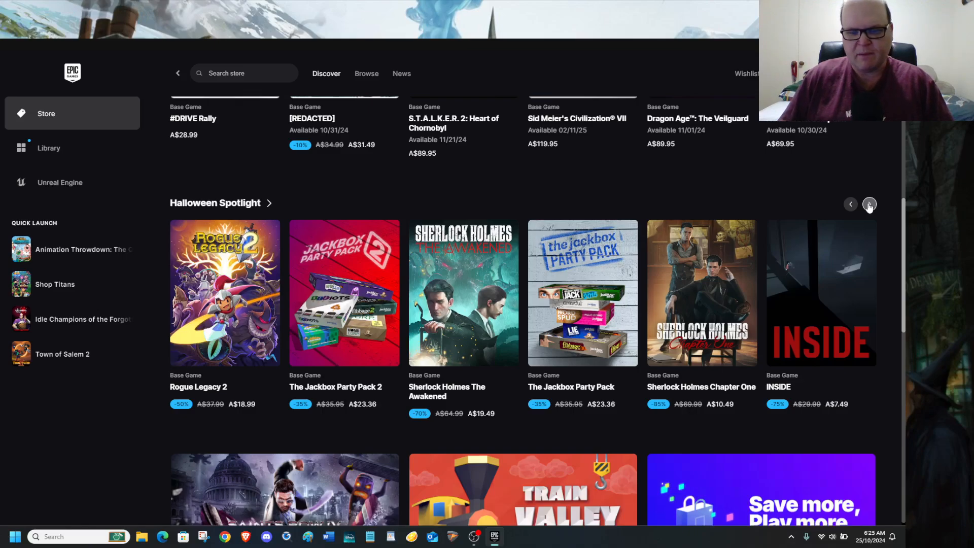
mouse_move(615, 345)
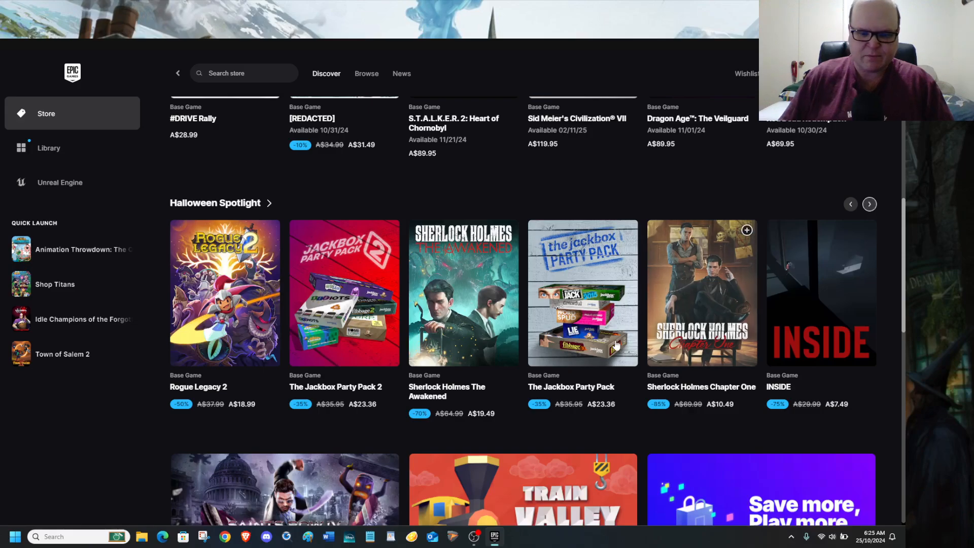
mouse_move(472, 399)
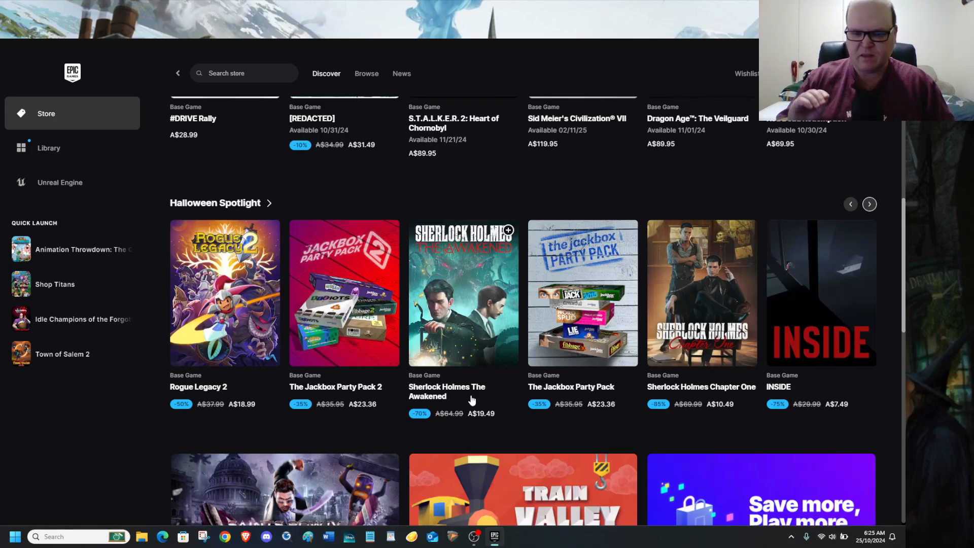
mouse_move(817, 400)
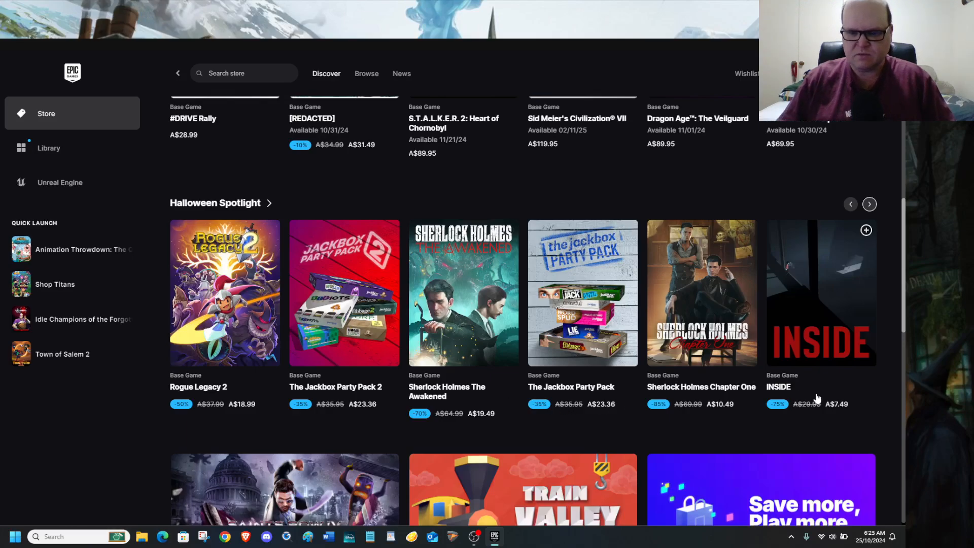
mouse_move(732, 403)
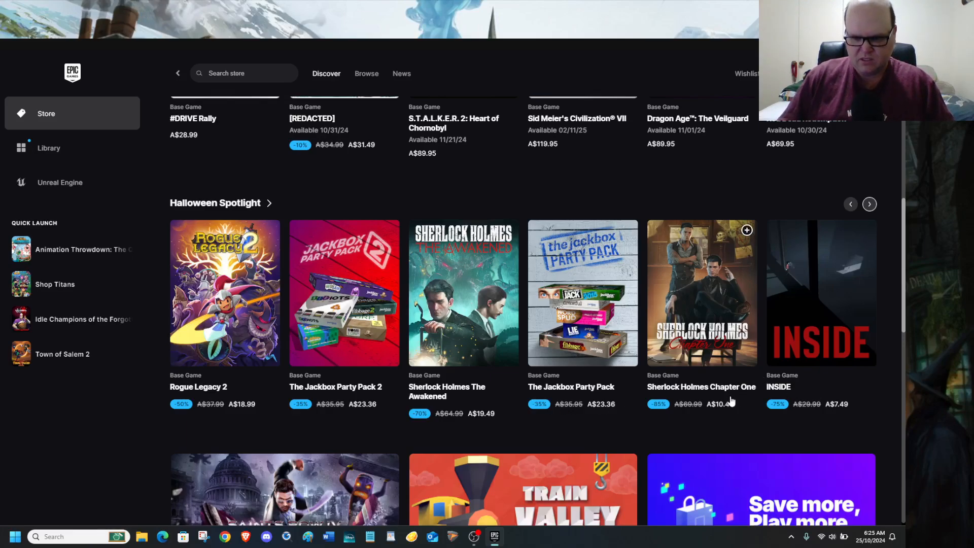
click(870, 204)
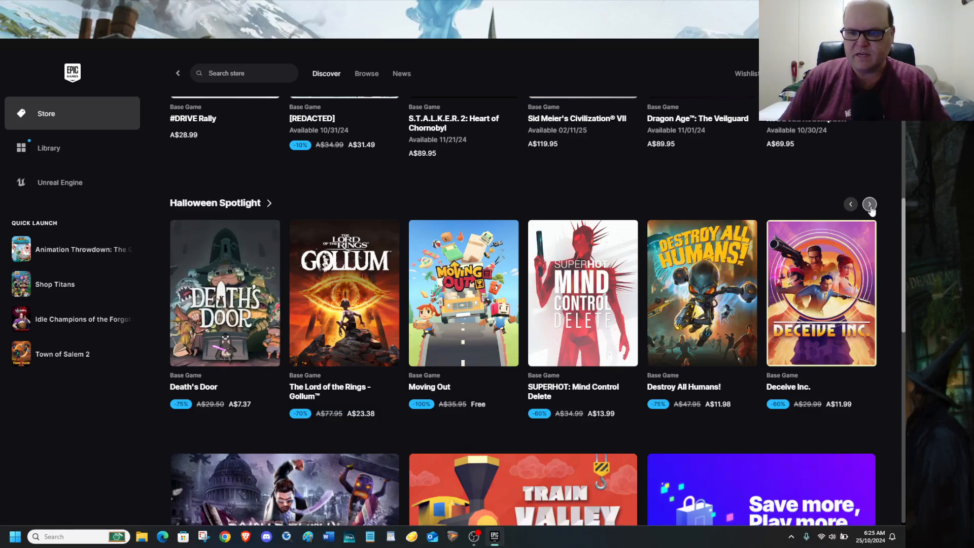
click(870, 204)
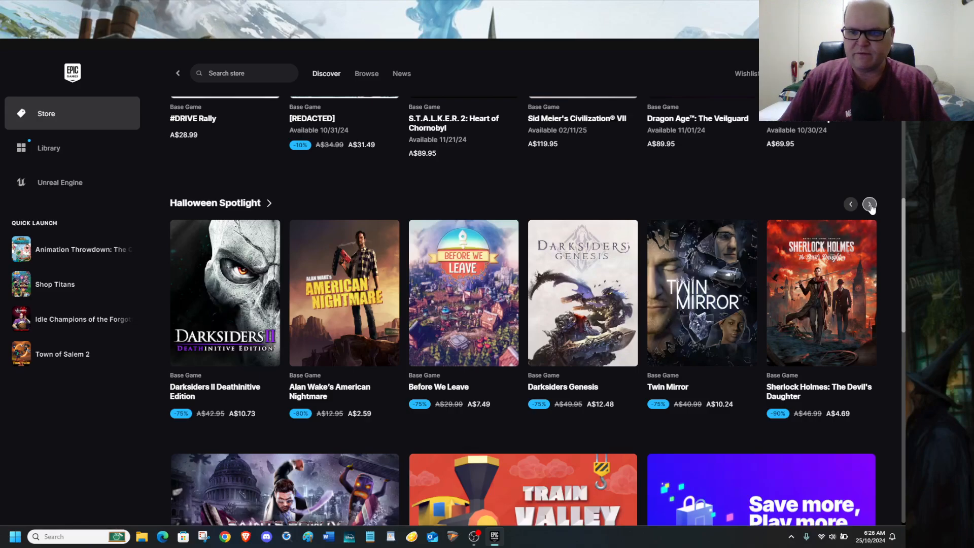
Page on until Moonlighter, Tropico 5, The Outer Worlds, Disciples: Liberation and Touch Type Tale are shown
click(870, 204)
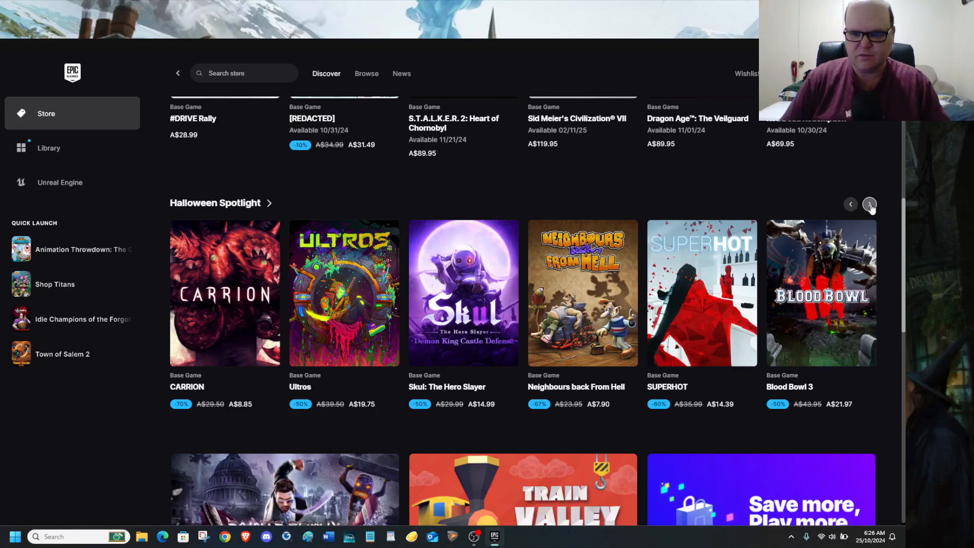
click(869, 204)
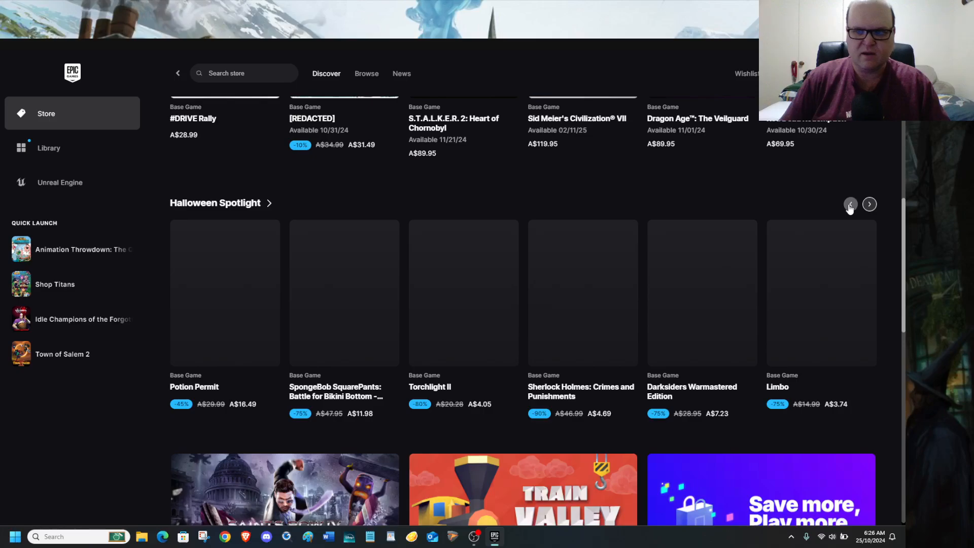
click(870, 204)
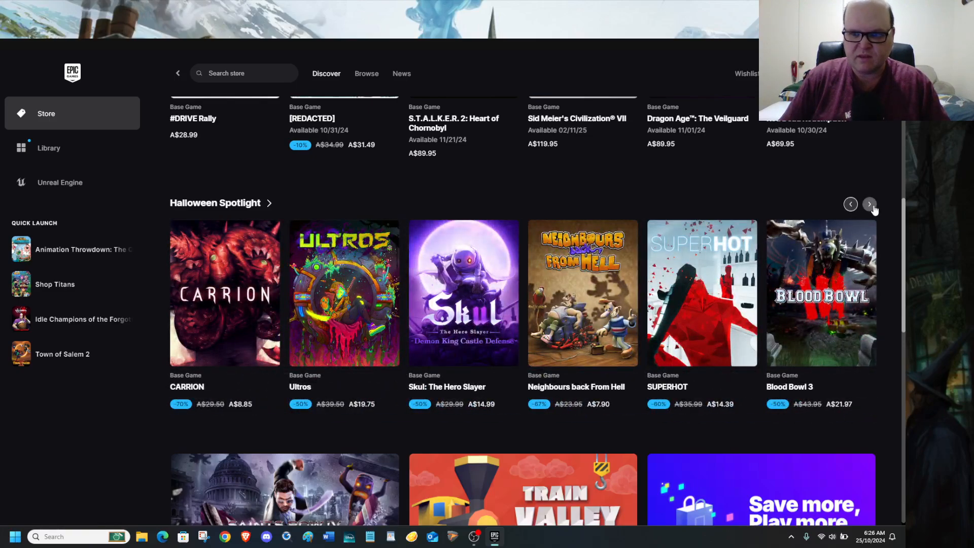
click(870, 204)
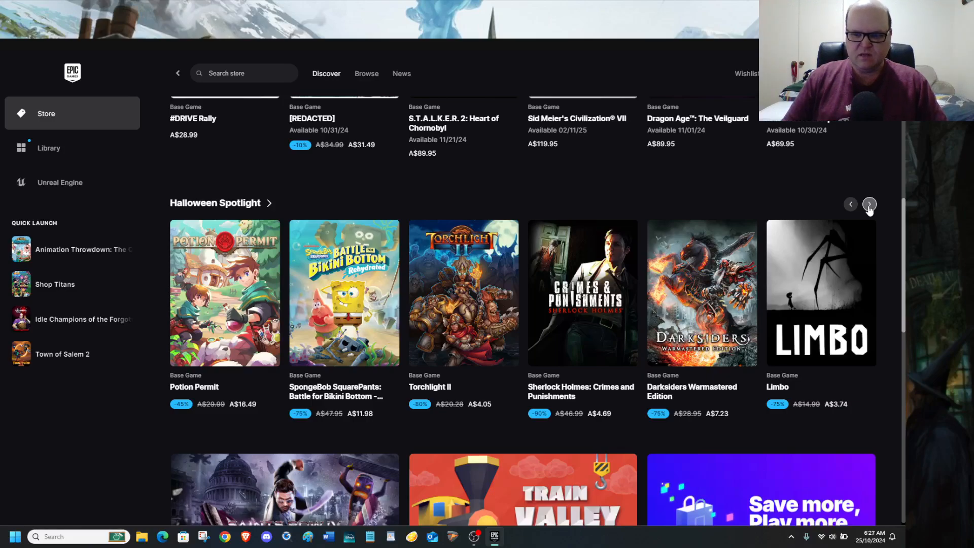
click(868, 204)
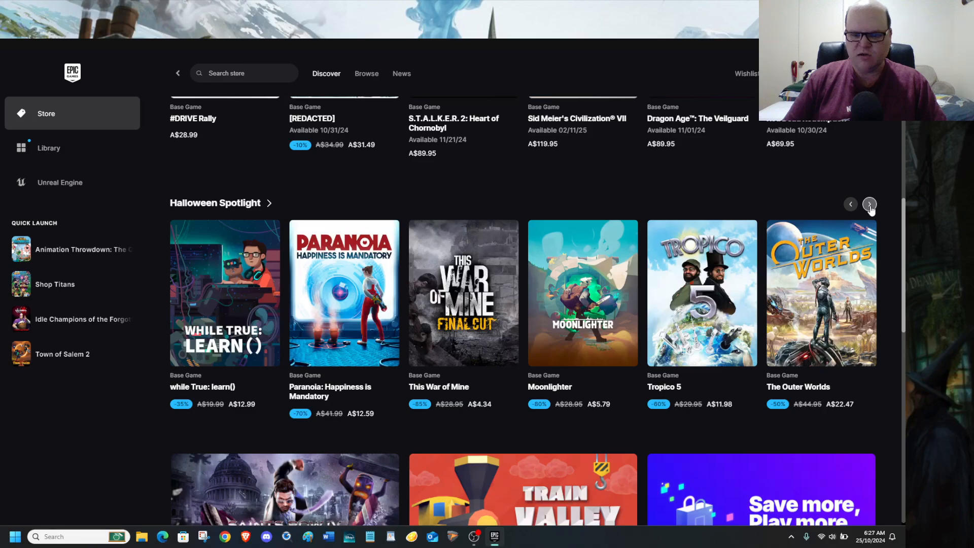
click(870, 204)
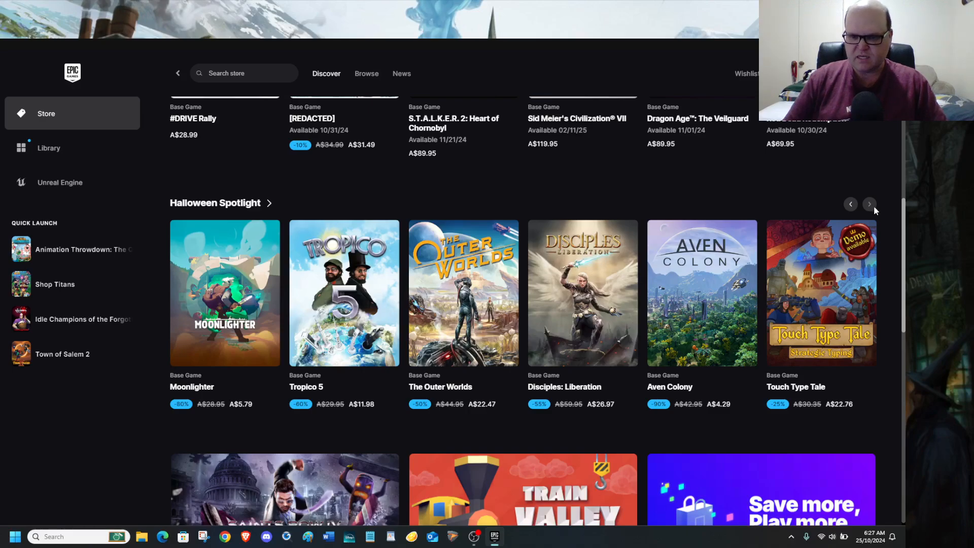
Scroll down to the Free Games section and reach the free Moving Out store page
scroll(down, 3)
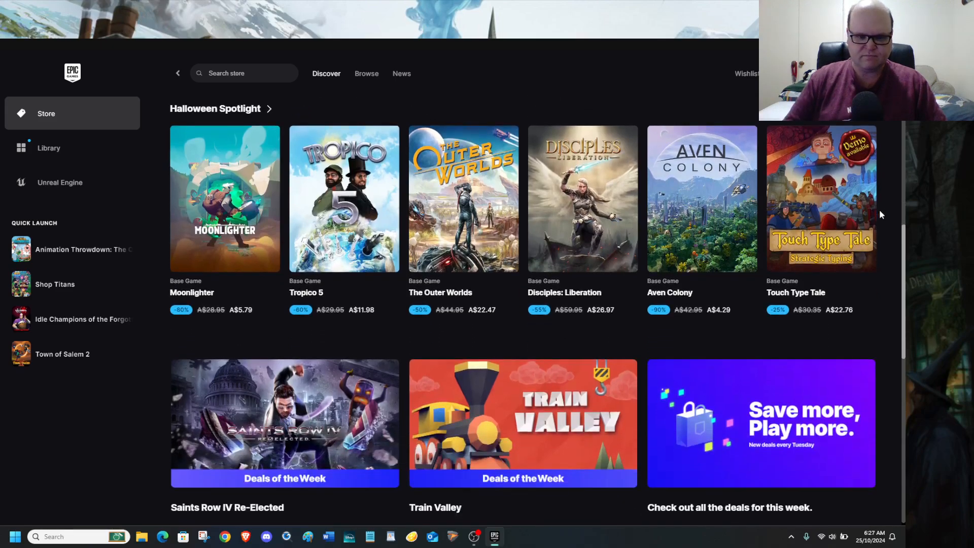
scroll(down, 3)
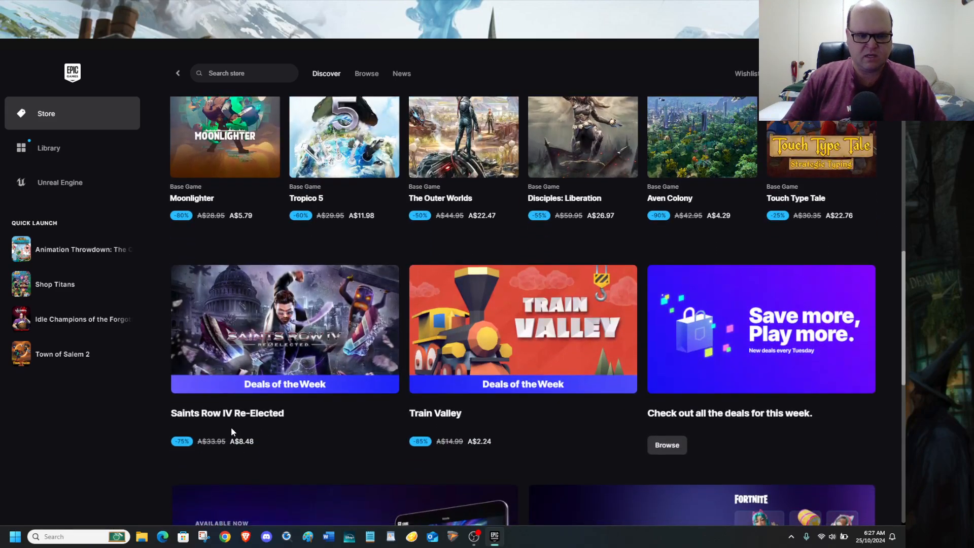
mouse_move(531, 416)
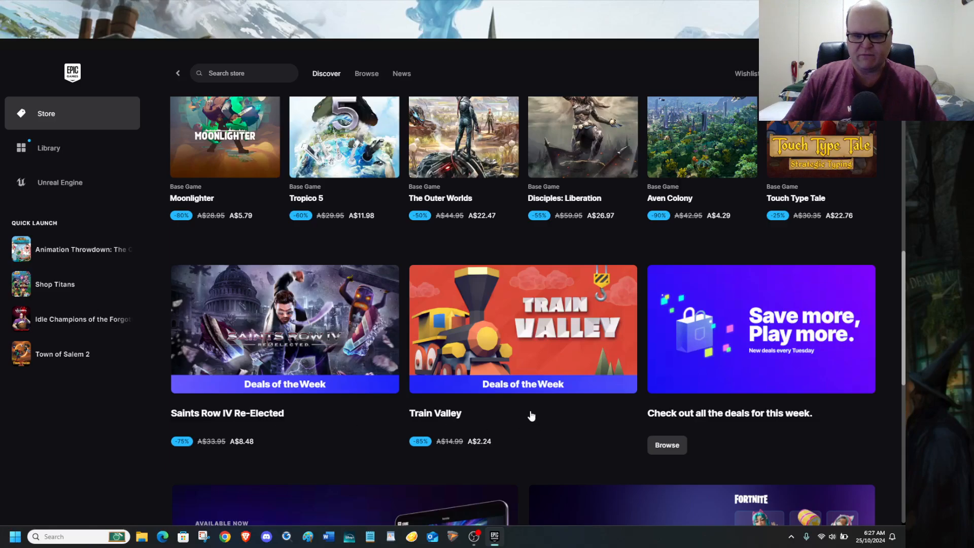
scroll(down, 3)
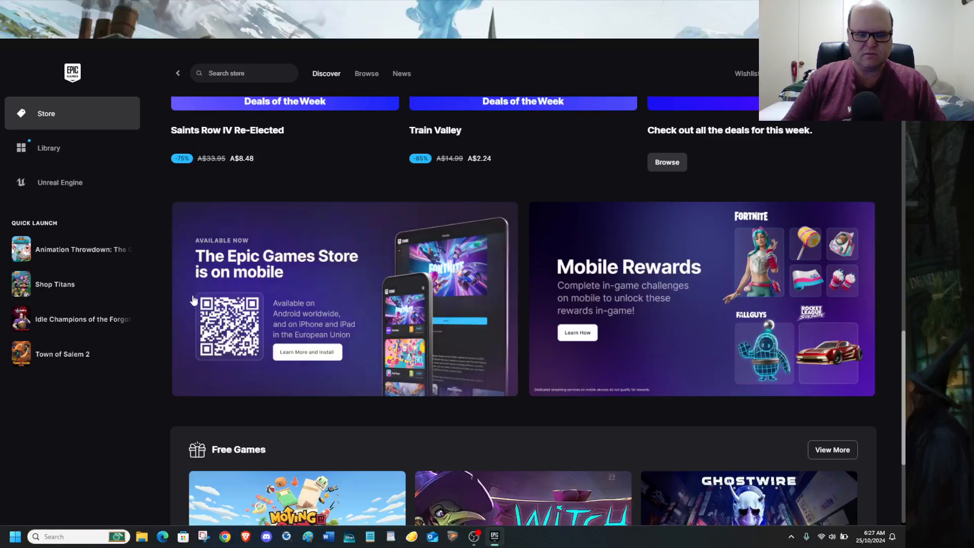
mouse_move(396, 284)
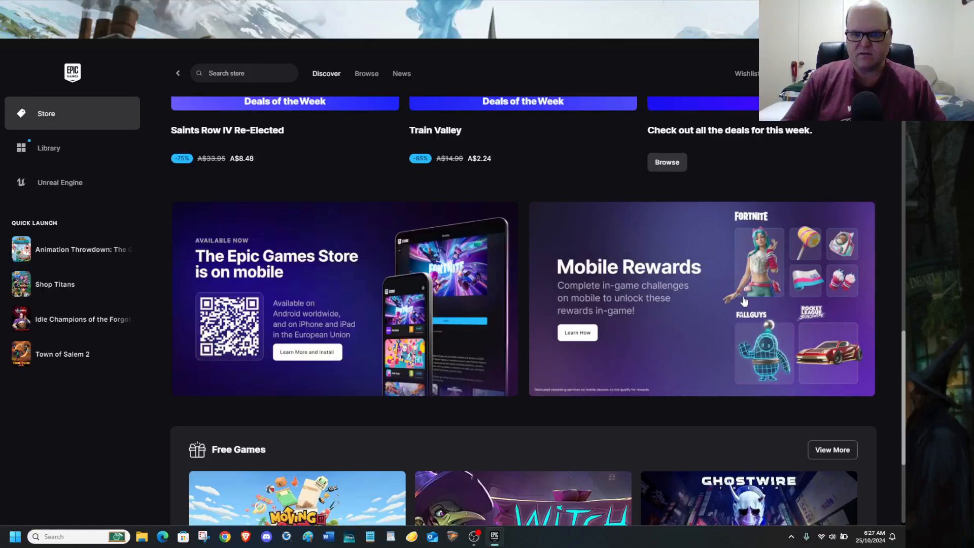
mouse_move(852, 270)
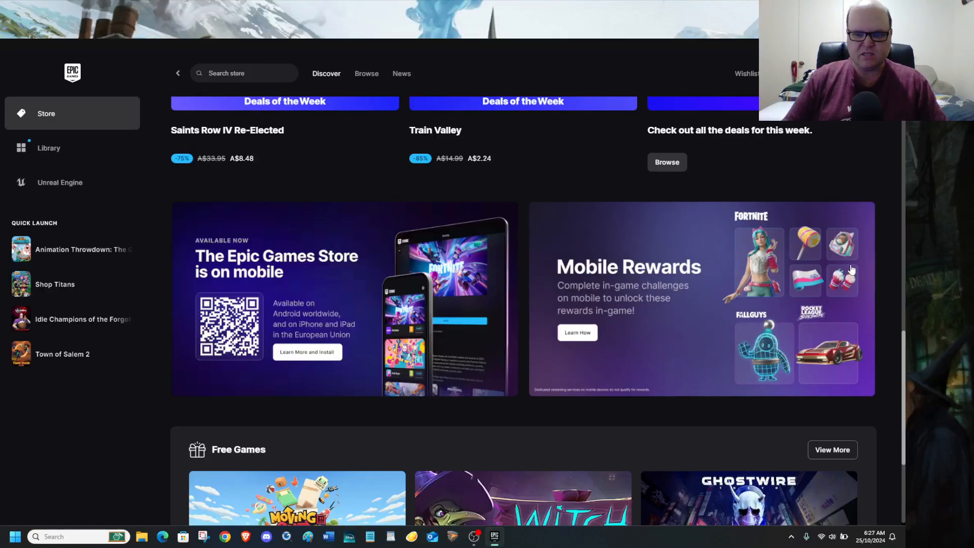
mouse_move(879, 341)
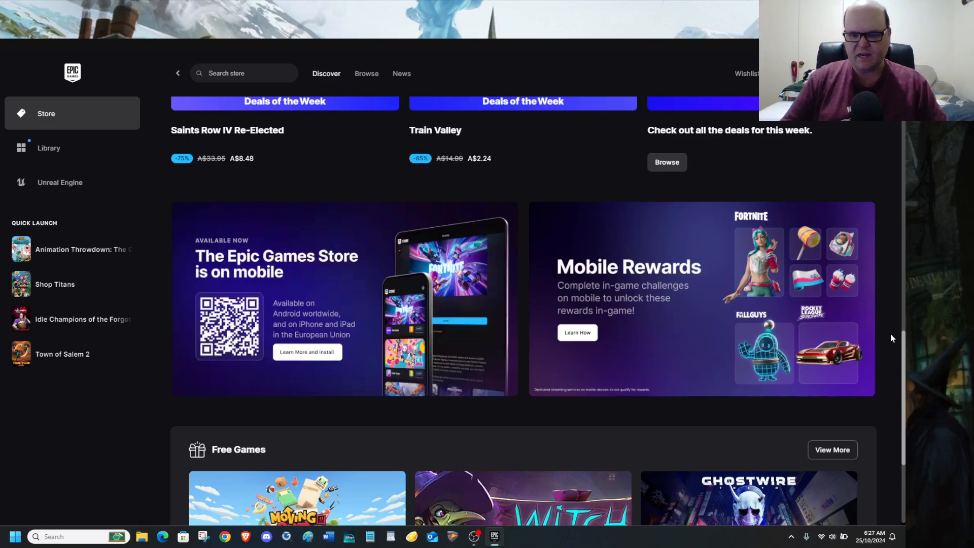
scroll(down, 3)
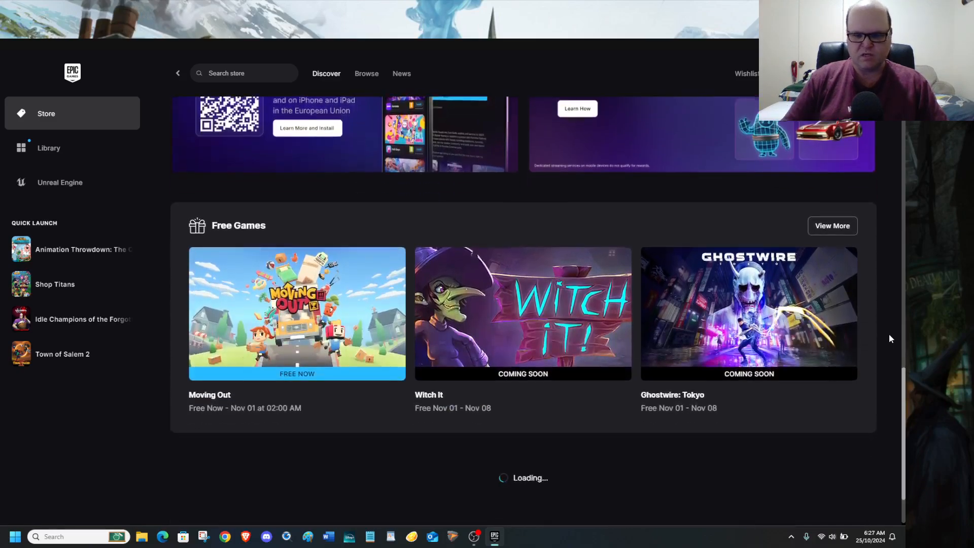
scroll(down, 3)
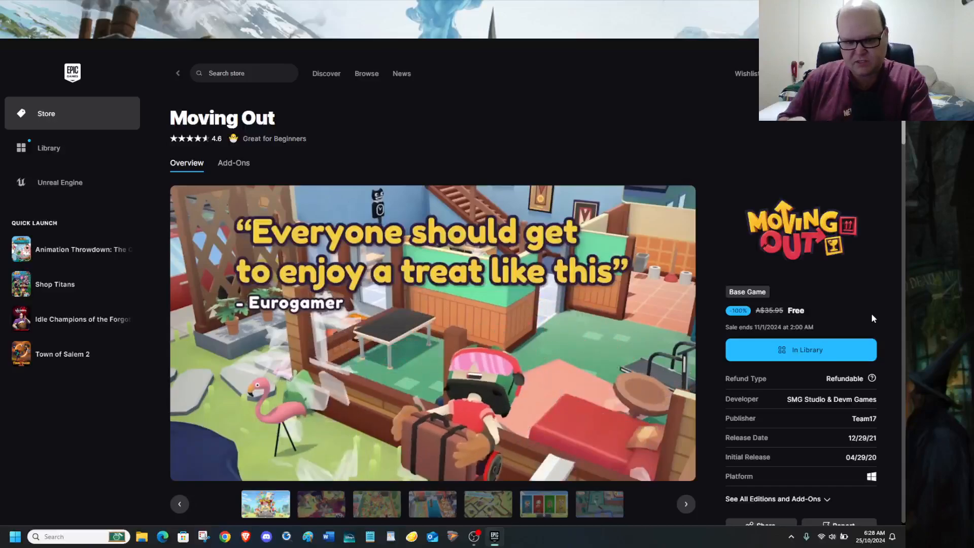
Play the Moving Out trailer on its store page
click(685, 503)
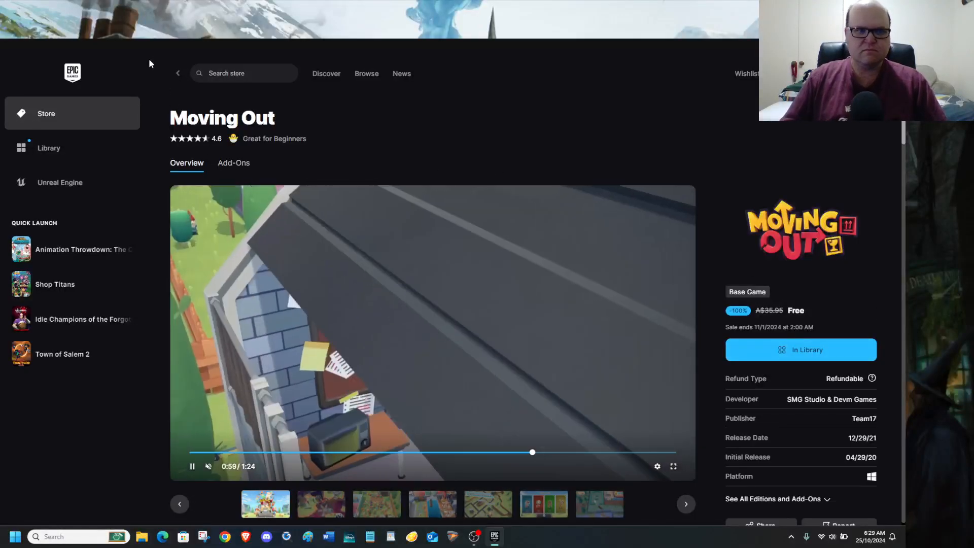
mouse_move(178, 73)
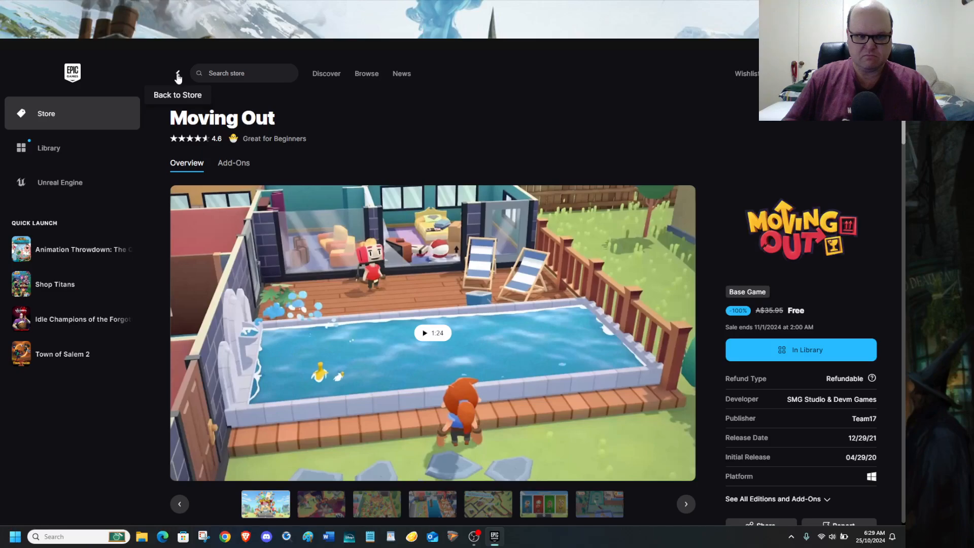
mouse_move(566, 191)
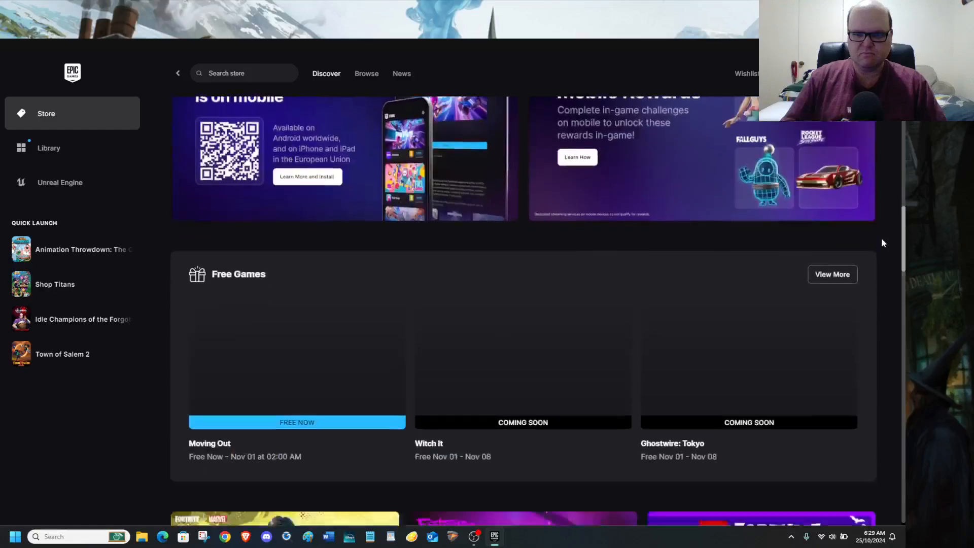
Scroll the Discover page past Free Games and Top New Releases down to Top Sellers and Most Played lists
scroll(down, 3)
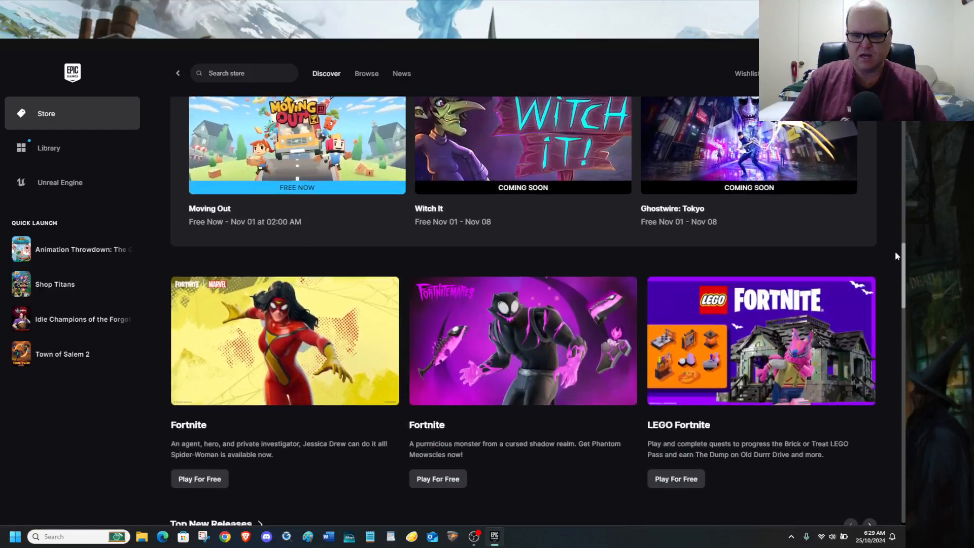
scroll(down, 3)
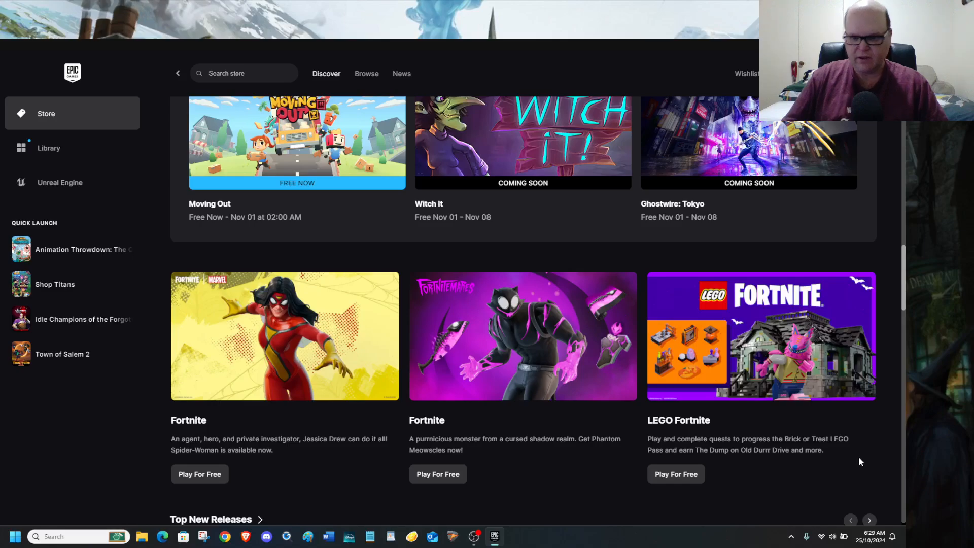
mouse_move(850, 452)
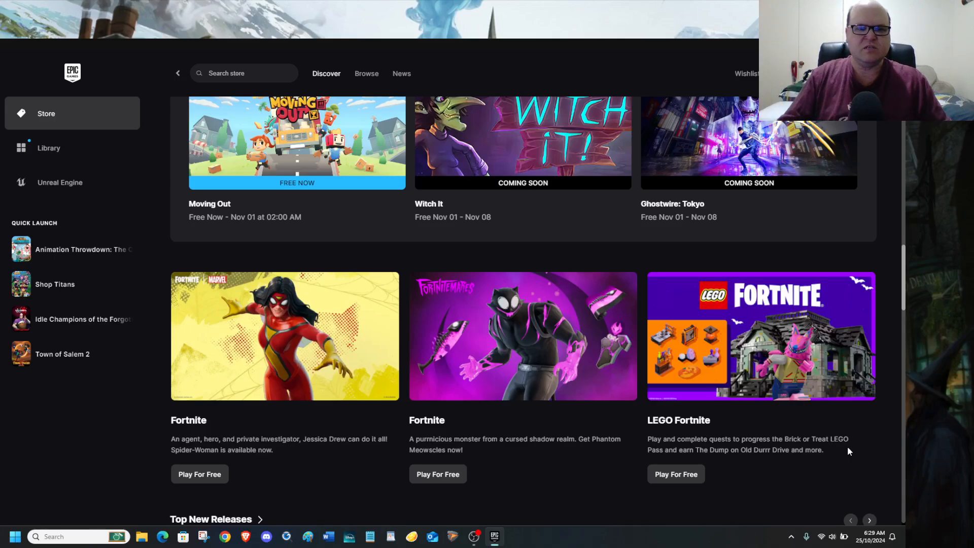
mouse_move(887, 439)
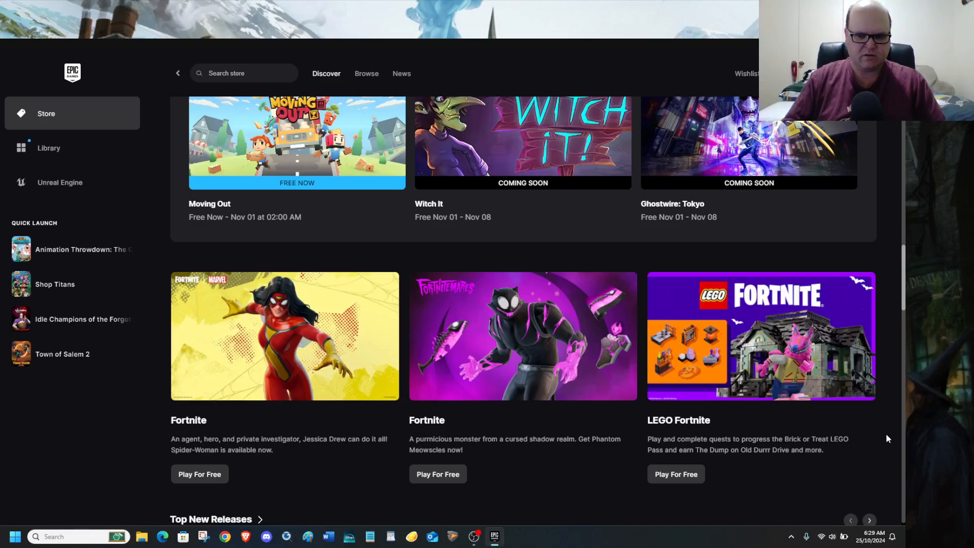
mouse_move(887, 434)
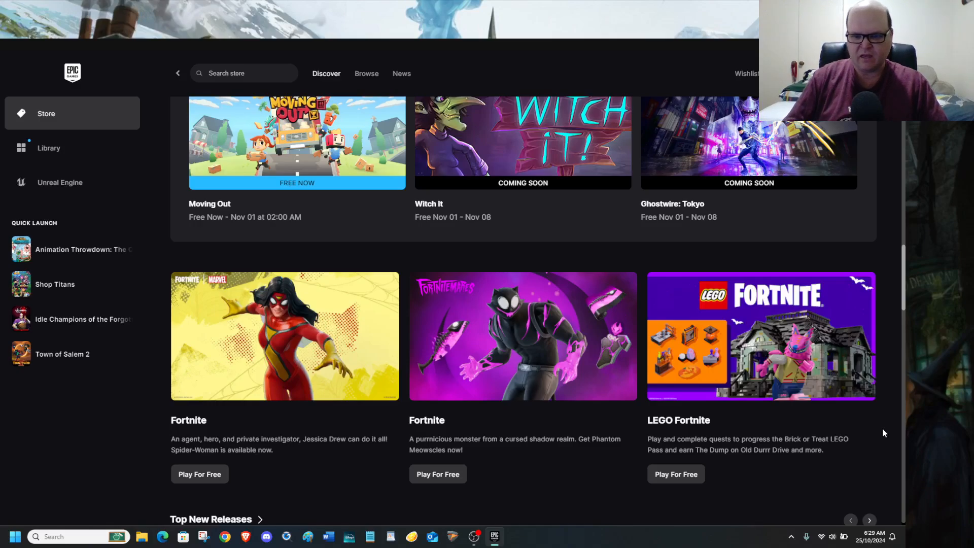
scroll(down, 3)
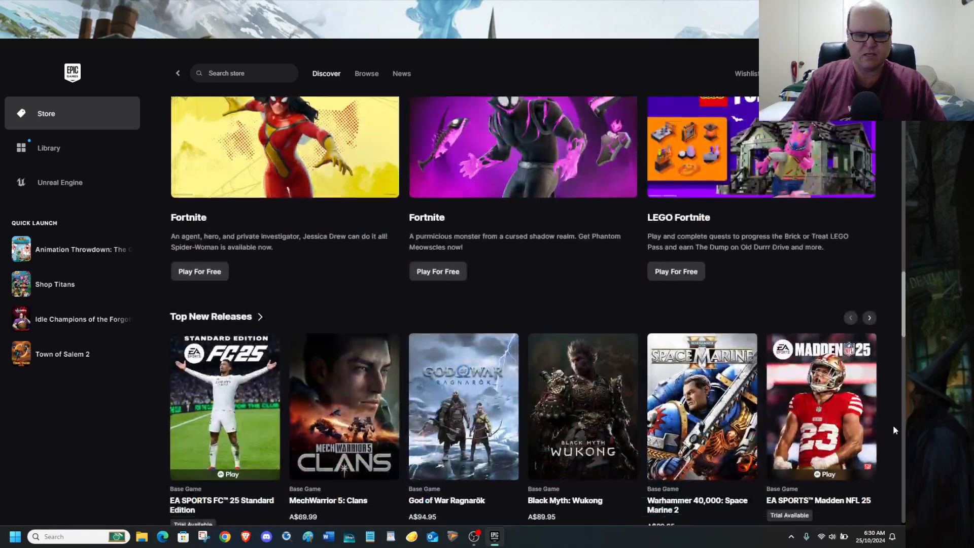
scroll(down, 3)
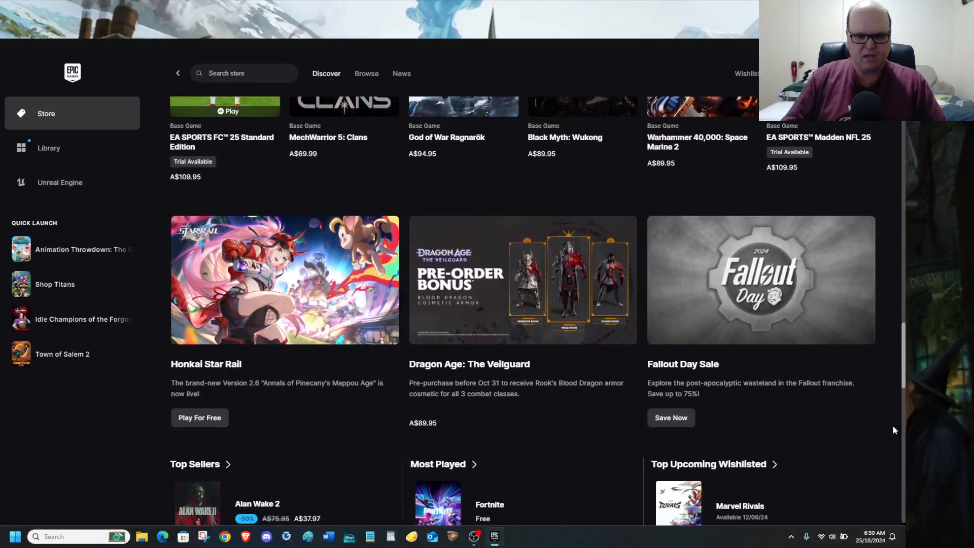
scroll(down, 3)
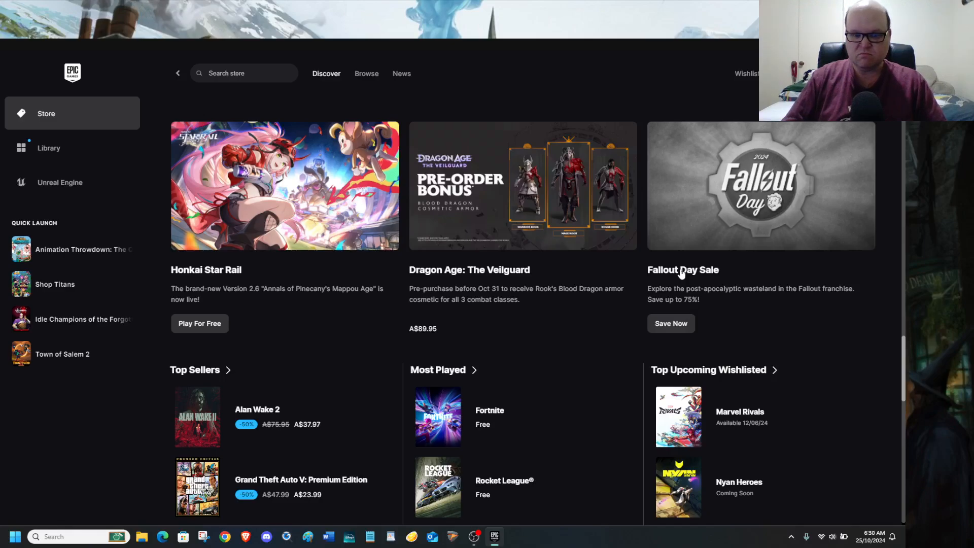
Browse the Fallout Day Sale deals, including the Fallout Classic Collection and Fallout 4 add-ons
click(366, 73)
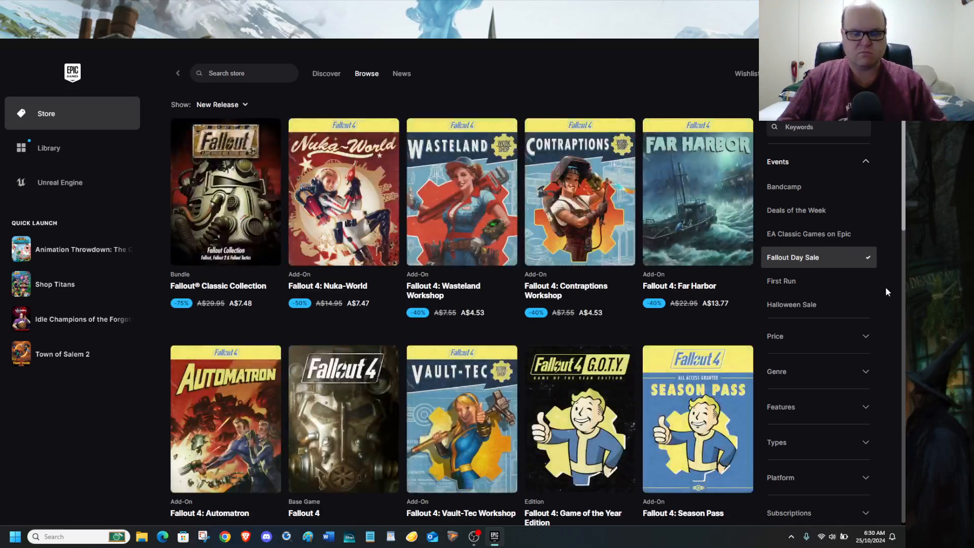
mouse_move(270, 279)
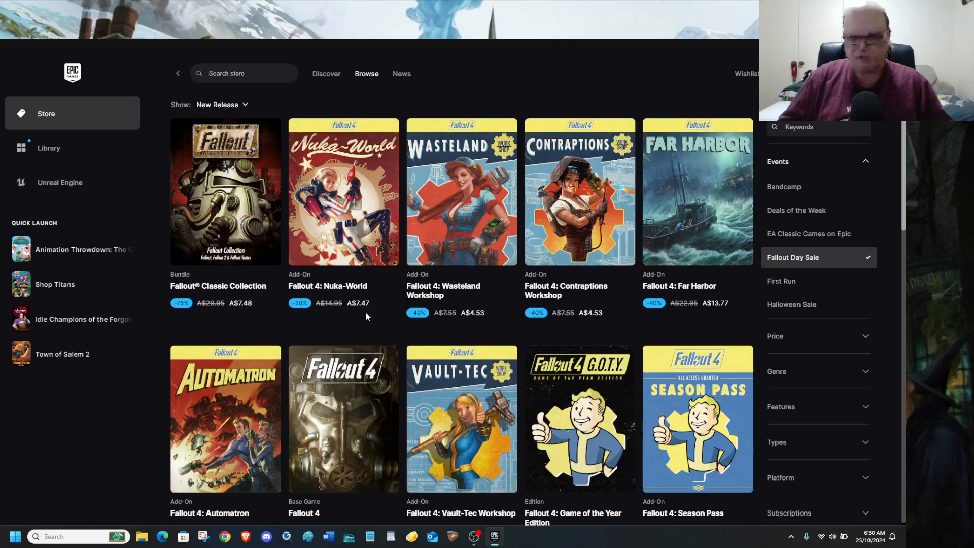
scroll(down, 3)
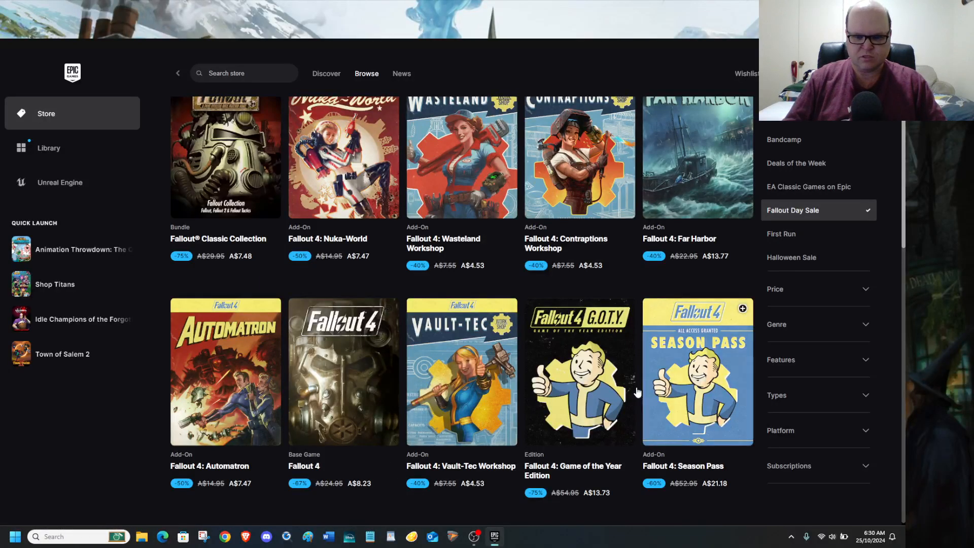
mouse_move(445, 378)
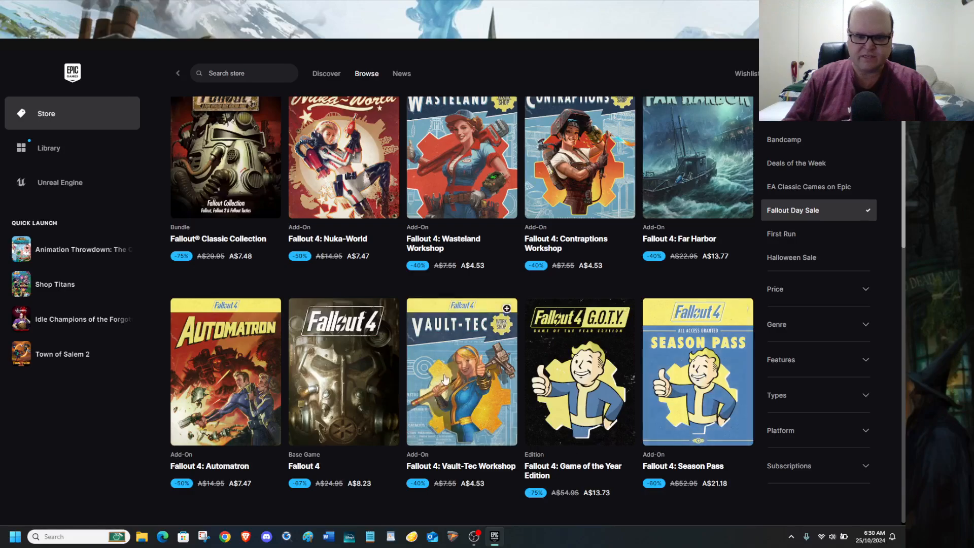
mouse_move(474, 195)
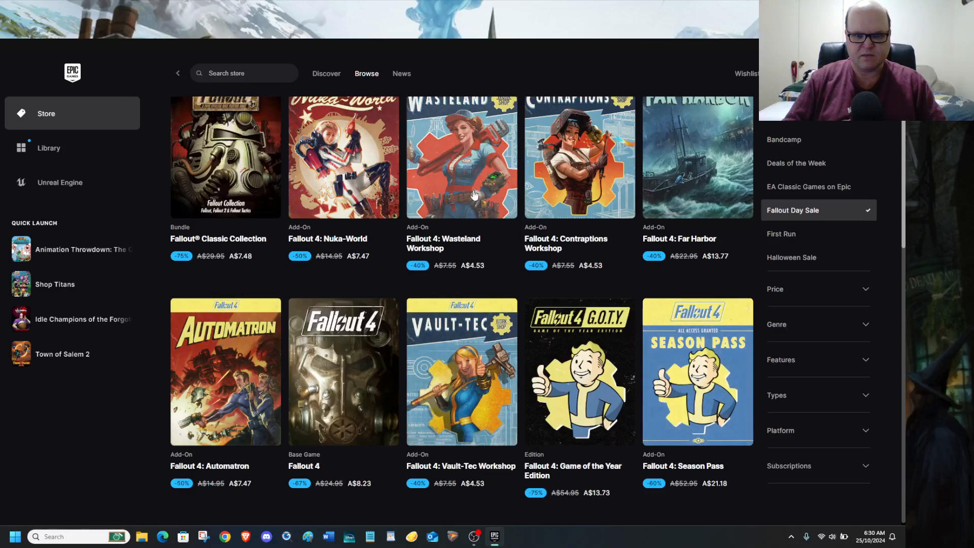
mouse_move(708, 179)
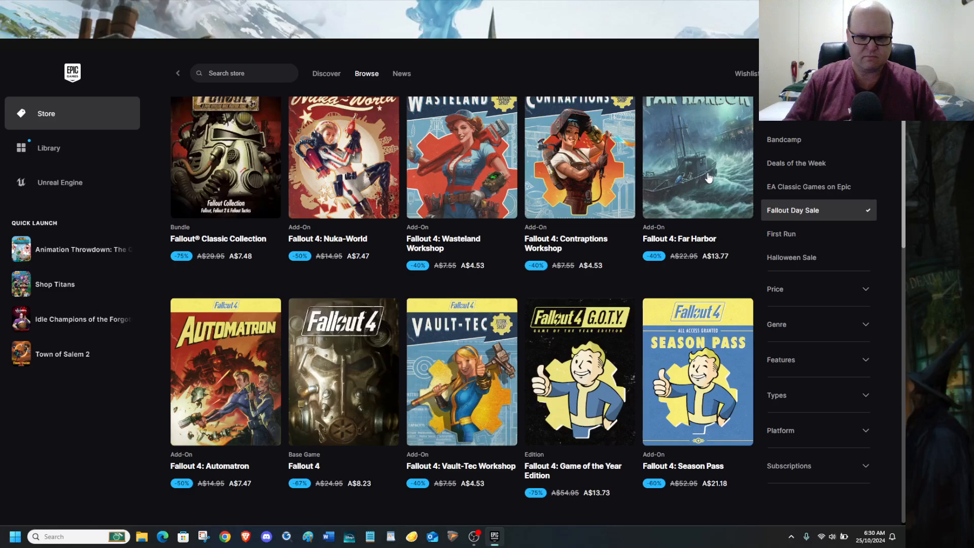
mouse_move(691, 188)
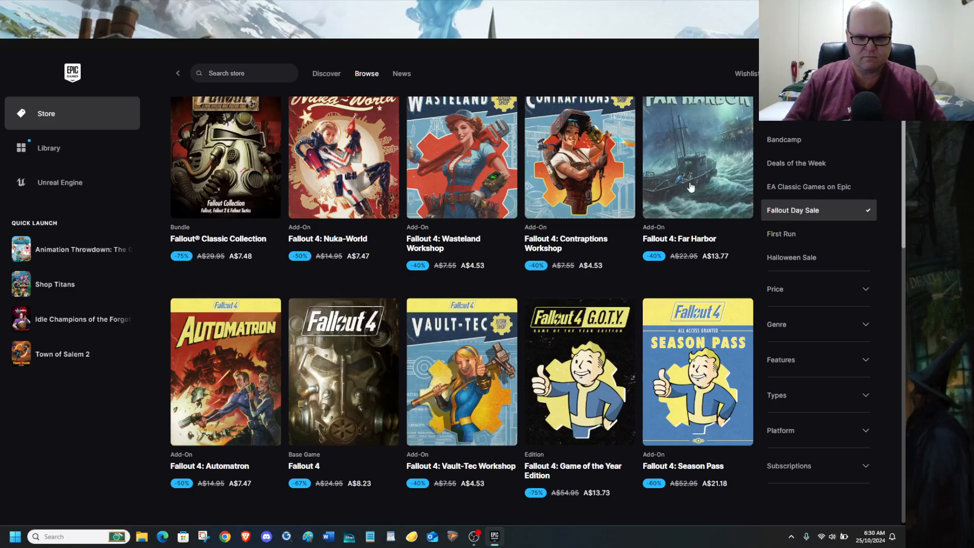
mouse_move(683, 342)
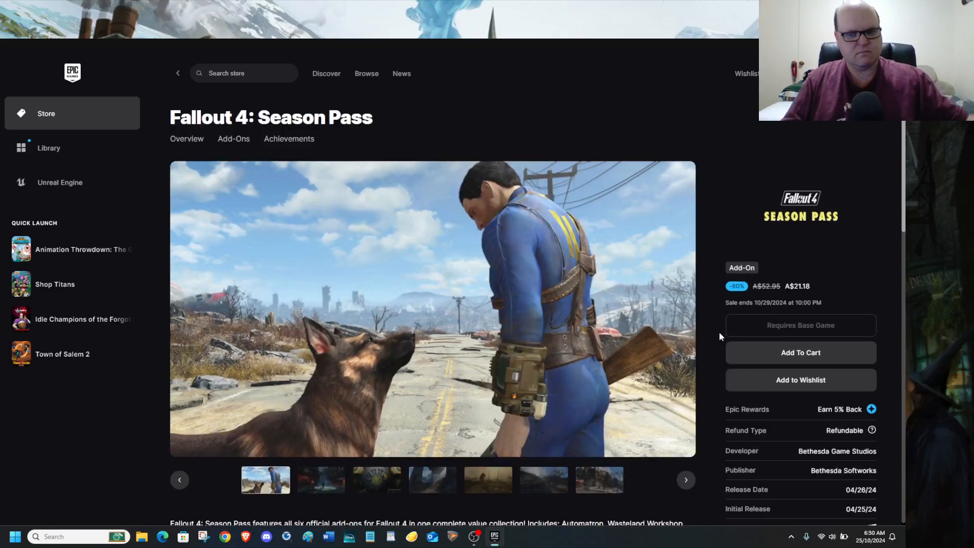
Expand the full description on the Fallout 4: Season Pass page, shown 60% off at A$21.18
scroll(down, 3)
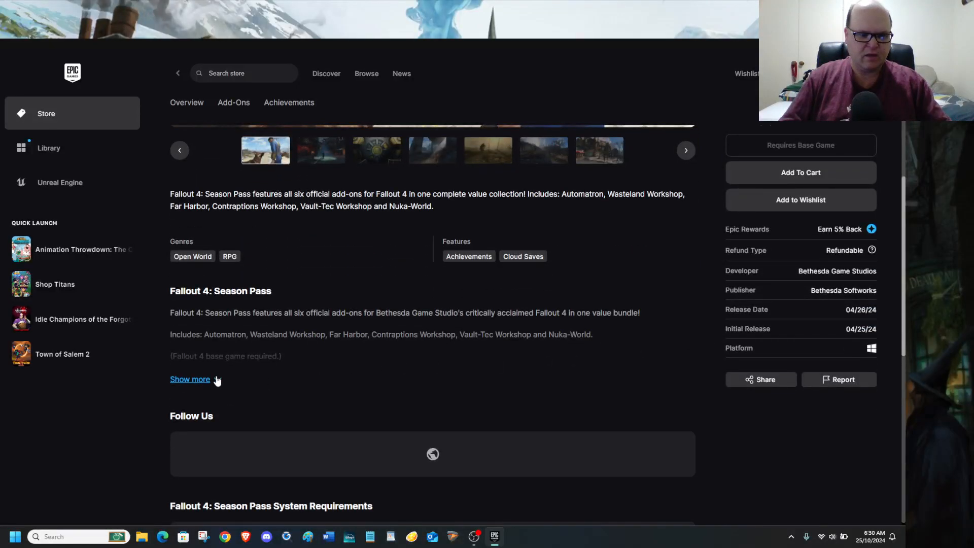
click(190, 379)
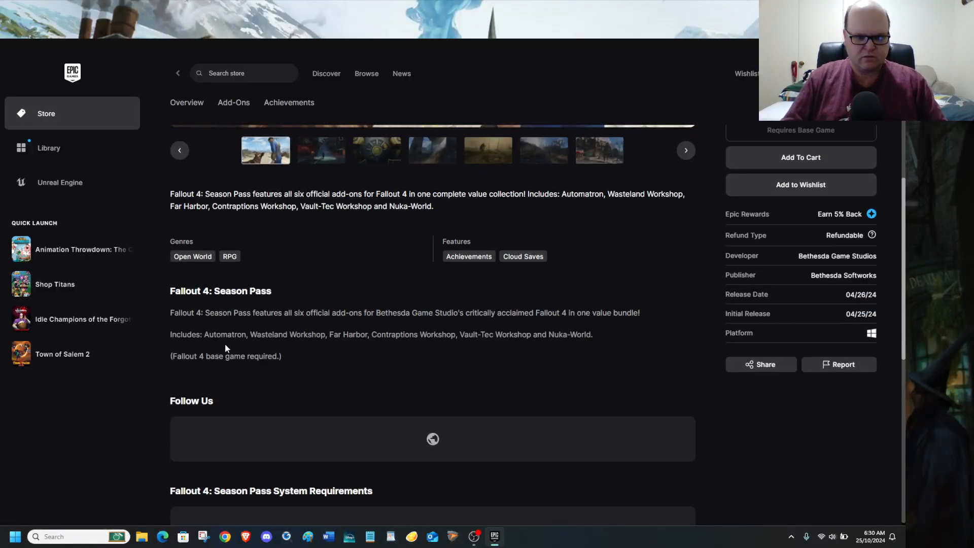
mouse_move(305, 348)
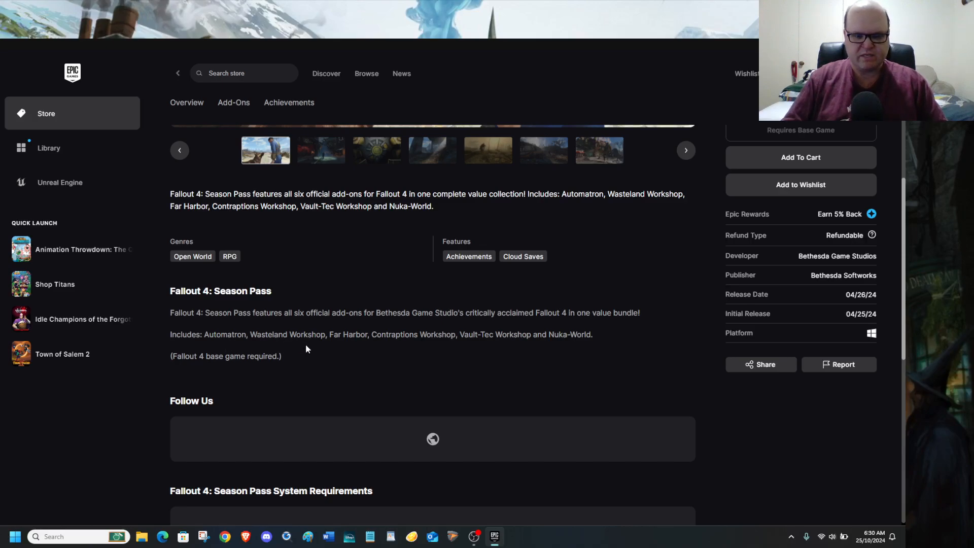
mouse_move(439, 347)
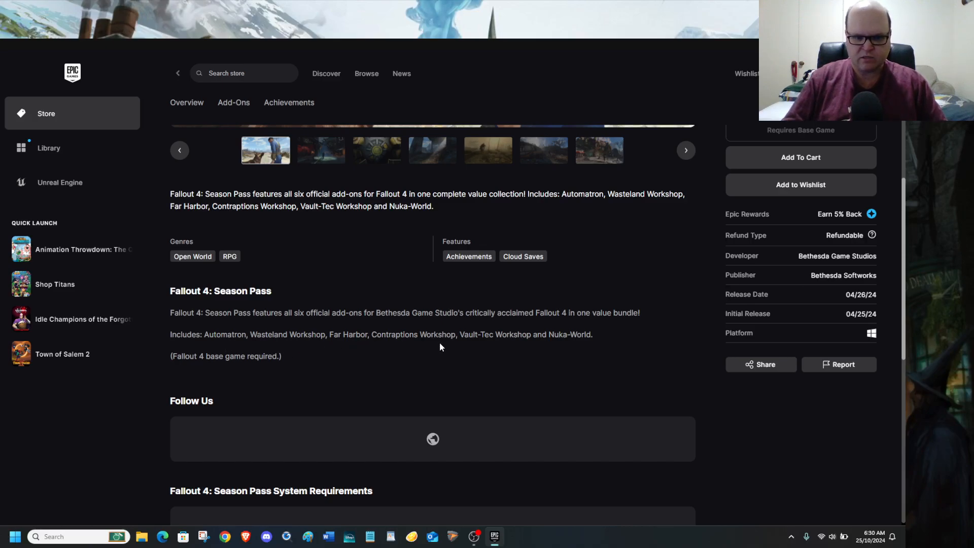
mouse_move(569, 345)
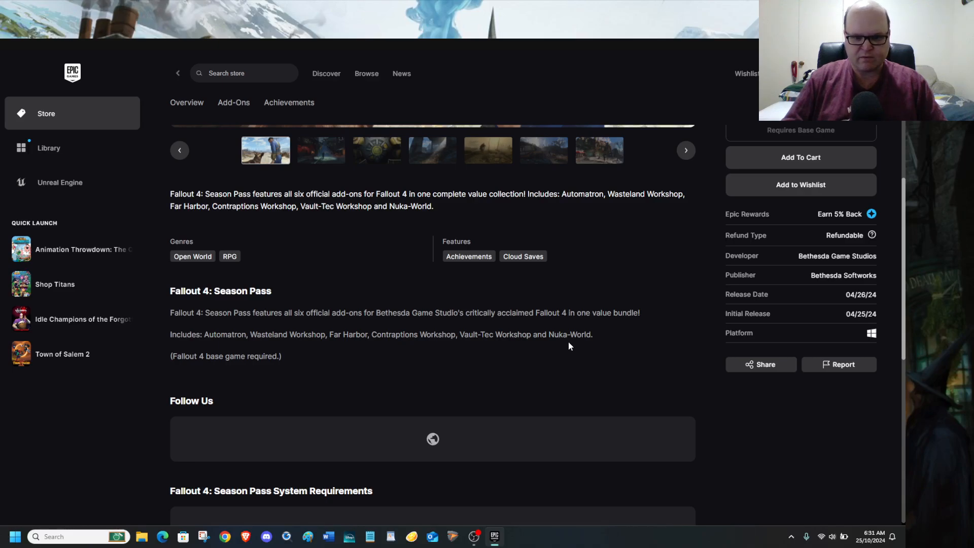
mouse_move(589, 346)
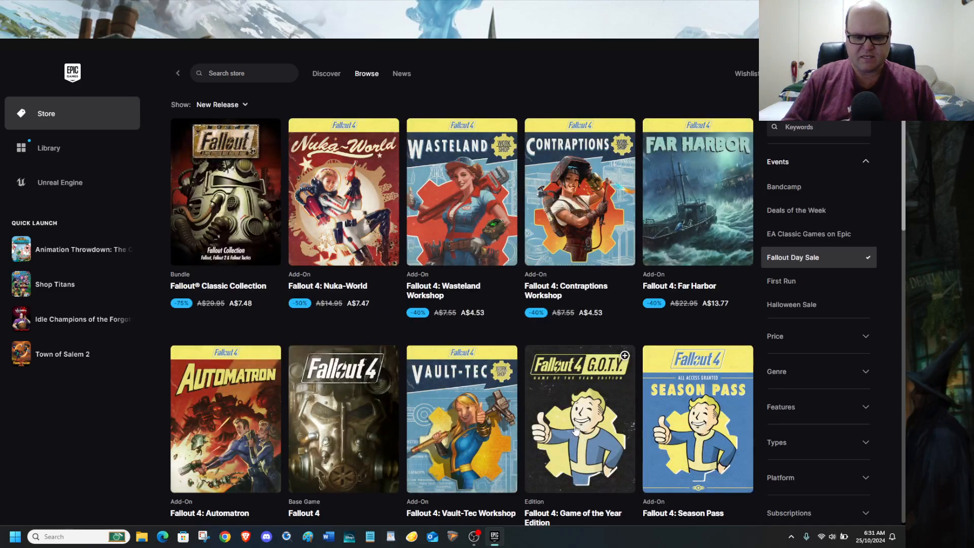
scroll(down, 3)
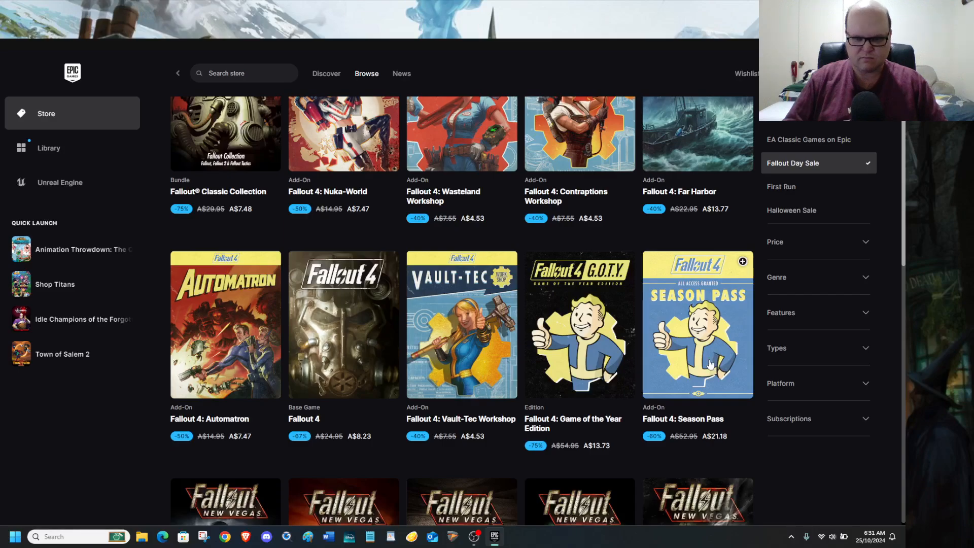
mouse_move(577, 398)
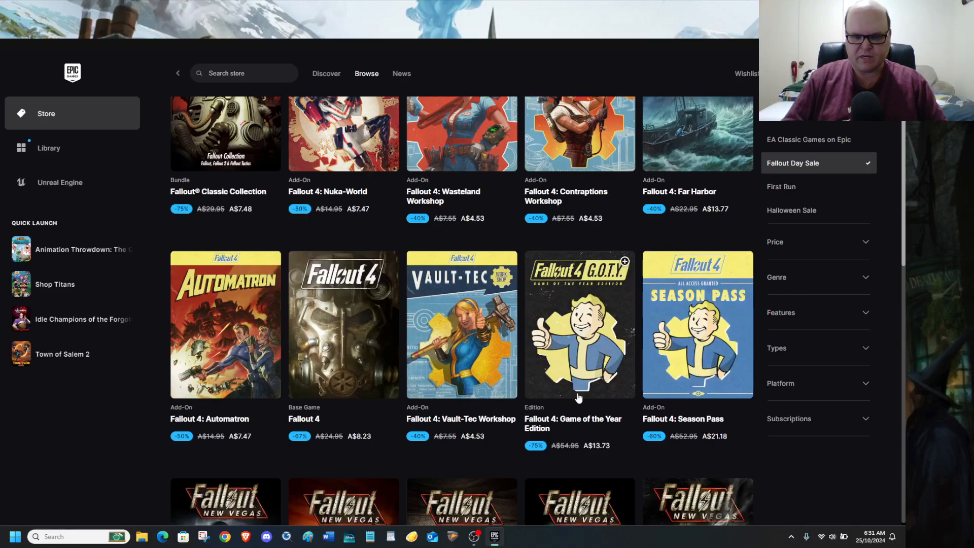
scroll(down, 3)
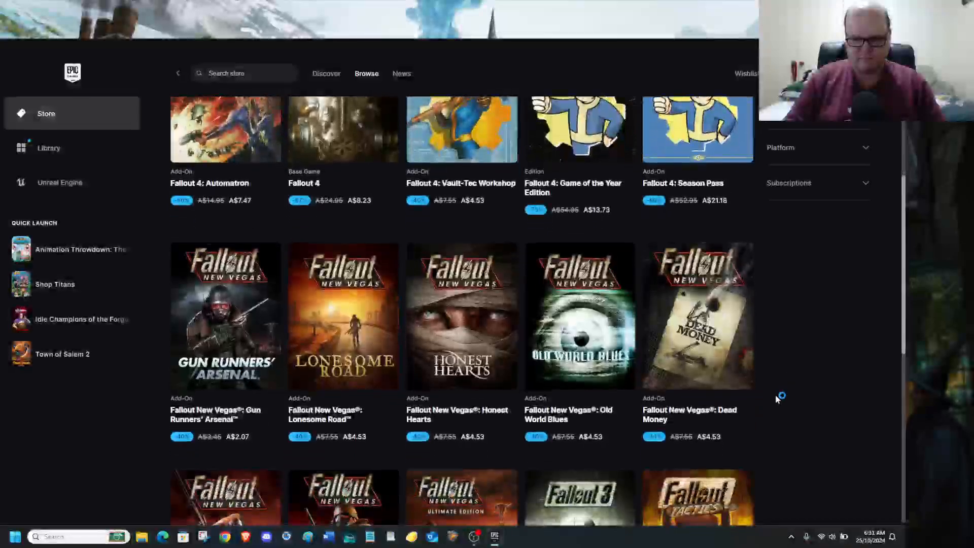
scroll(down, 3)
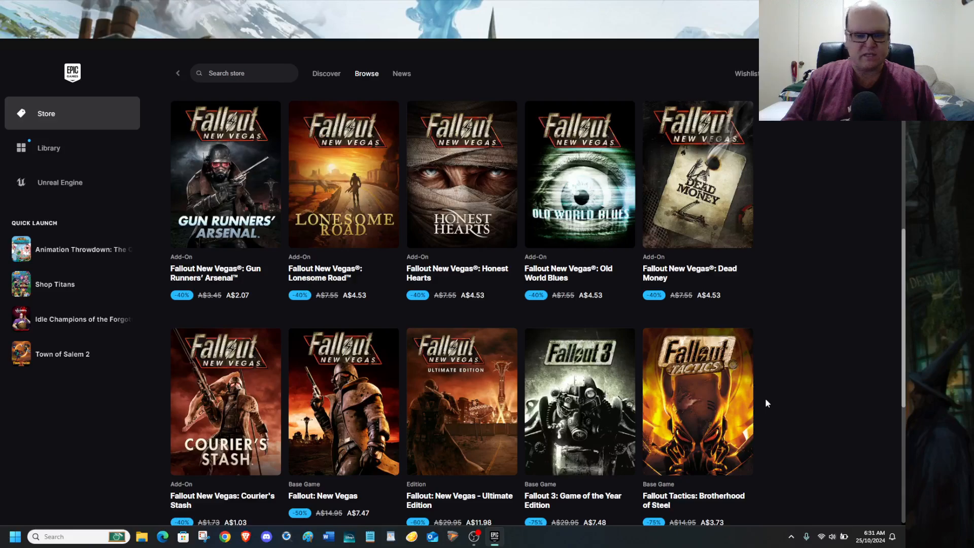
scroll(down, 3)
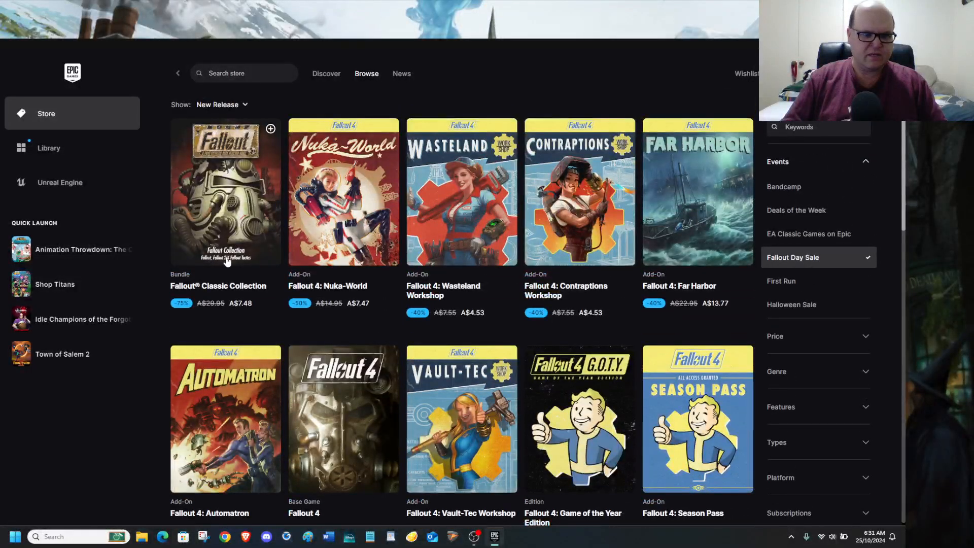
mouse_move(236, 217)
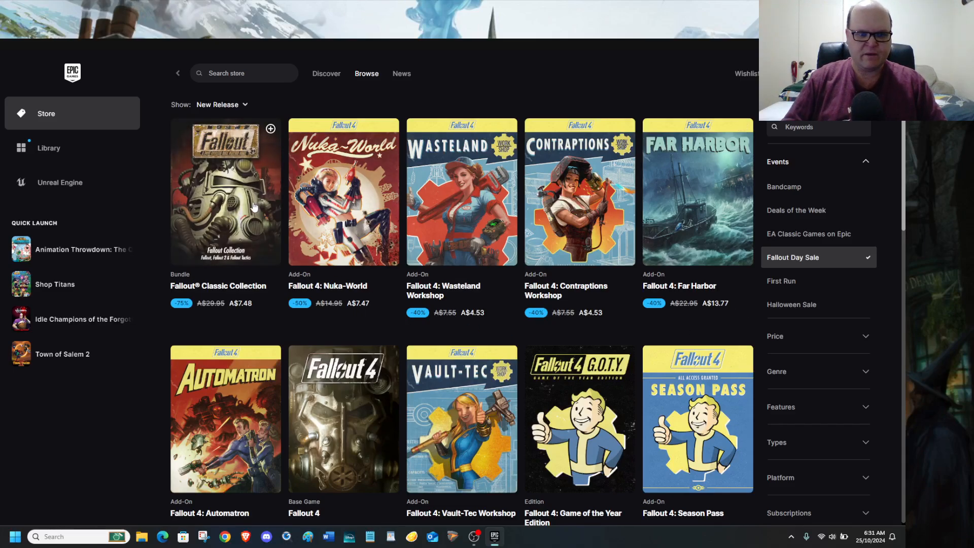
mouse_move(258, 222)
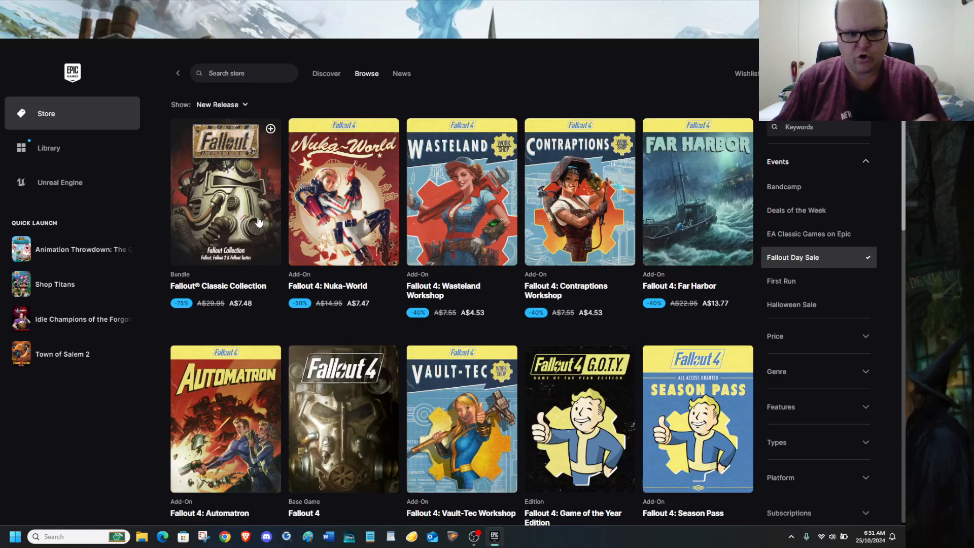
mouse_move(231, 225)
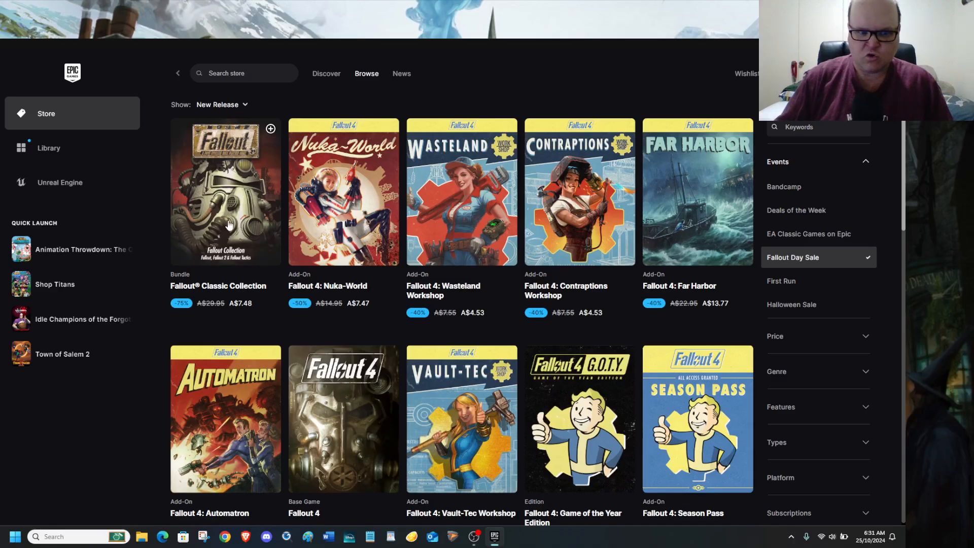
scroll(down, 3)
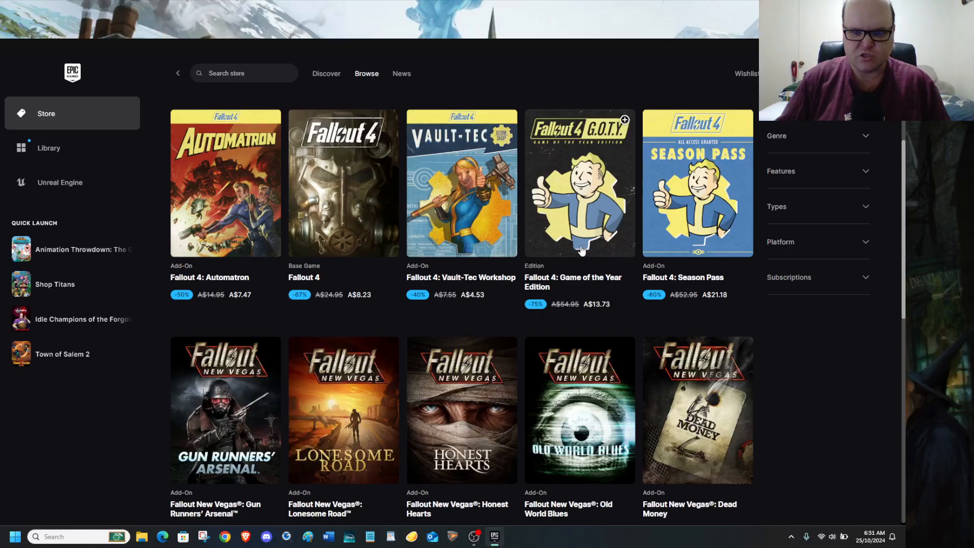
scroll(up, 3)
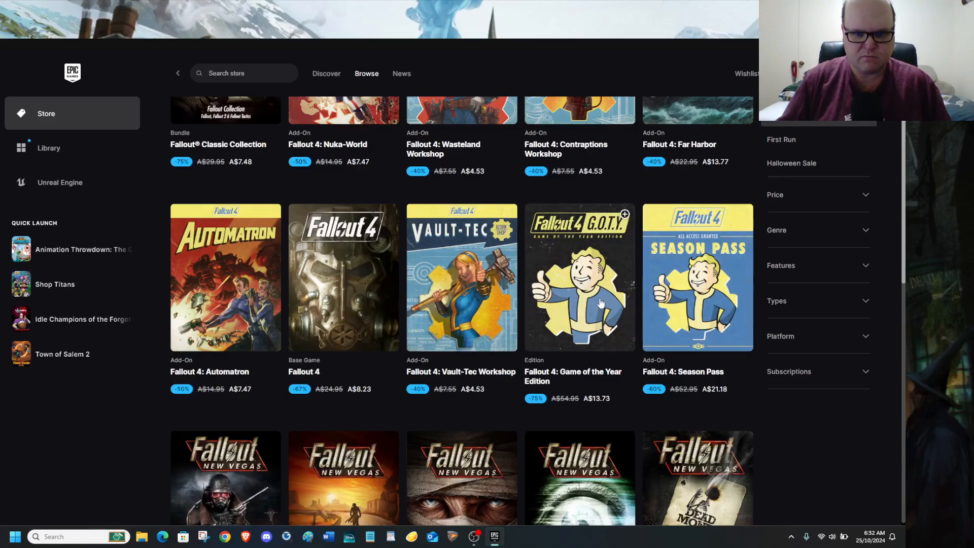
scroll(down, 3)
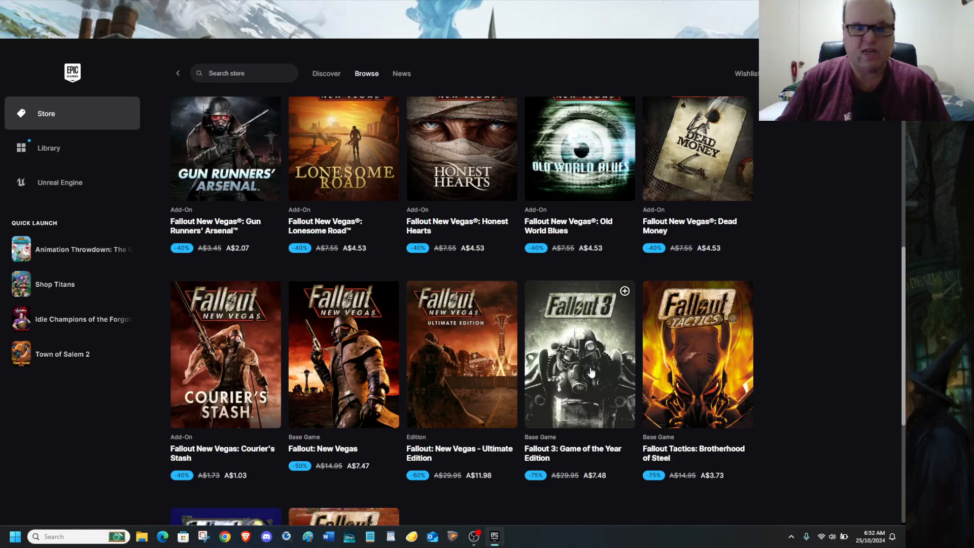
mouse_move(471, 400)
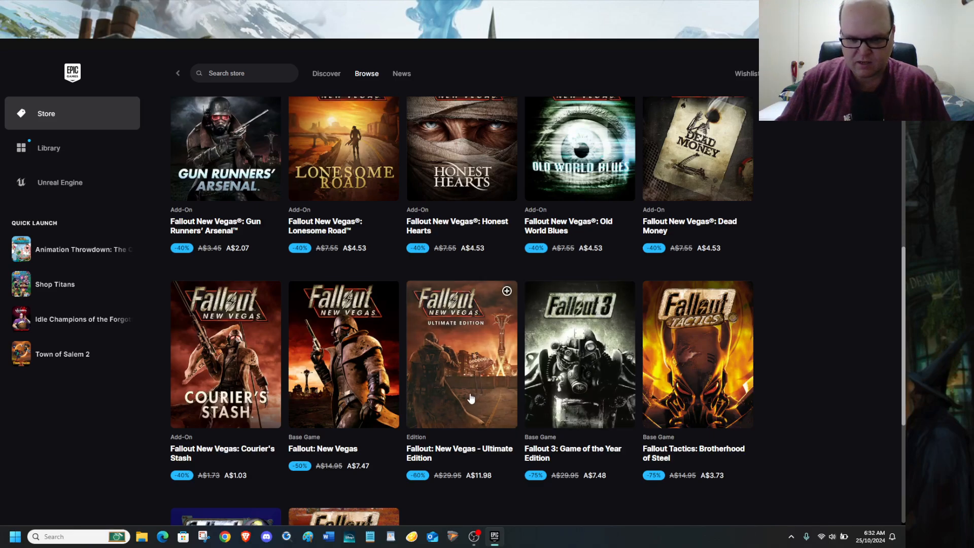
Go to the Fallout: New Vegas - Ultimate Edition page and expand its full description
click(461, 354)
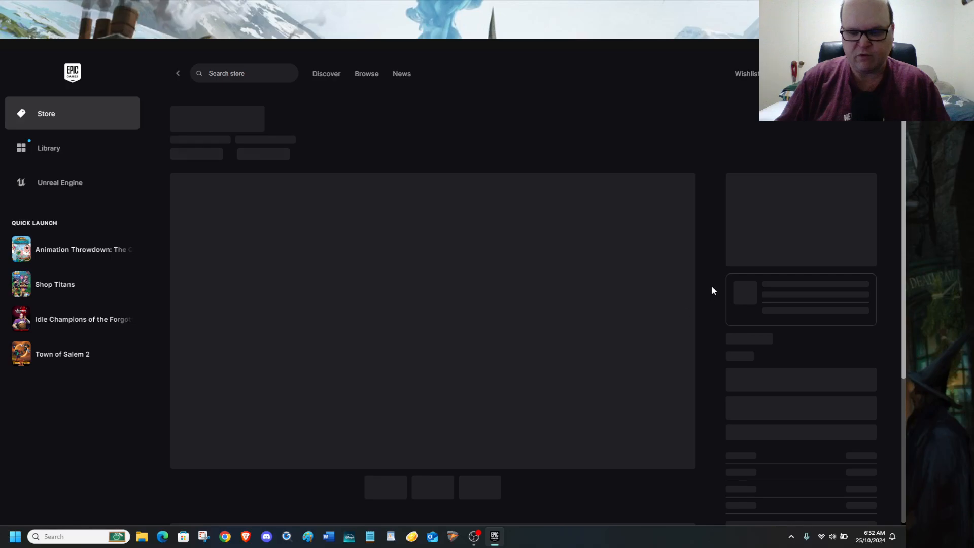
mouse_move(714, 317)
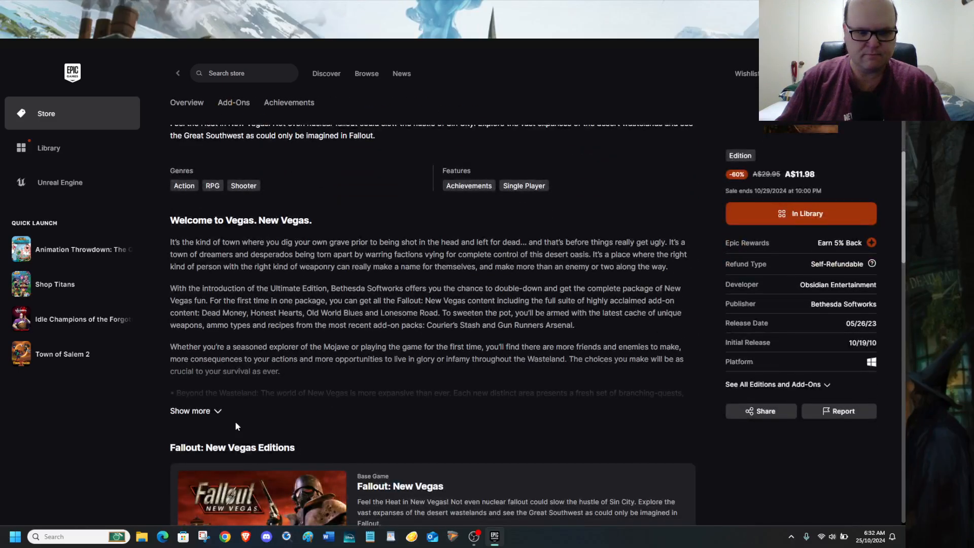
click(190, 411)
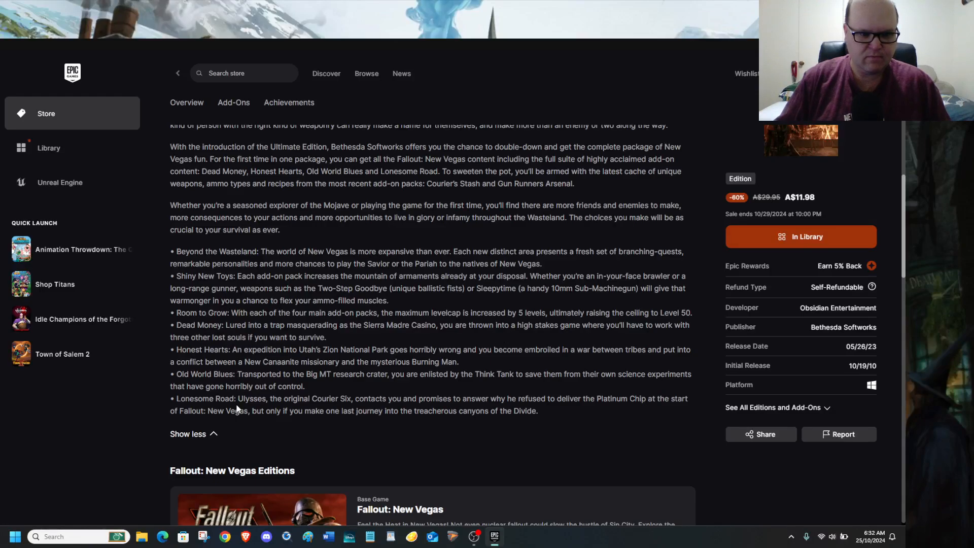
mouse_move(229, 362)
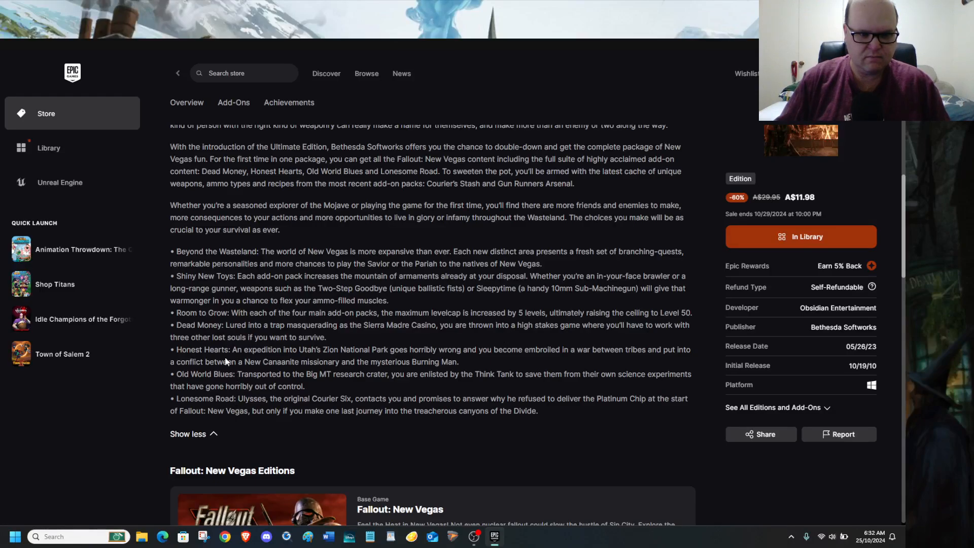
Scroll through the expanded New Vegas description and page details, then back up
scroll(up, 3)
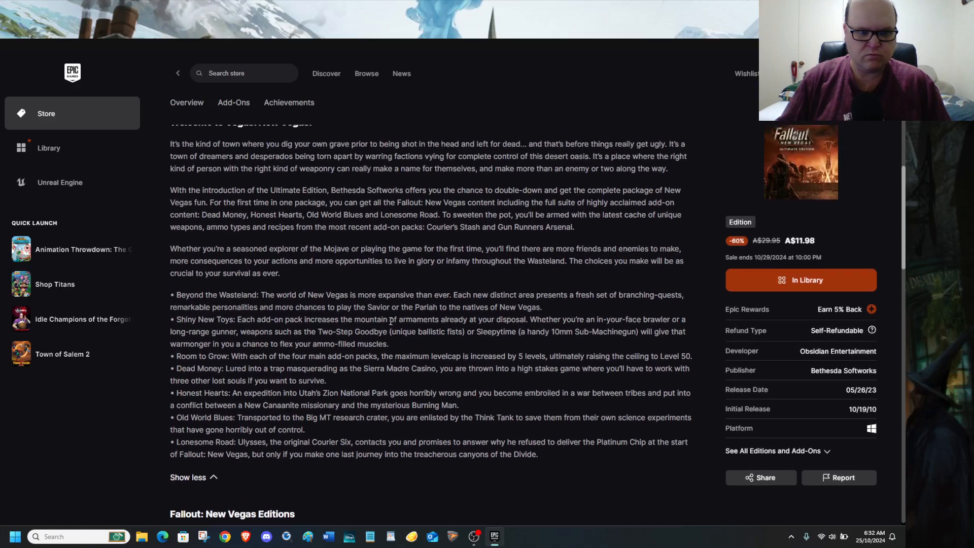
scroll(down, 3)
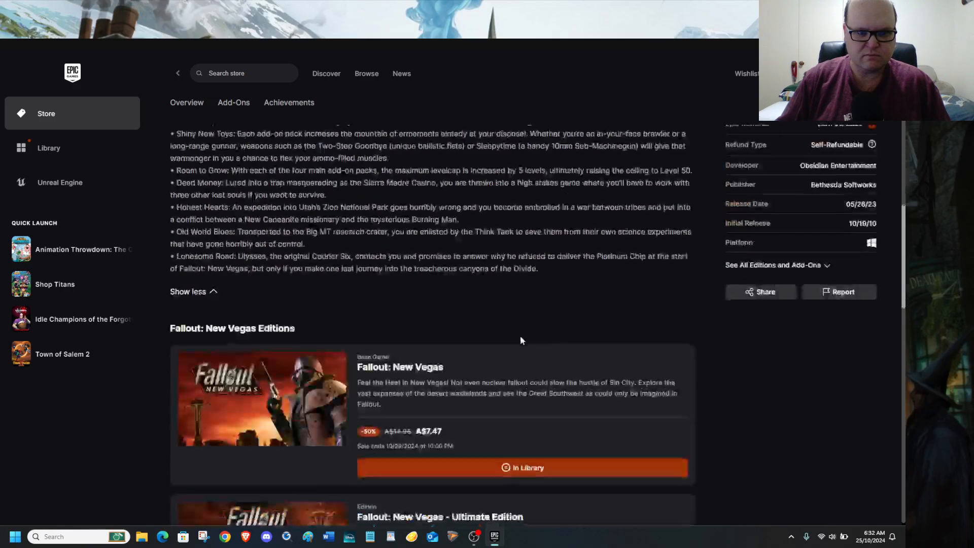
scroll(down, 3)
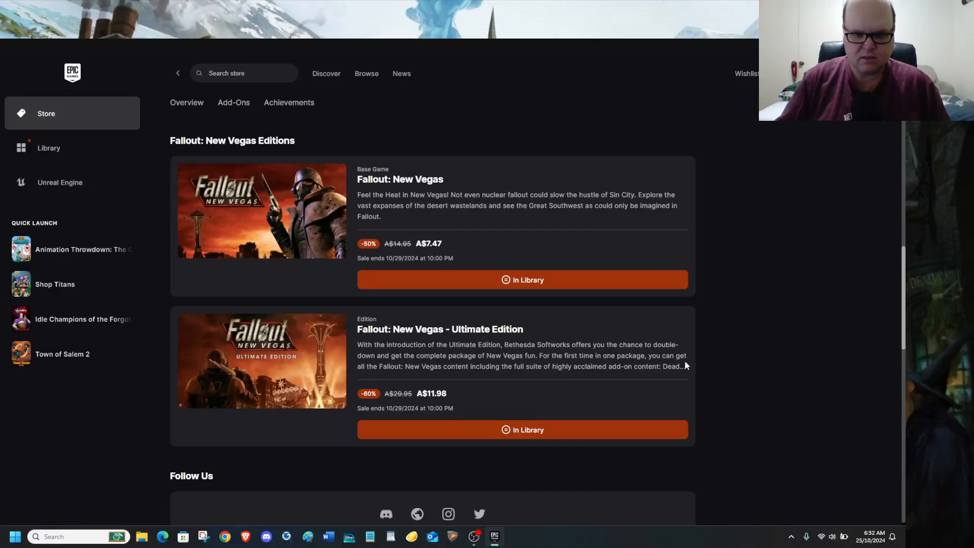
scroll(down, 3)
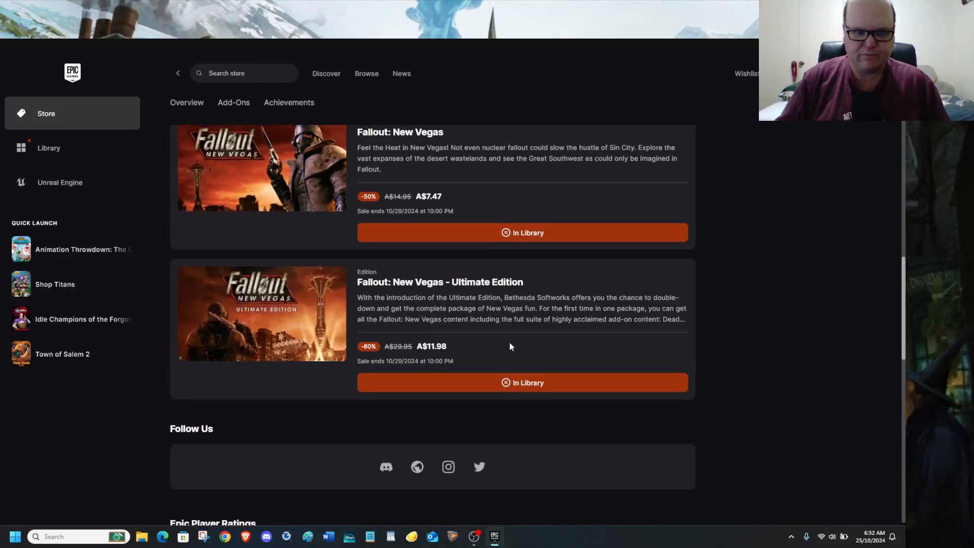
scroll(up, 3)
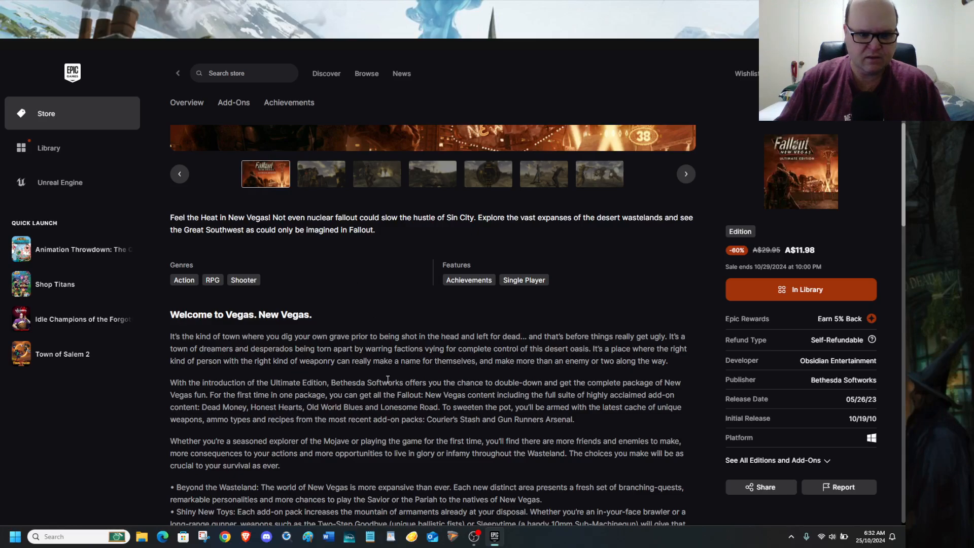
click(366, 74)
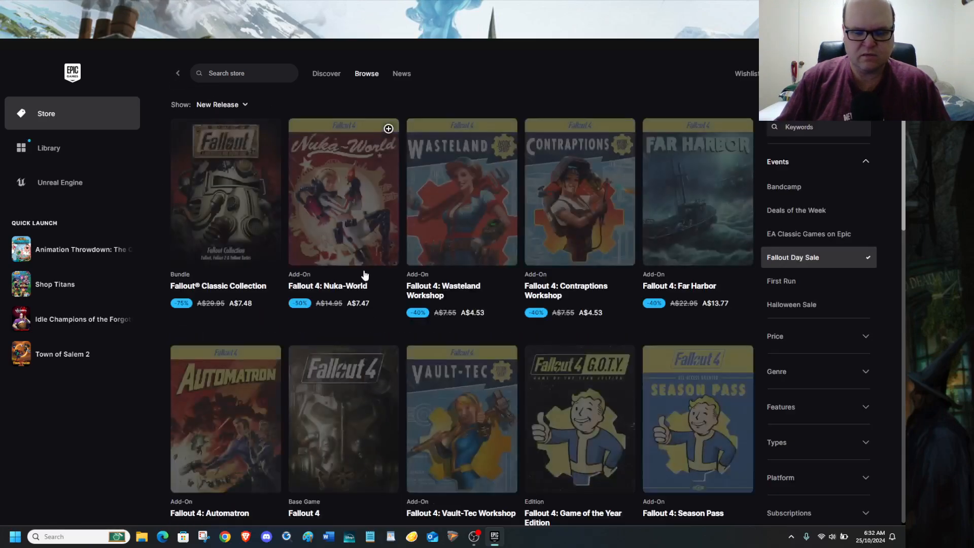
scroll(down, 3)
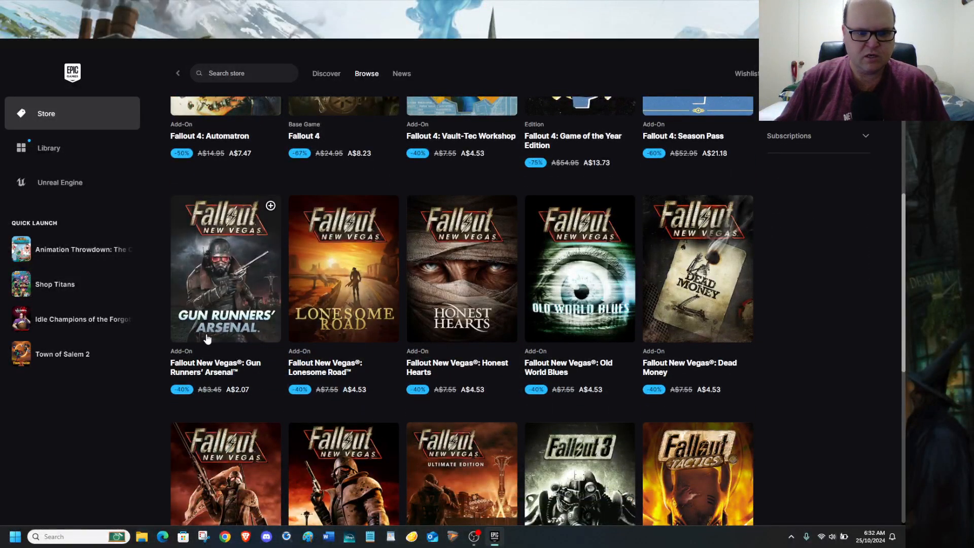
mouse_move(461, 342)
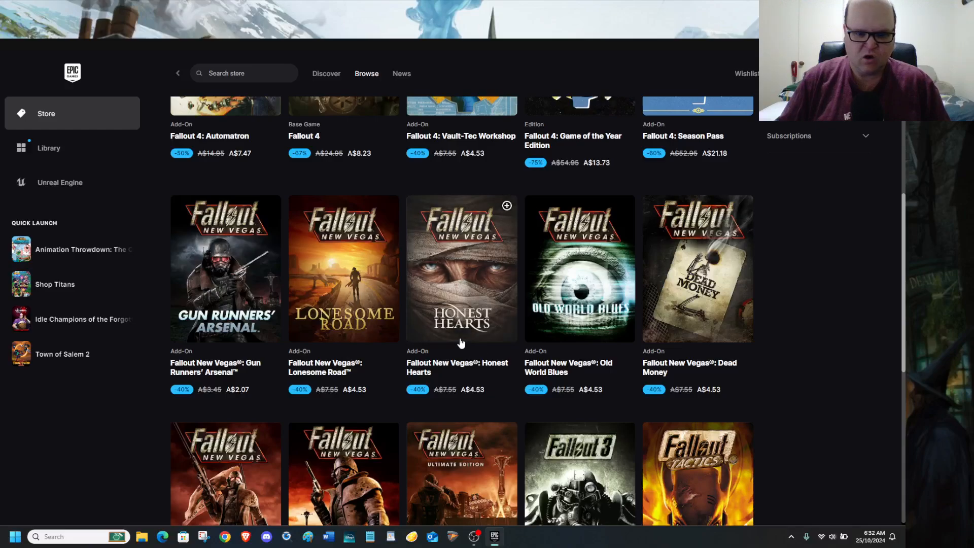
mouse_move(748, 308)
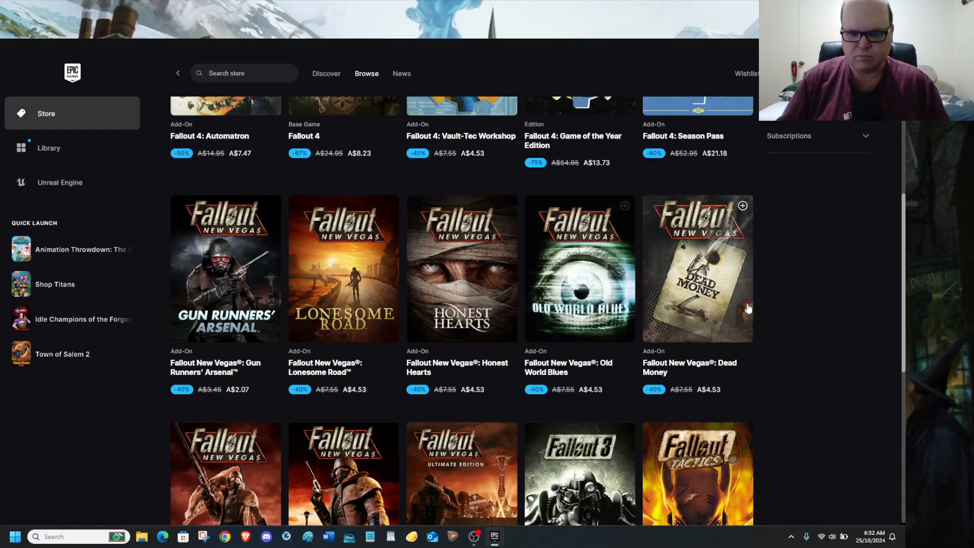
scroll(down, 3)
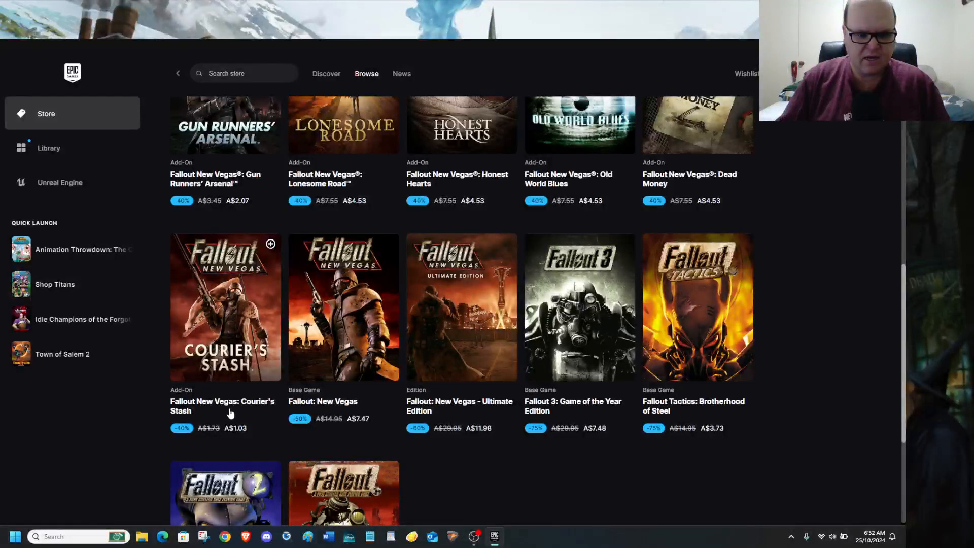
mouse_move(348, 417)
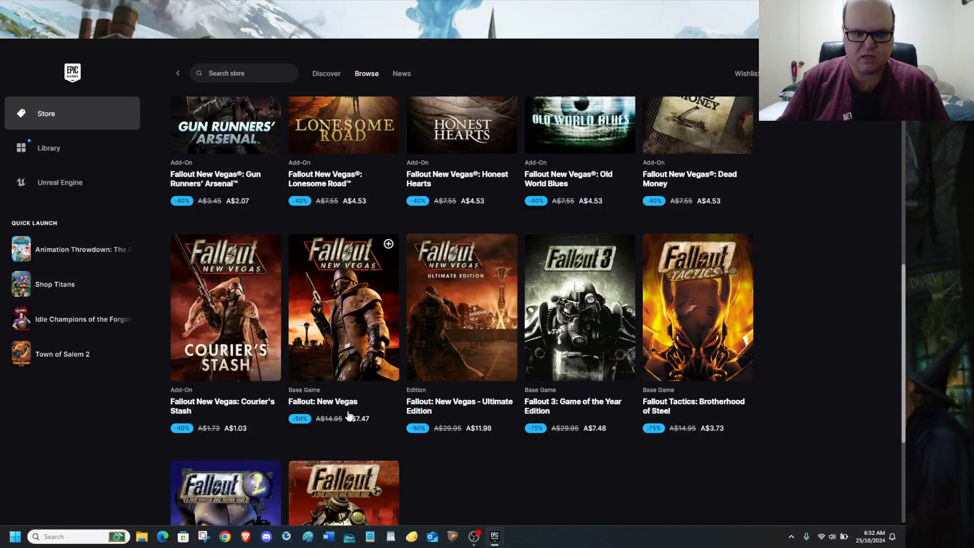
mouse_move(453, 276)
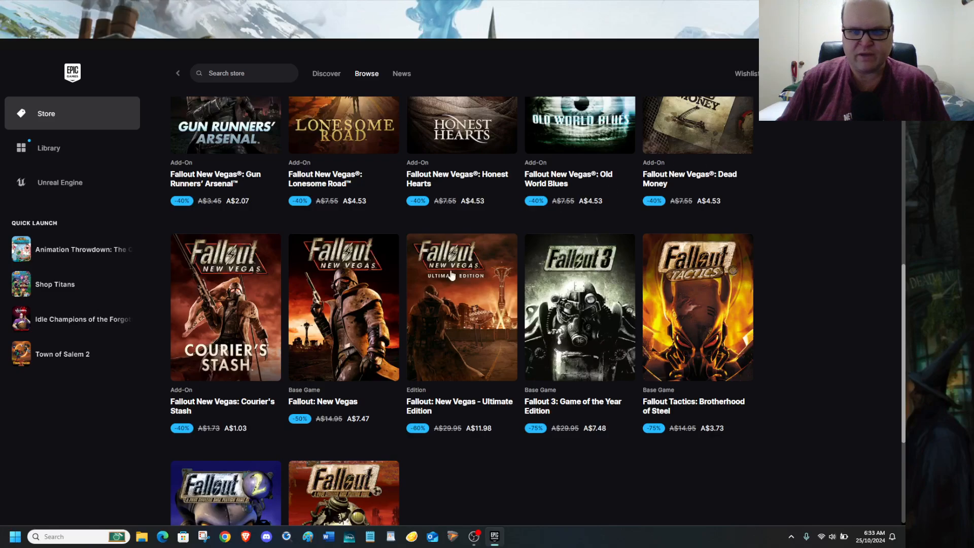
scroll(up, 3)
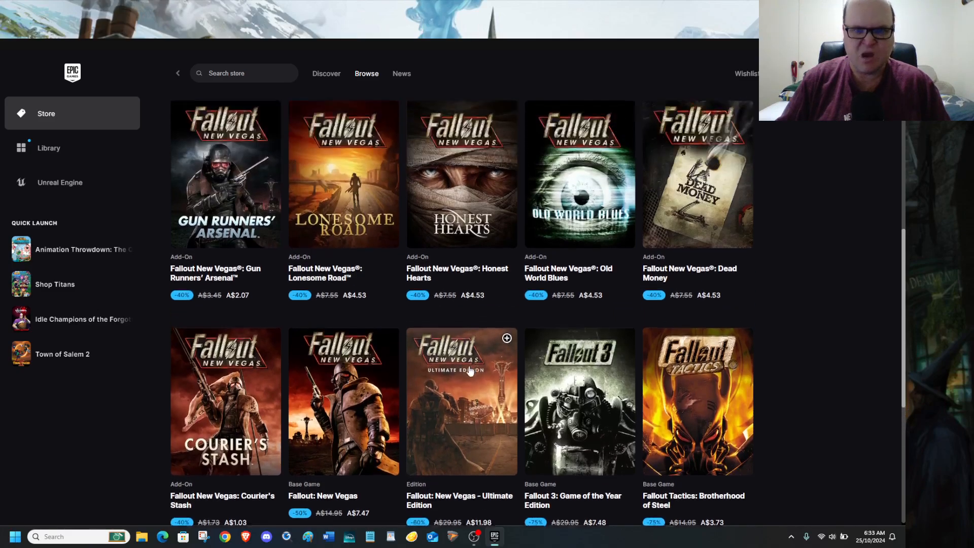
scroll(up, 3)
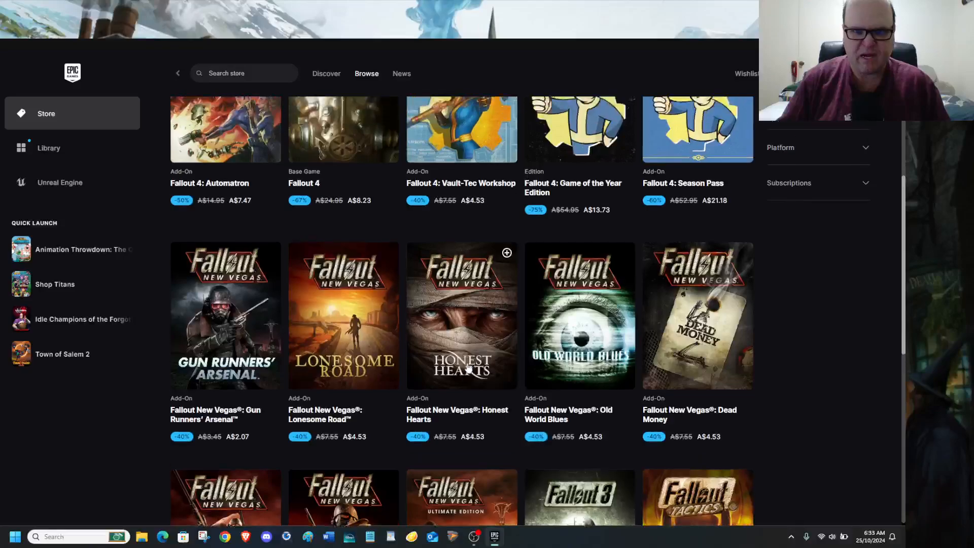
scroll(up, 3)
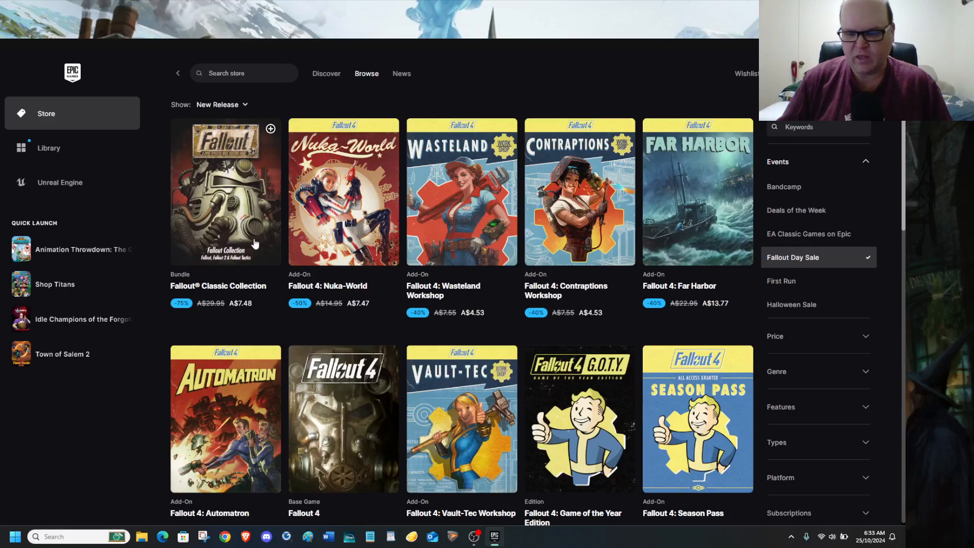
mouse_move(382, 313)
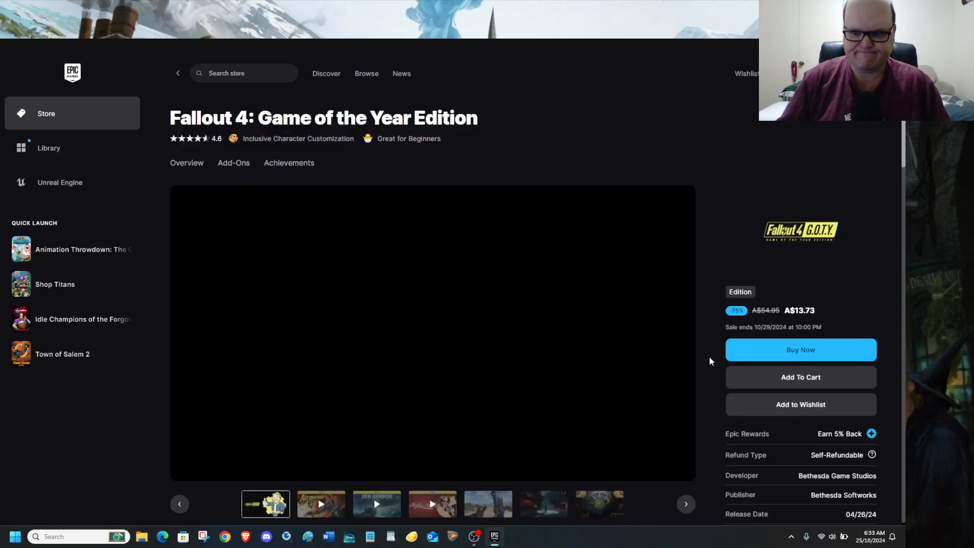
Scroll down the Fallout 4: Game of the Year Edition page to its Editions section
scroll(down, 3)
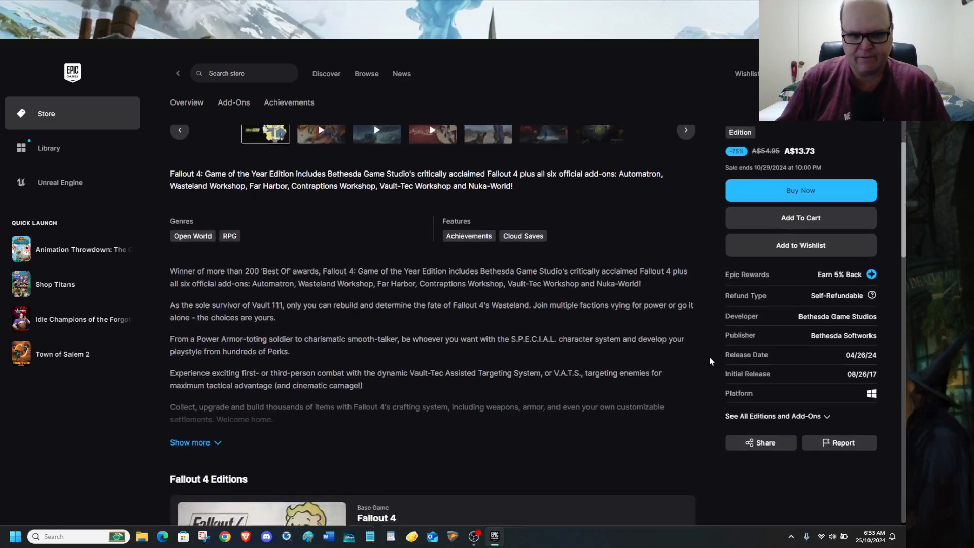
scroll(down, 3)
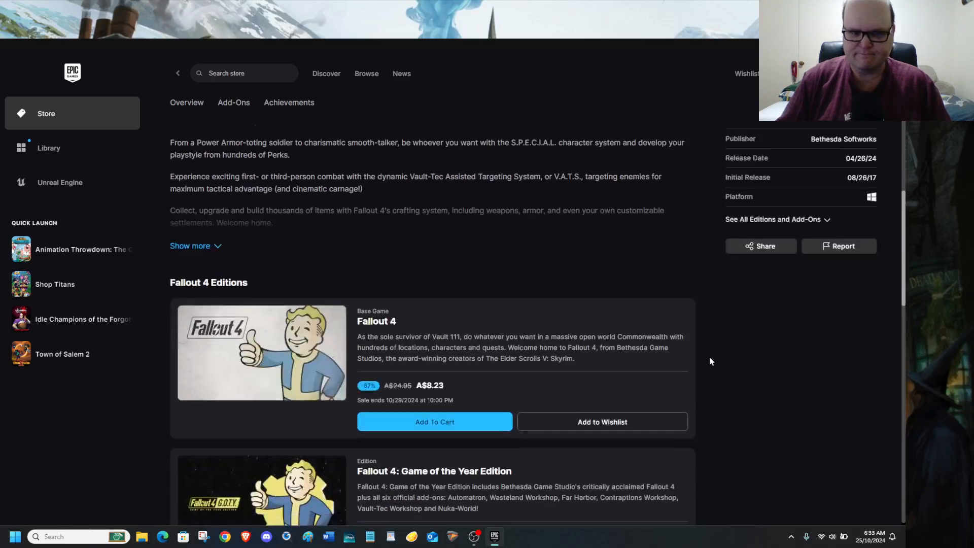
scroll(down, 3)
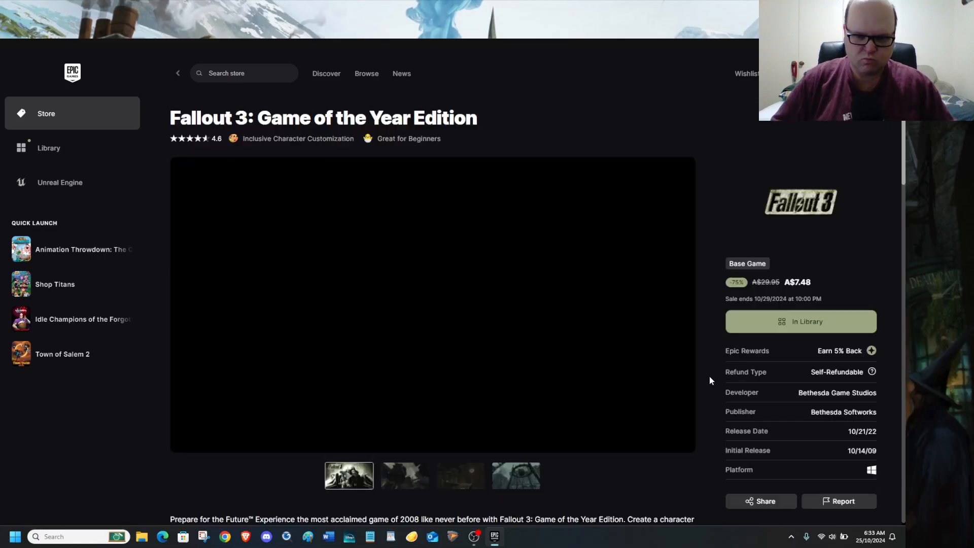
Scroll through the Fallout 3: Game of the Year Edition add-on and feature description
scroll(down, 3)
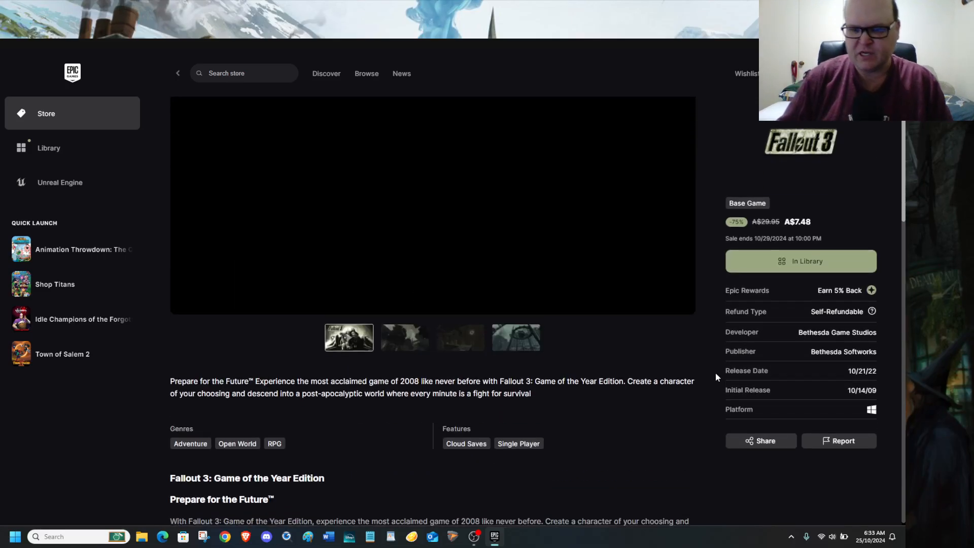
scroll(down, 3)
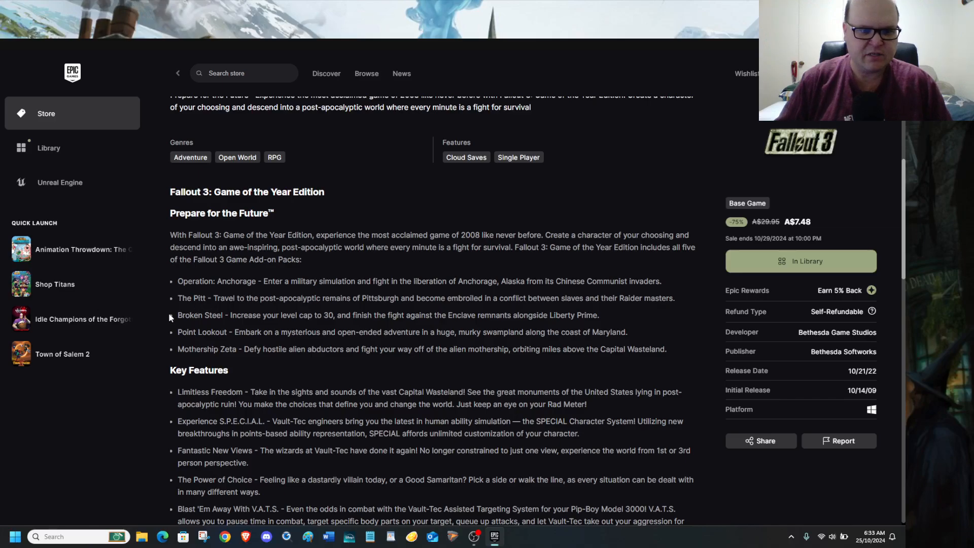
mouse_move(217, 349)
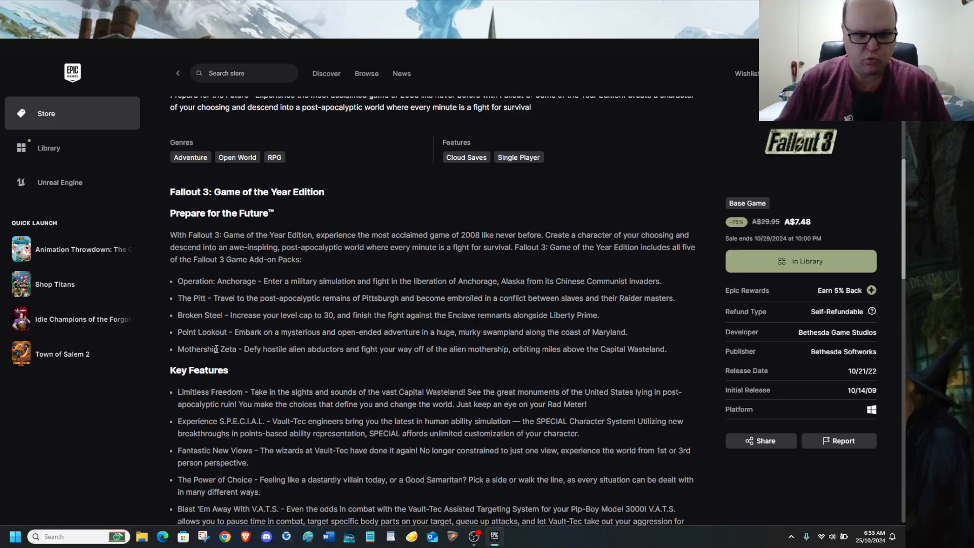
scroll(down, 3)
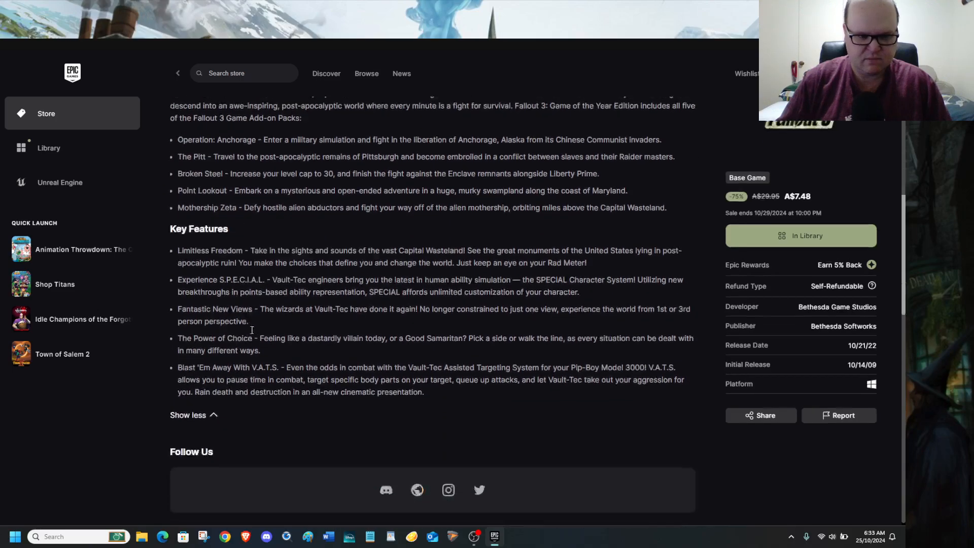
mouse_move(289, 390)
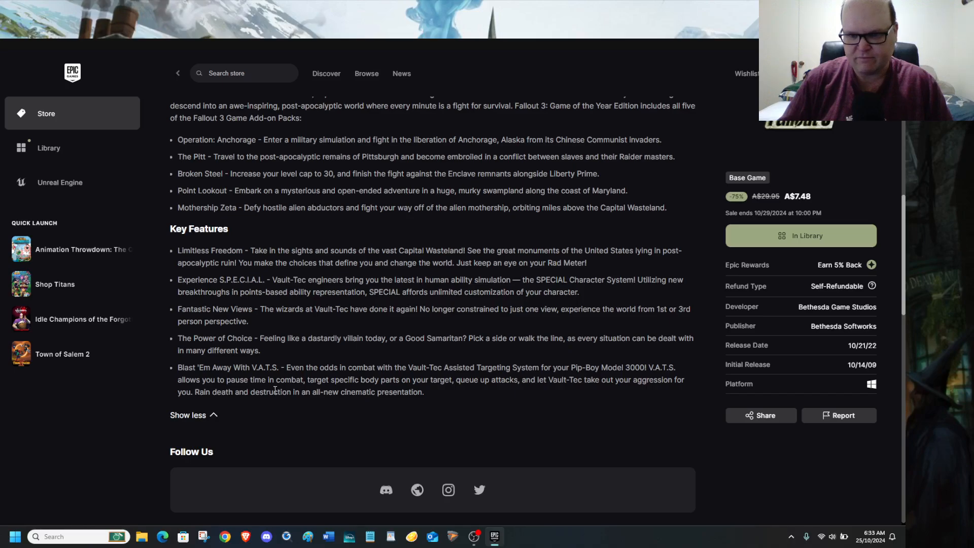
scroll(up, 3)
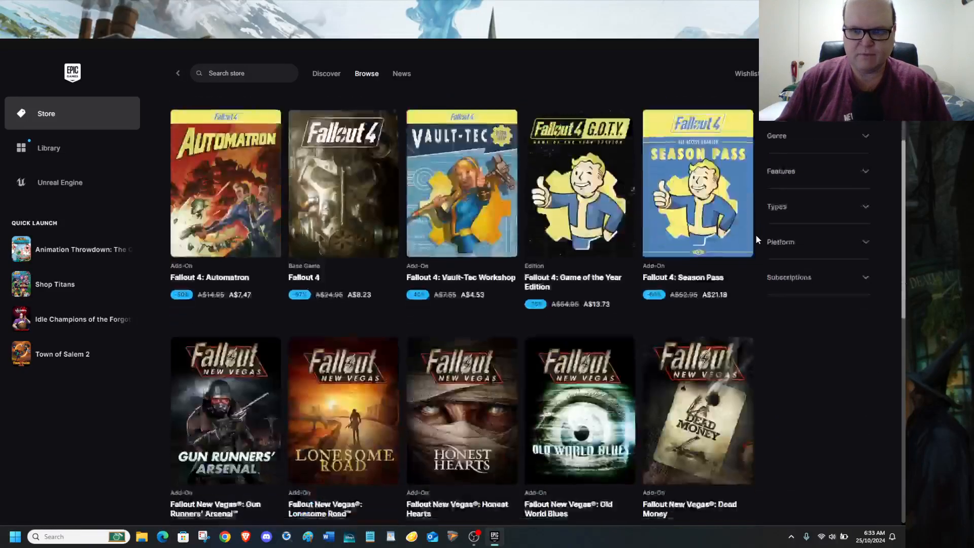
Scroll down the Fallout Day Sale results listing Fallout 4 and New Vegas titles
scroll(down, 3)
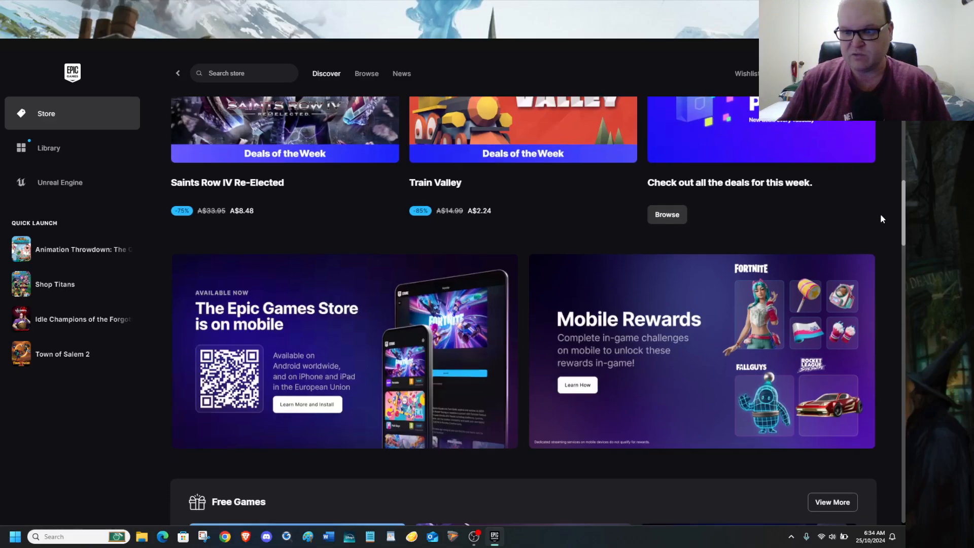
Scroll the Discover page down to the Top Sellers and Most Played lists
scroll(down, 3)
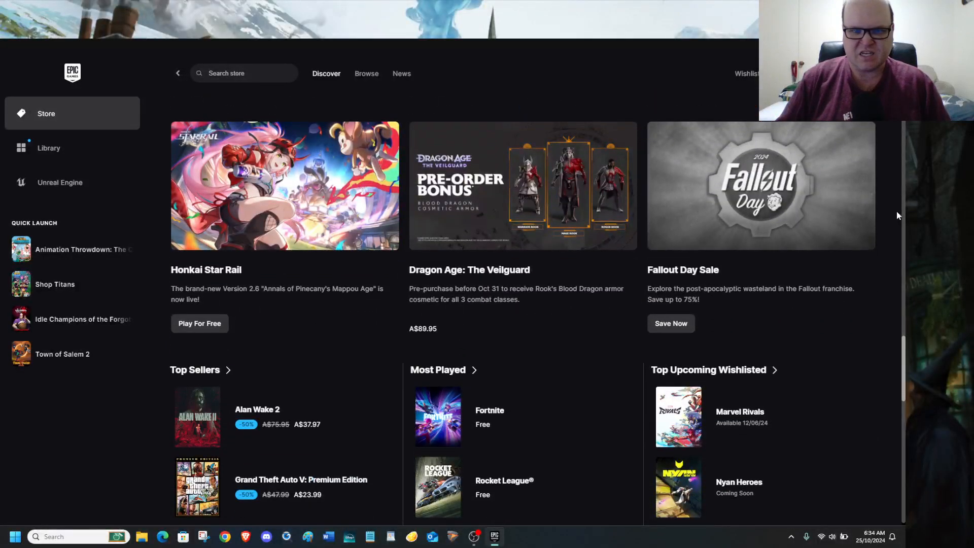
scroll(down, 3)
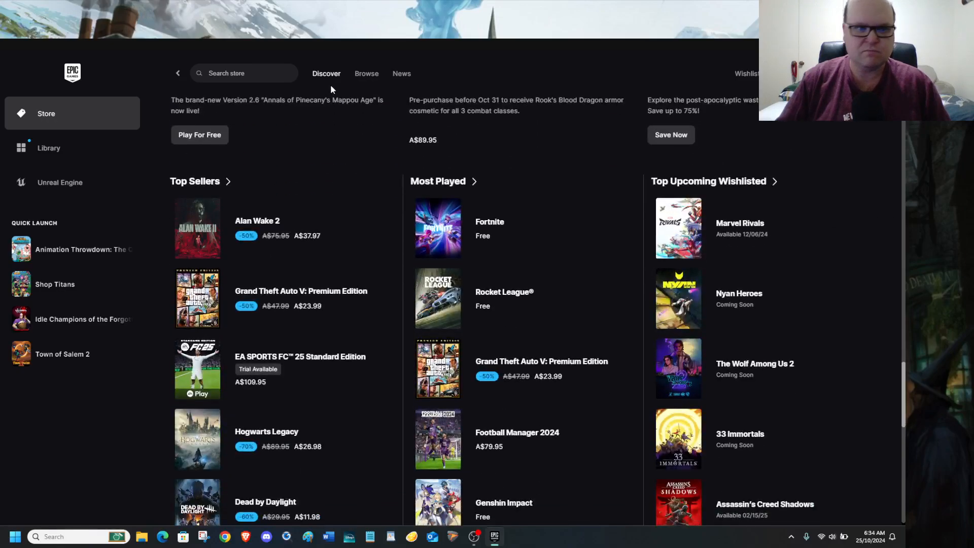
text(Fallout SHelter)
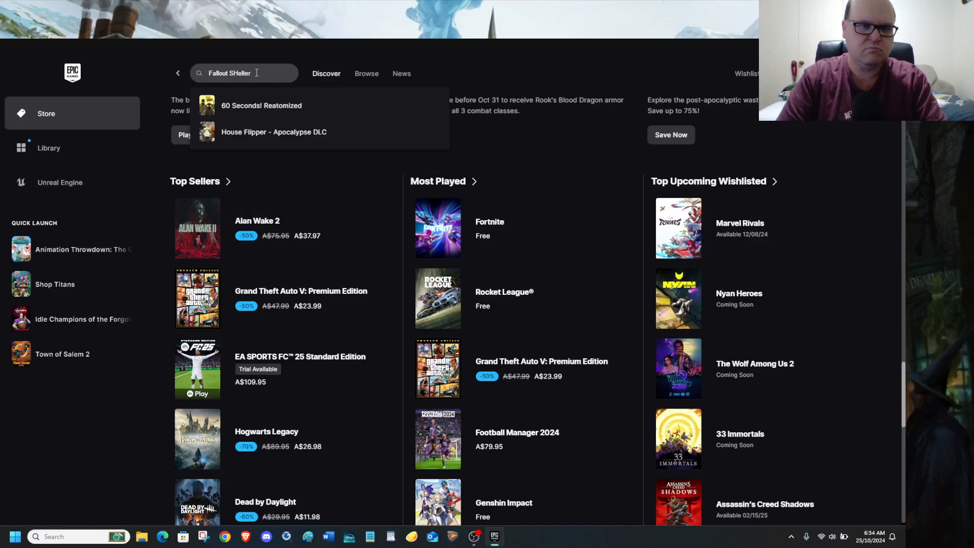
key(Backspace)
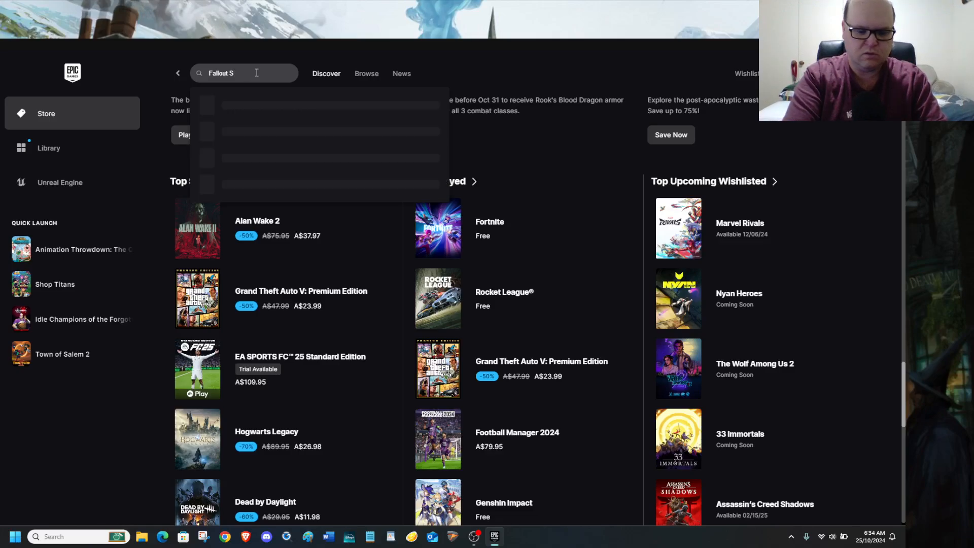
text(hel)
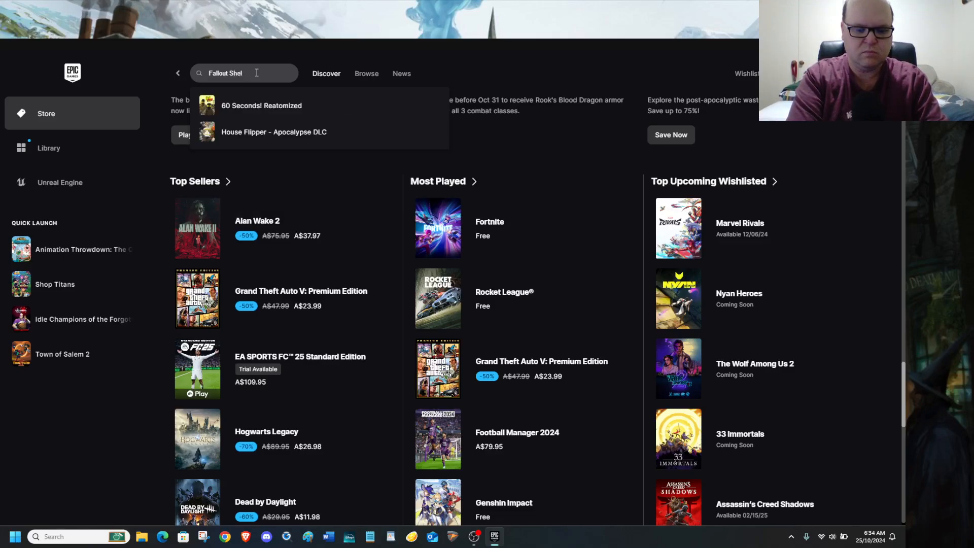
key(Backspace)
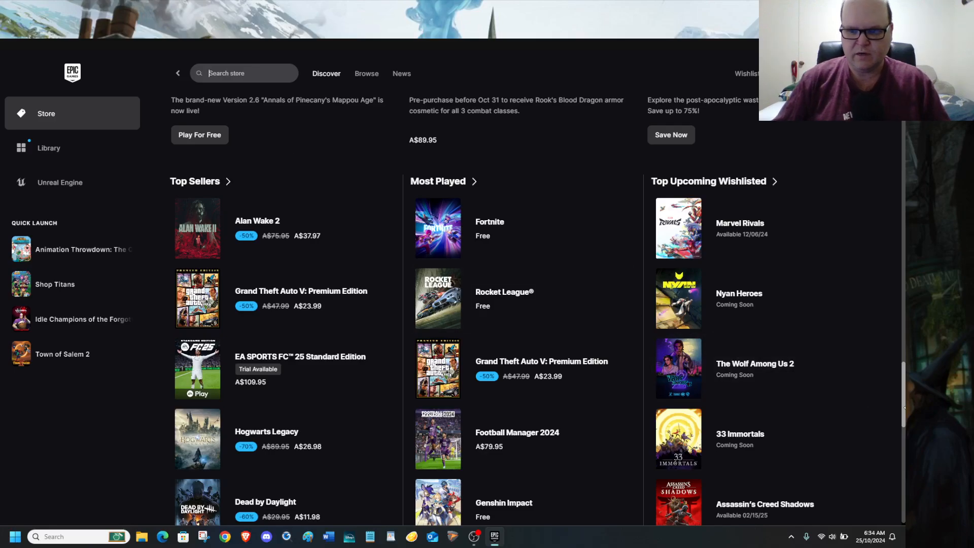
Scroll Discover past the Sonic and Elder Scrolls banners to the Trending row with the Fallout titles
scroll(down, 3)
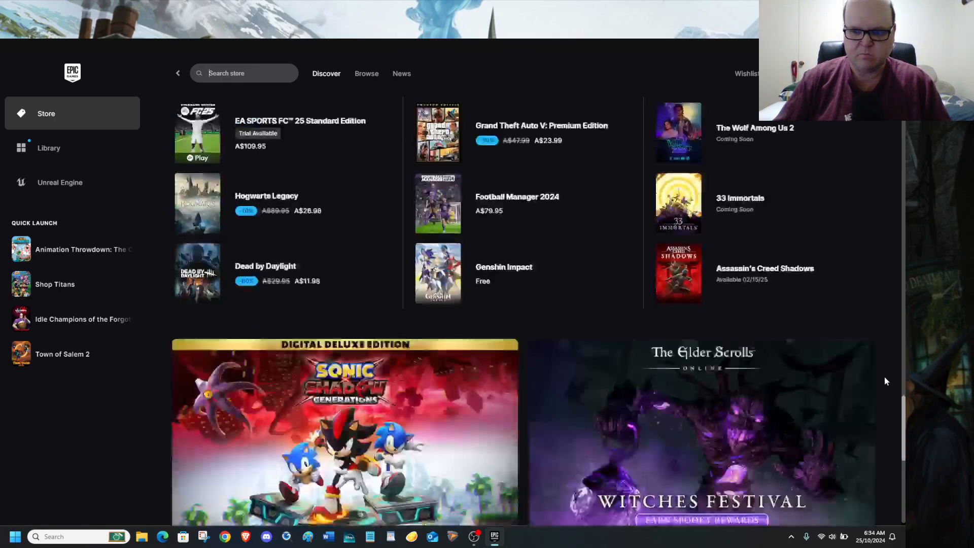
scroll(down, 3)
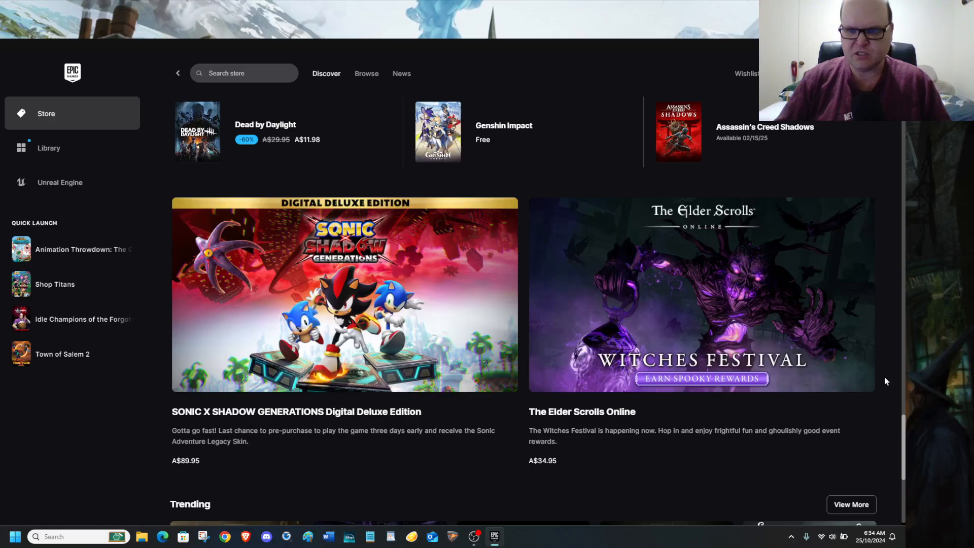
scroll(down, 3)
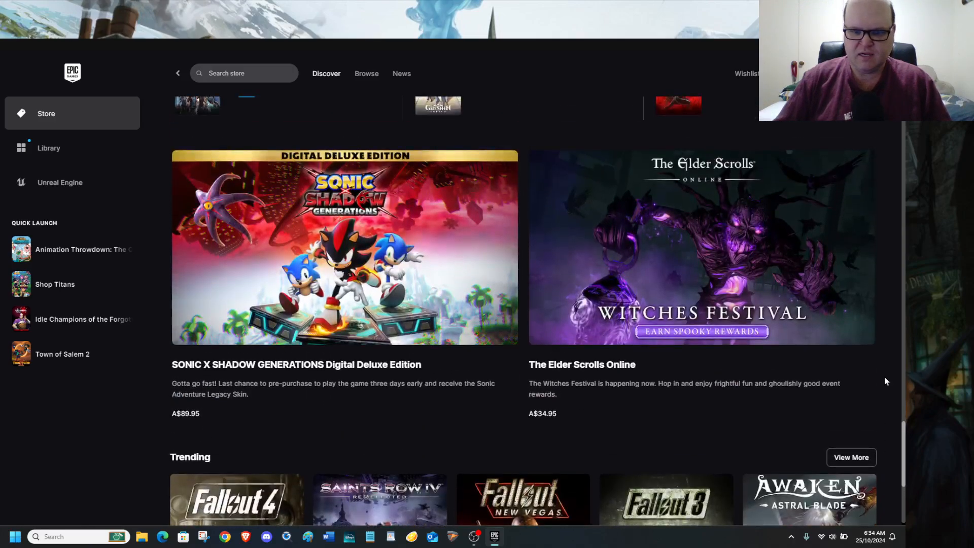
scroll(down, 3)
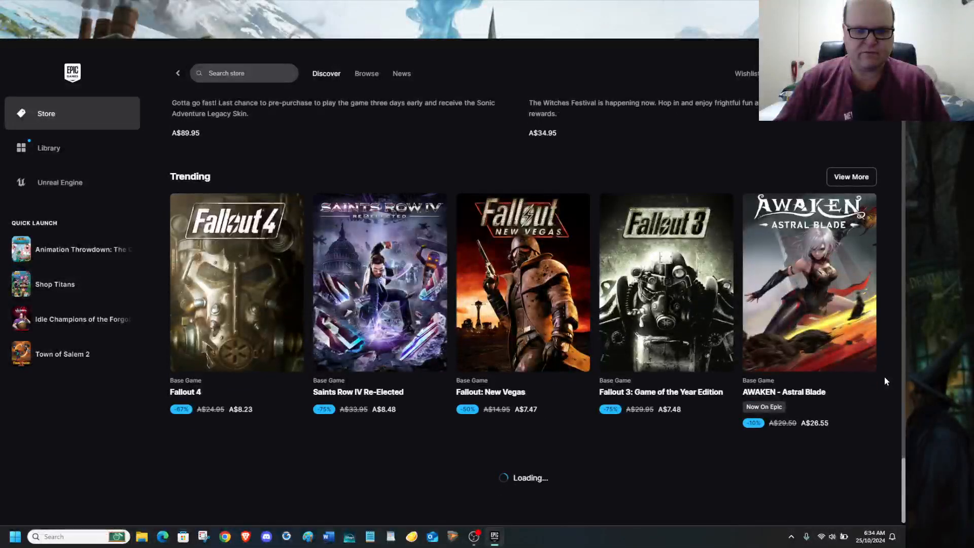
scroll(up, 3)
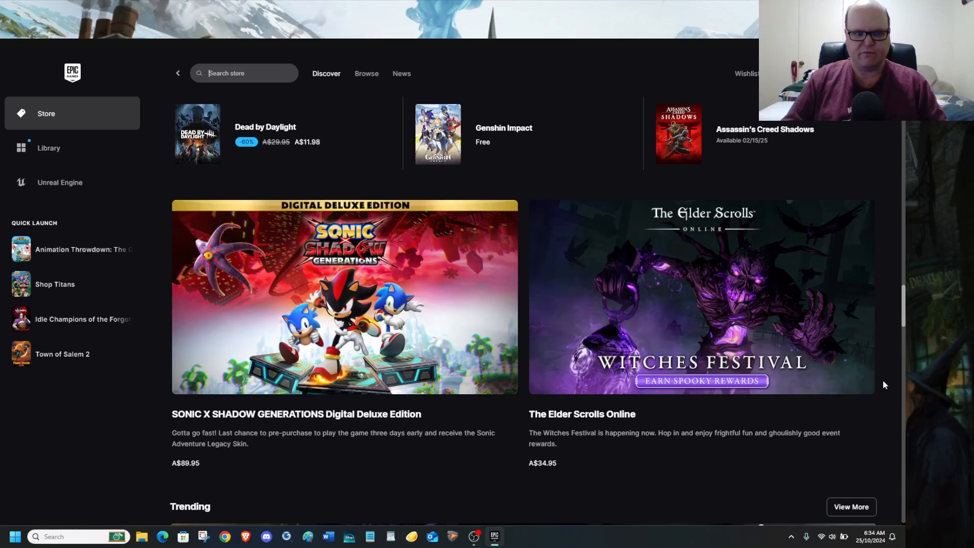
Scroll the Discover page to the Free Games section with Moving Out free now
scroll(down, 3)
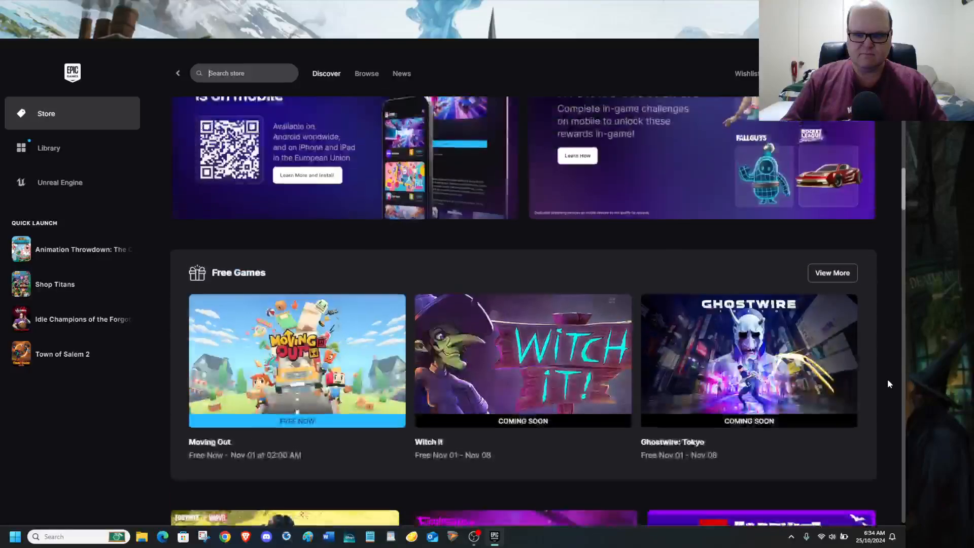
scroll(down, 3)
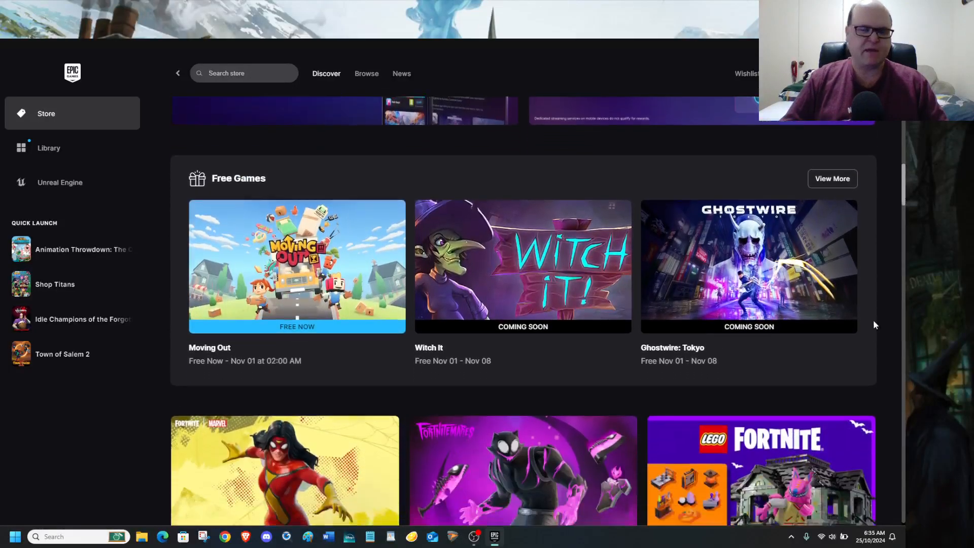